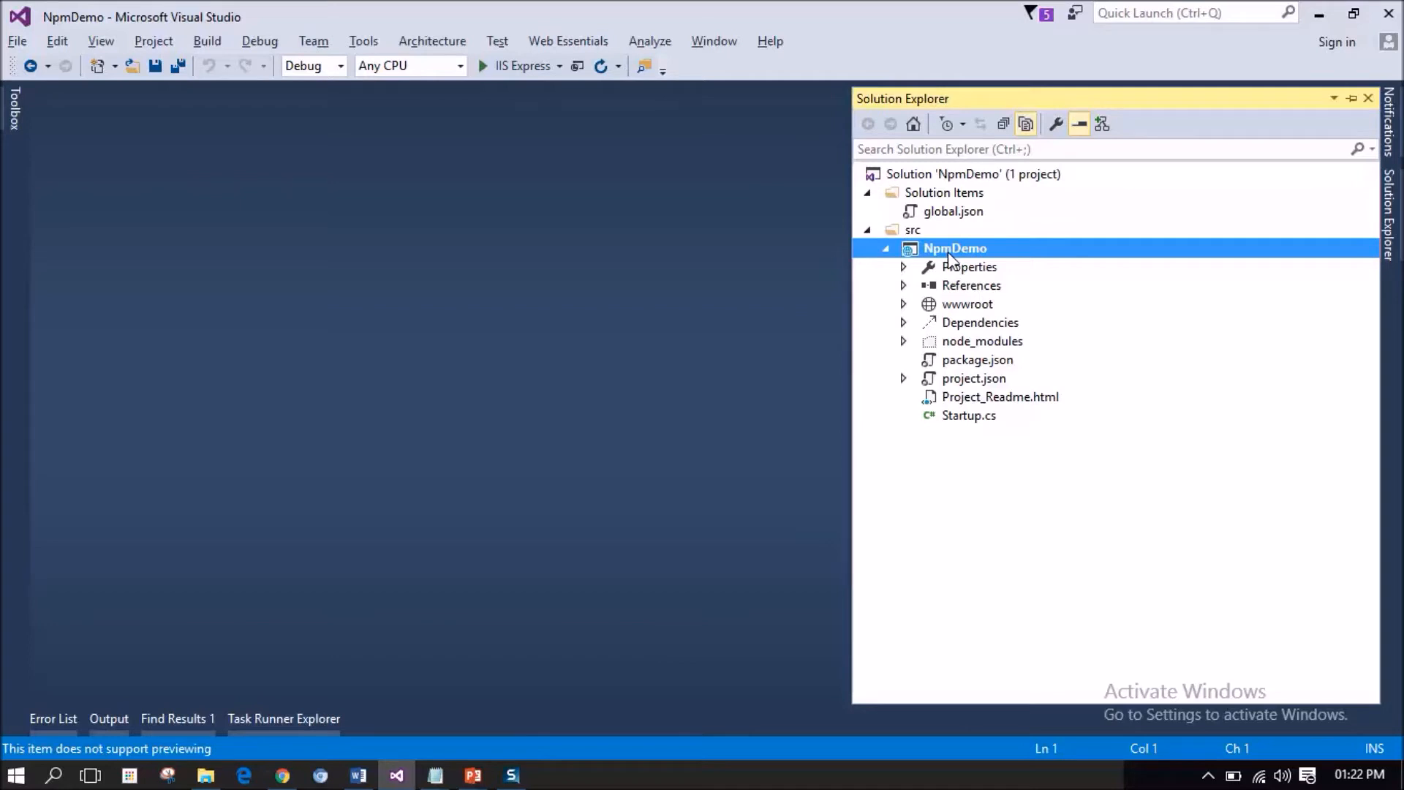
Add a Client-side Gulp Configuration File named gulpfile.js to NpmDemo via New Item.
right_click(953, 248)
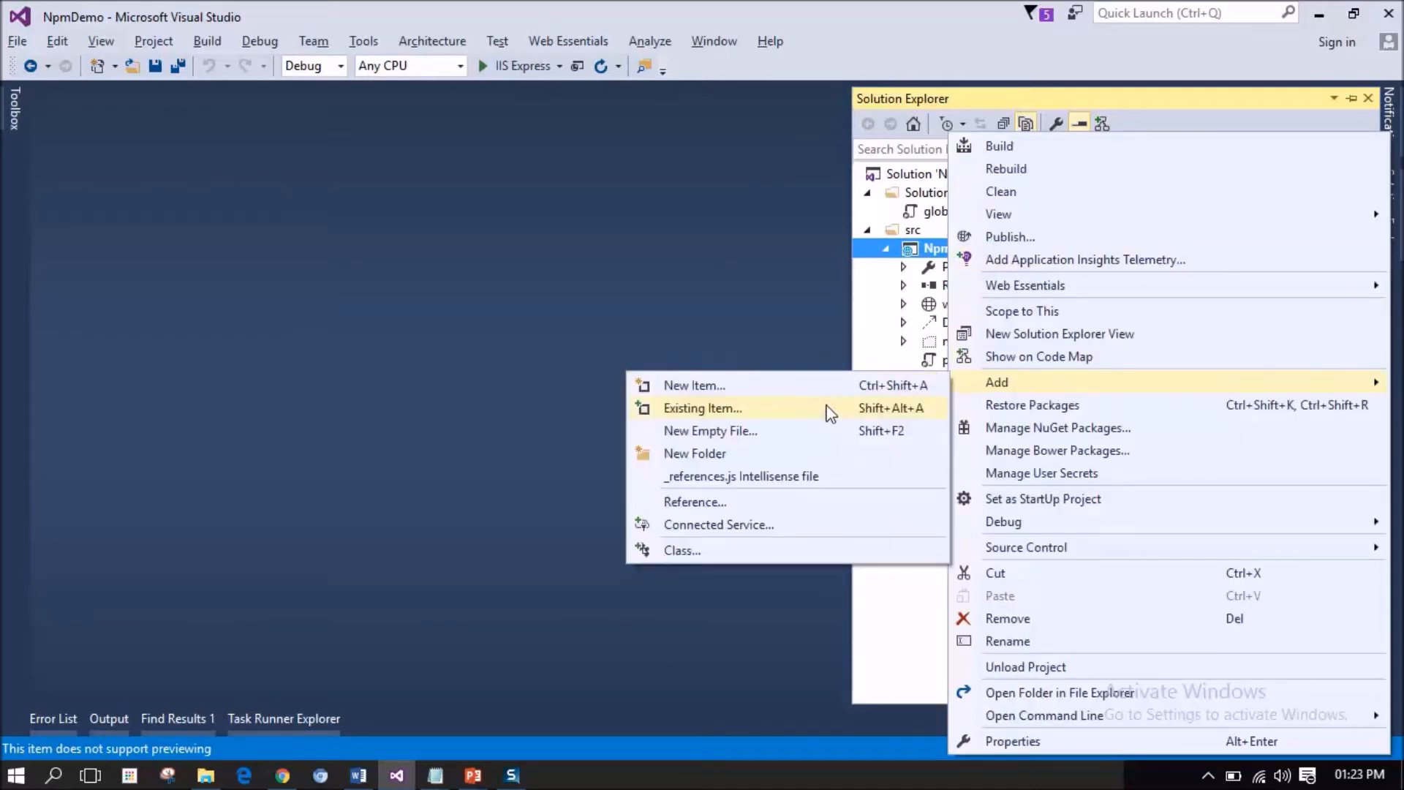
click(693, 385)
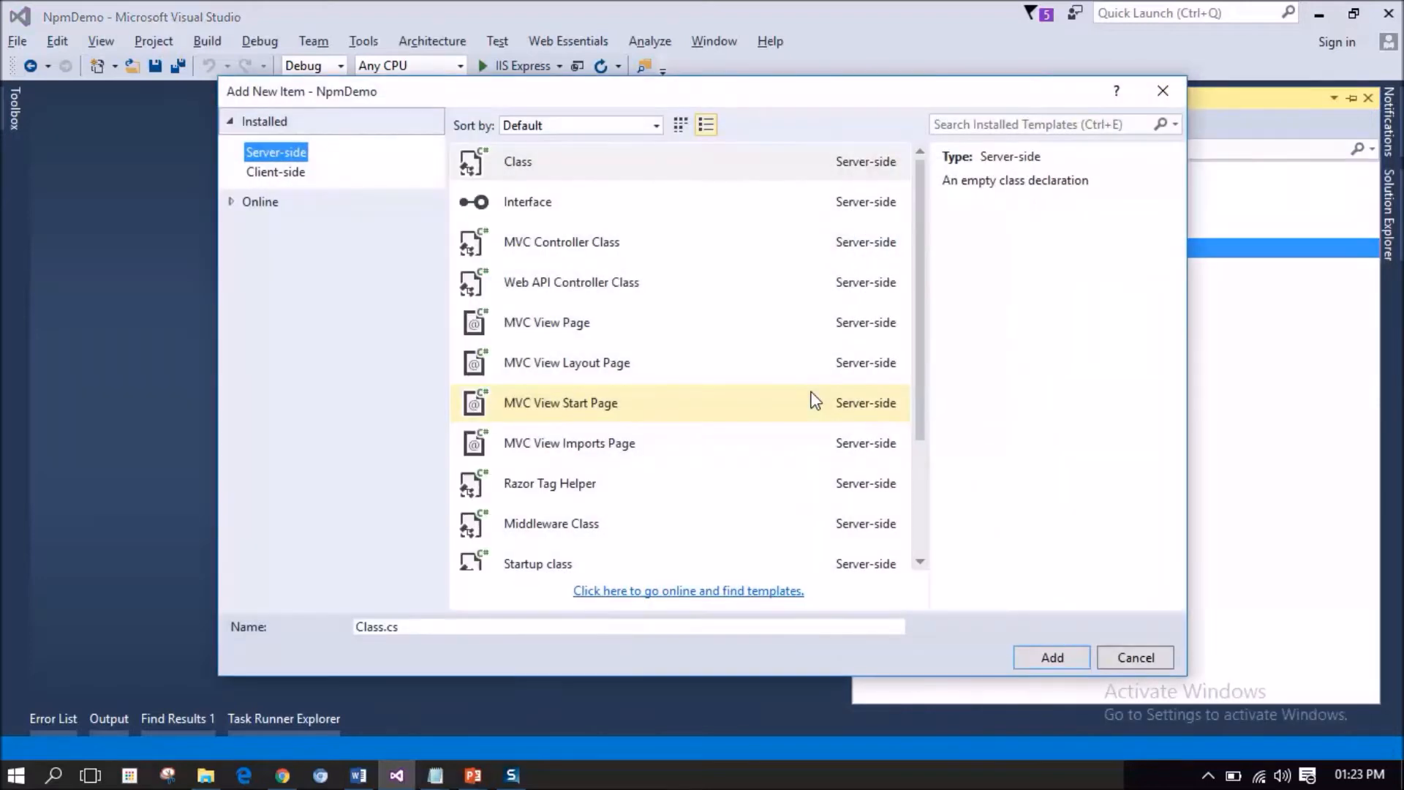
click(276, 171)
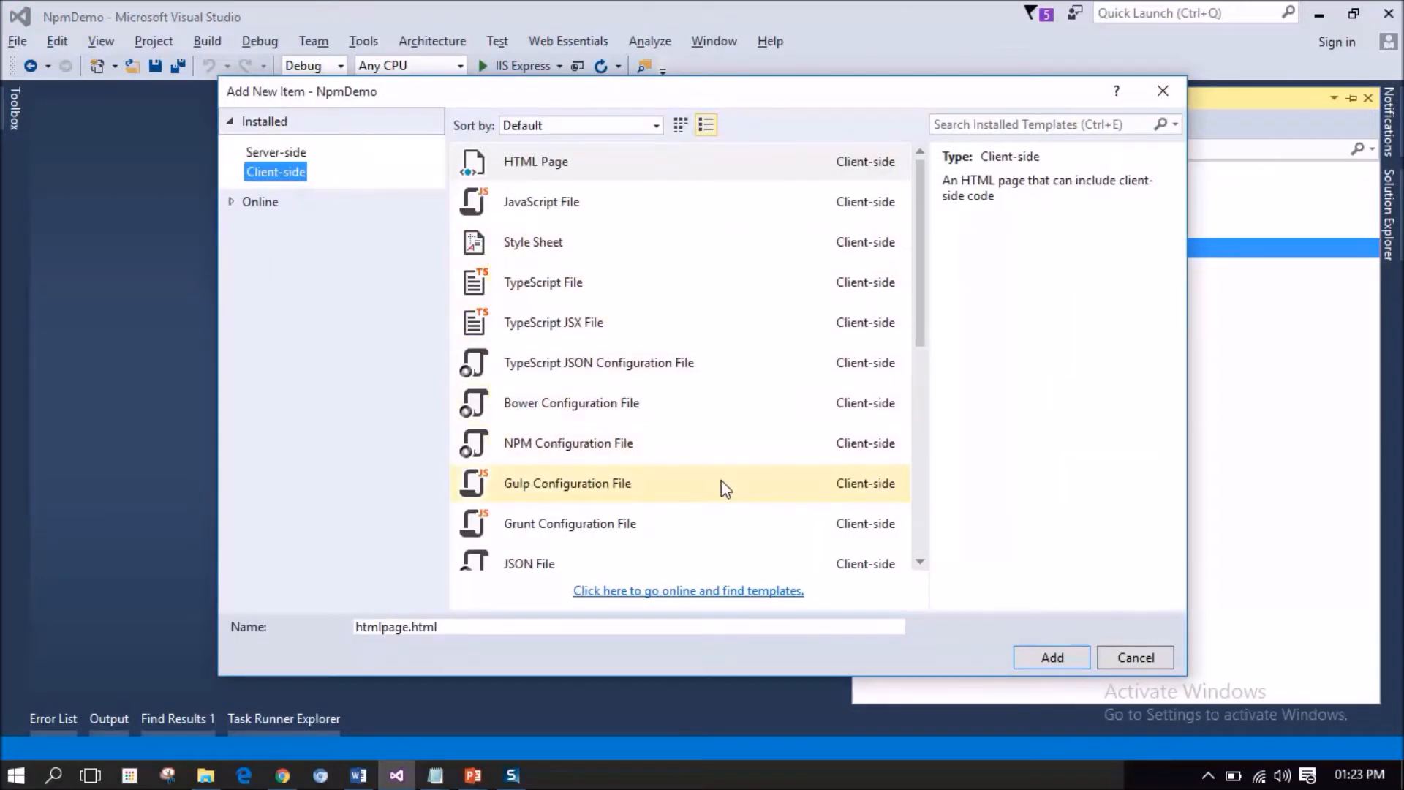
click(567, 483)
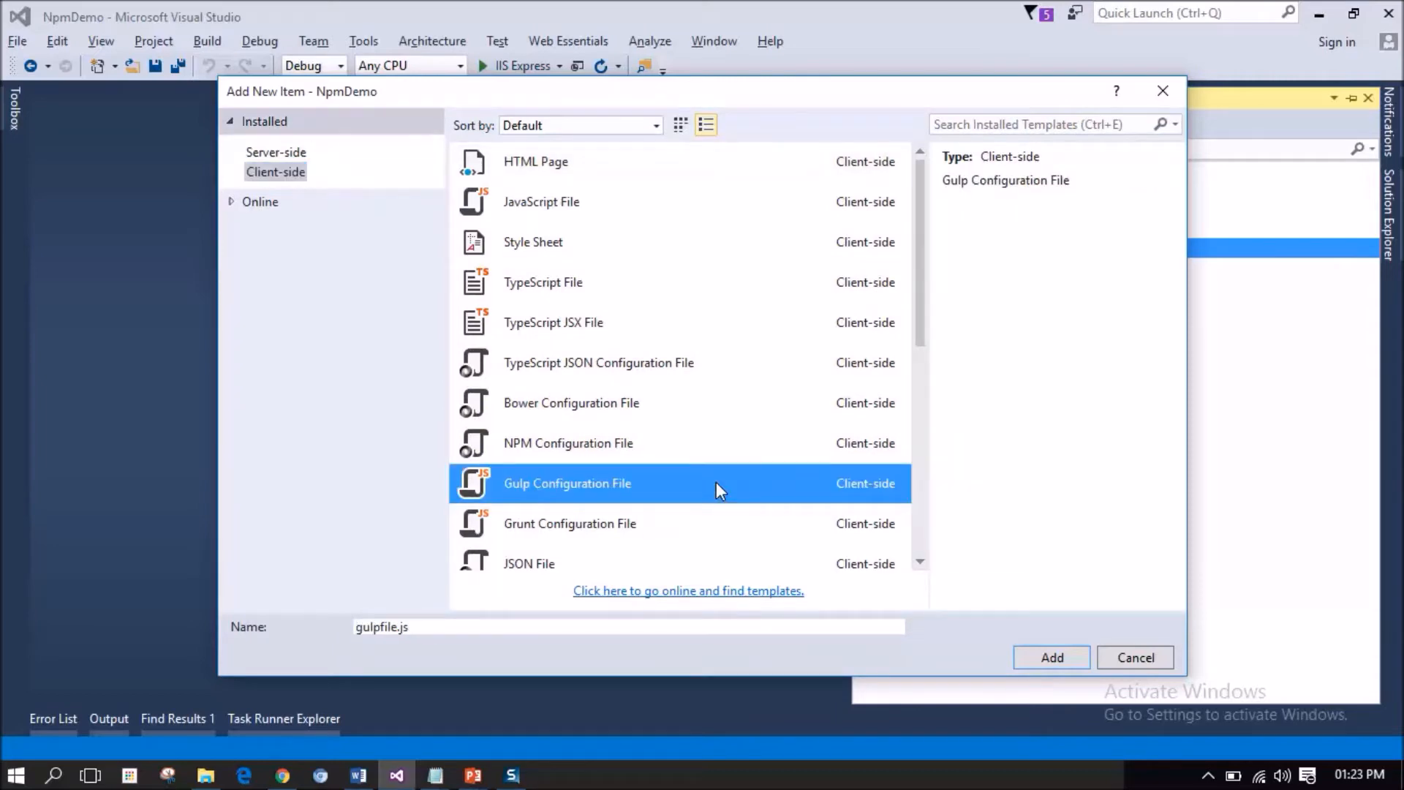
mouse_move(625, 602)
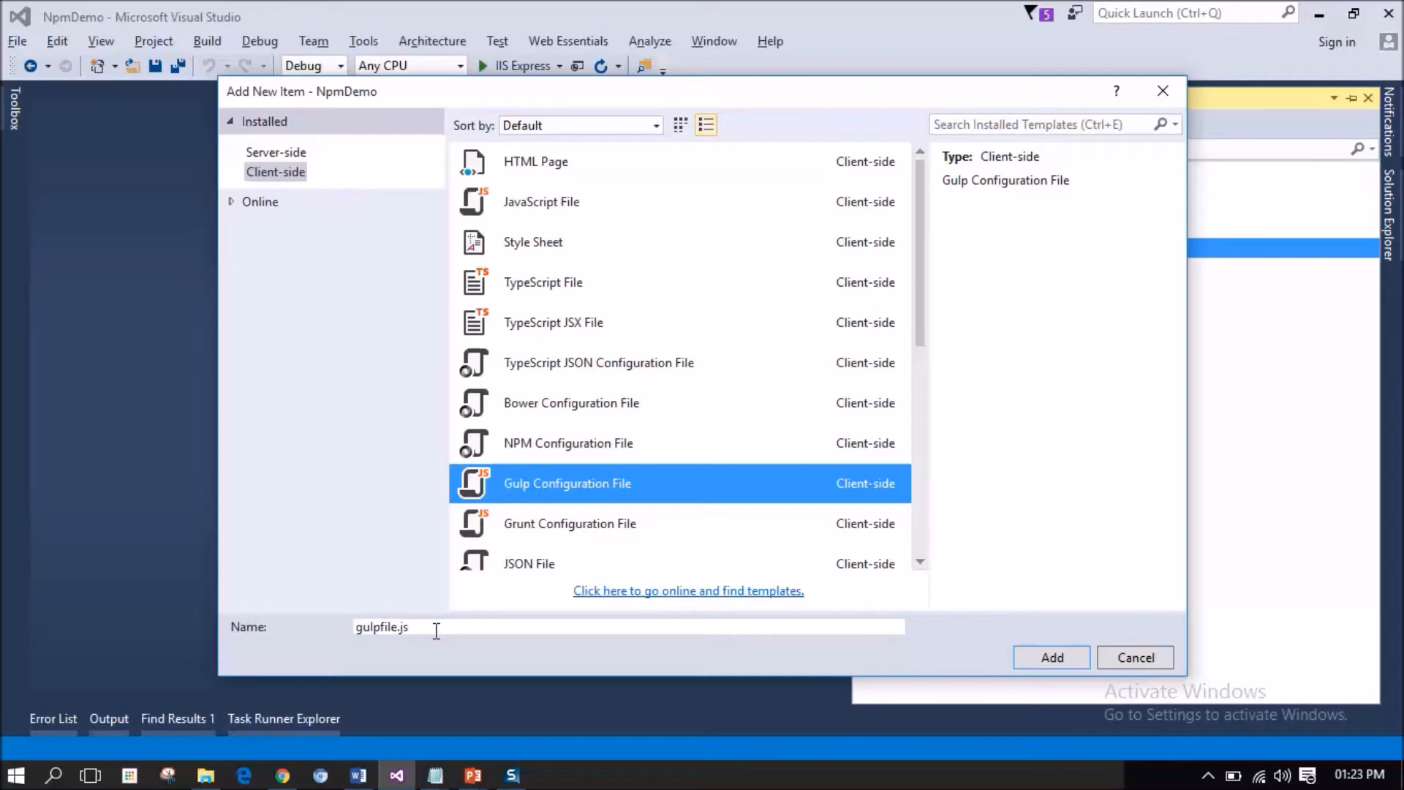
mouse_move(1134, 658)
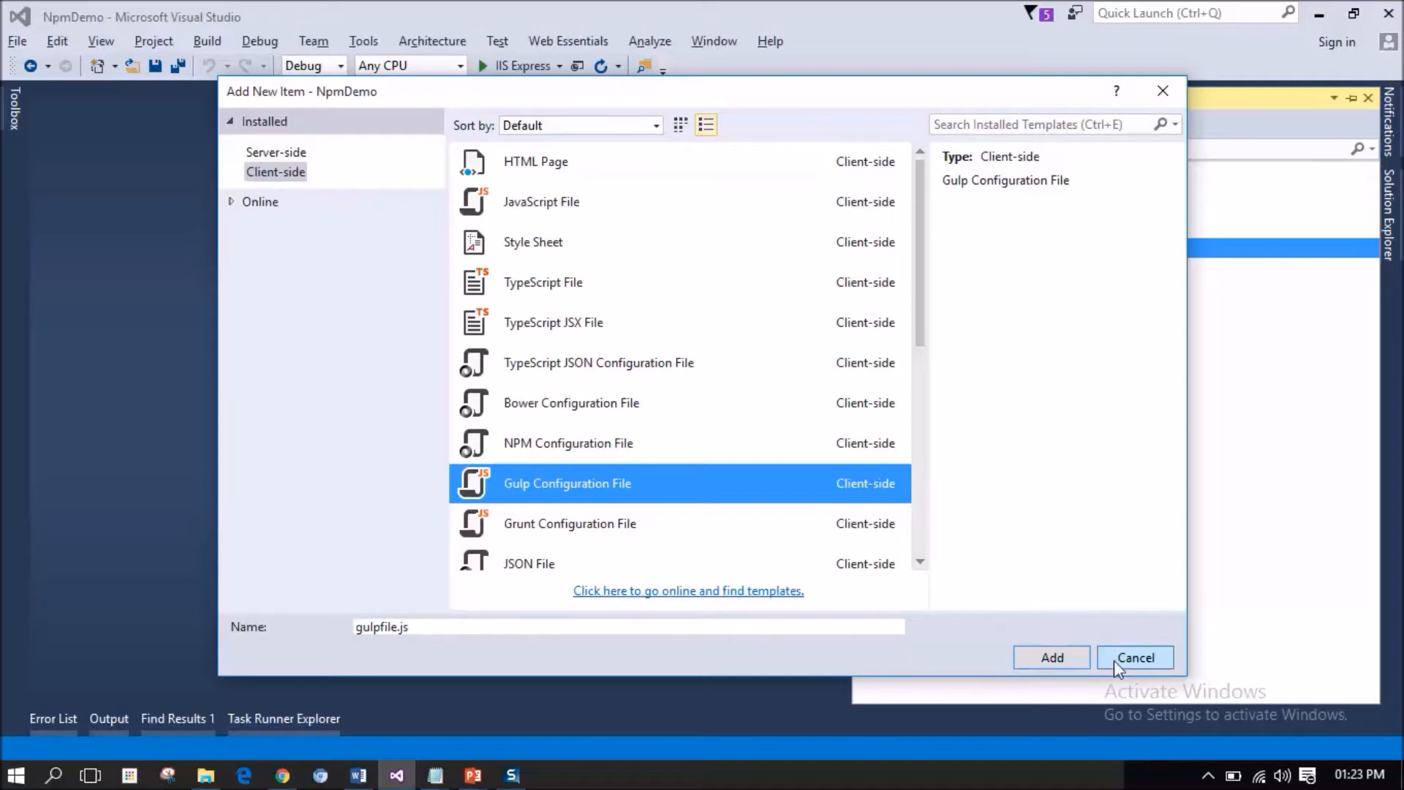
click(1134, 657)
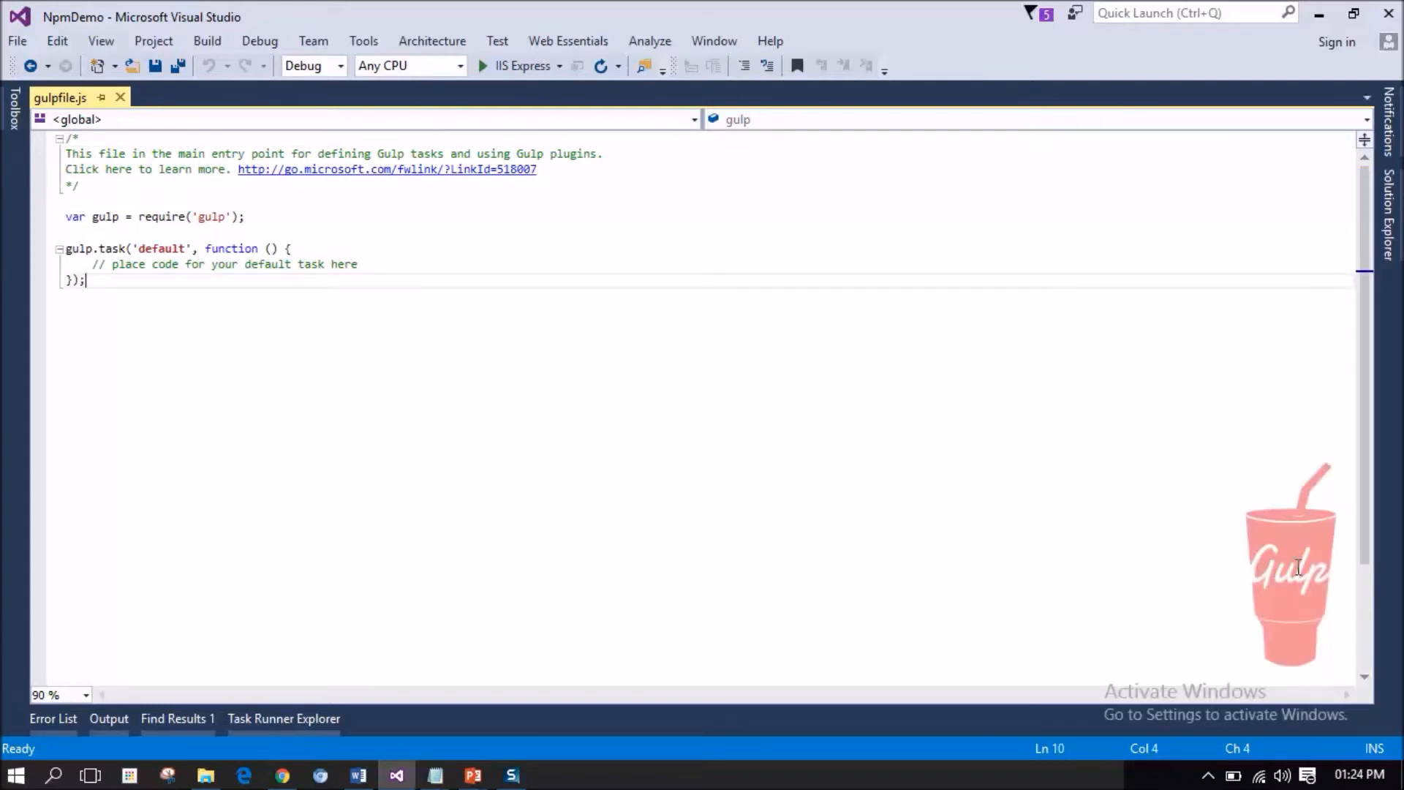
mouse_move(1316, 573)
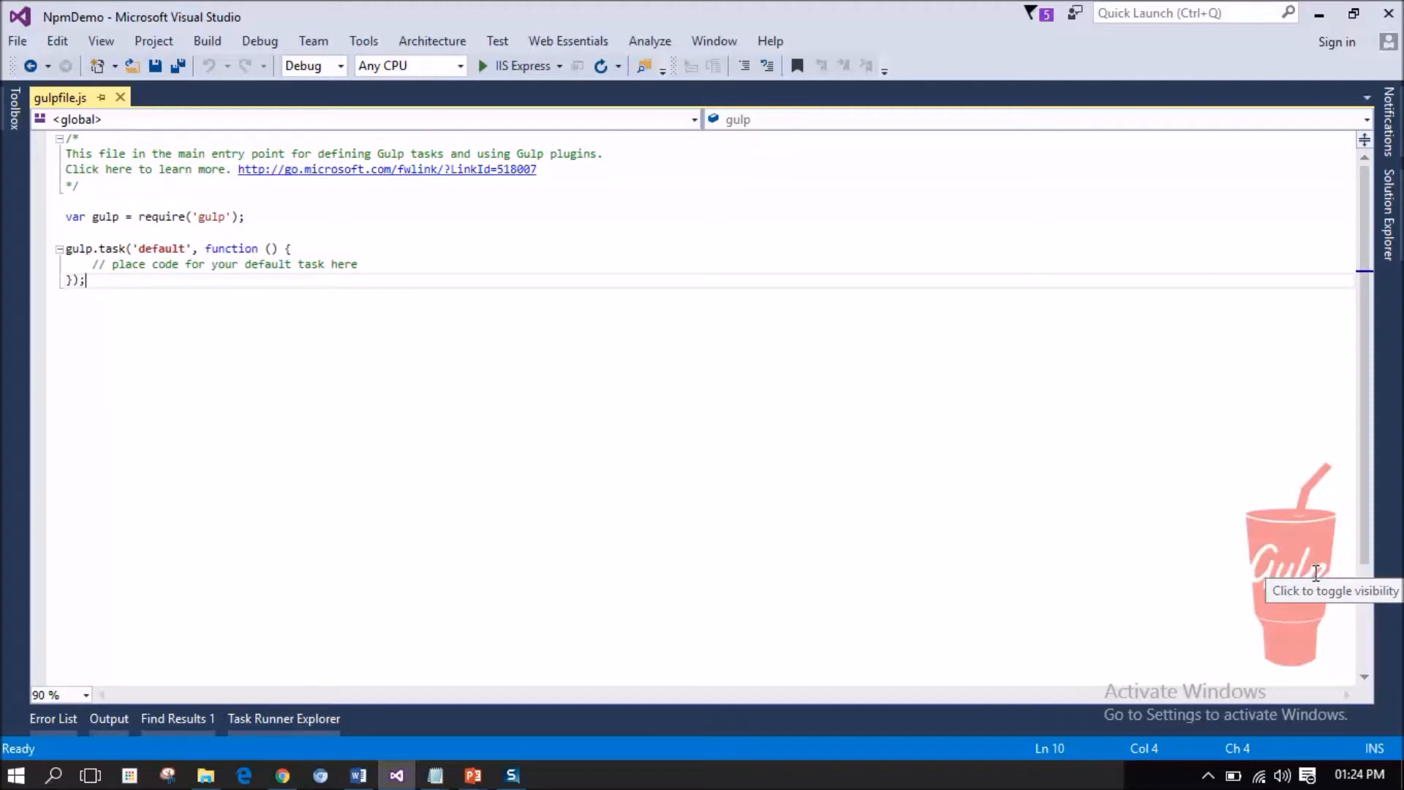
mouse_move(1308, 577)
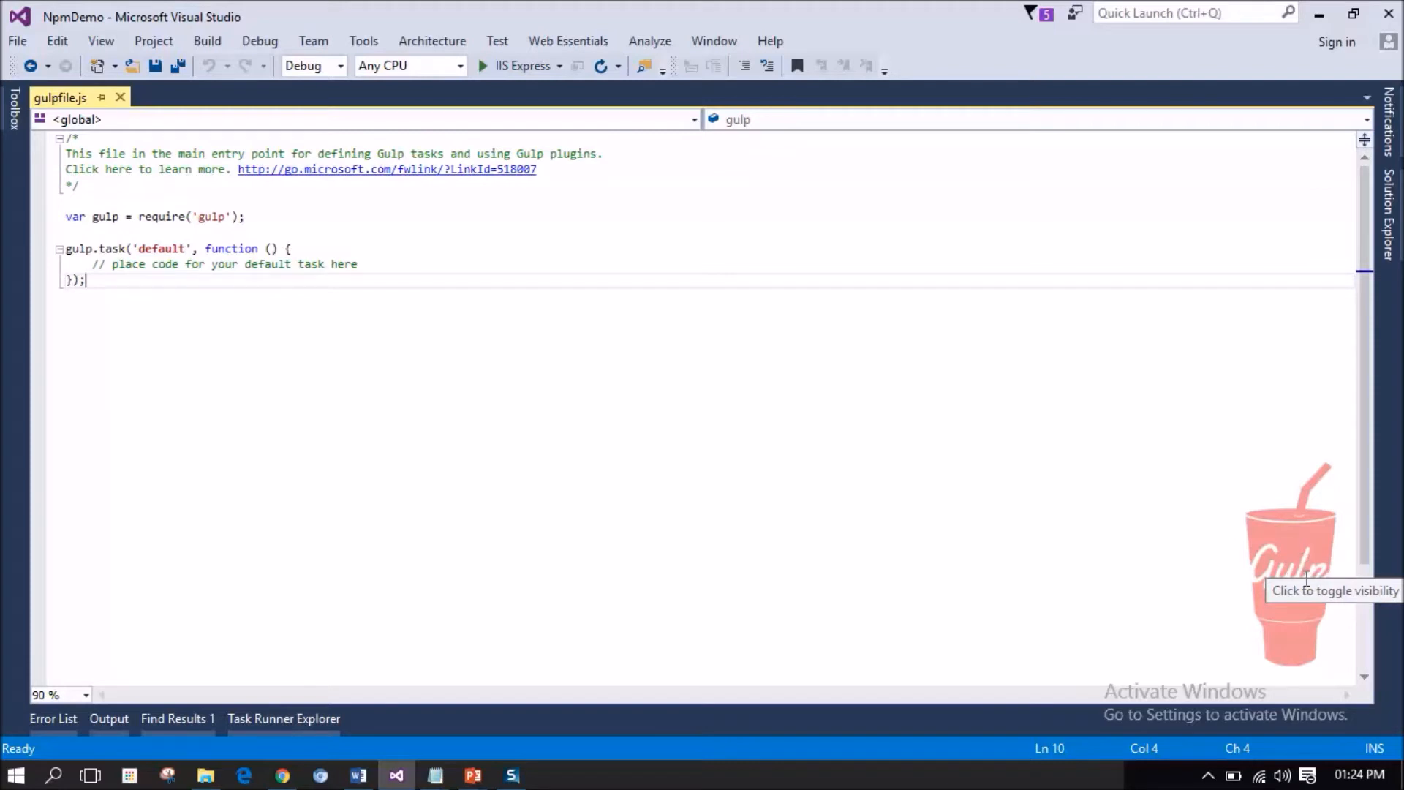
mouse_move(1306, 579)
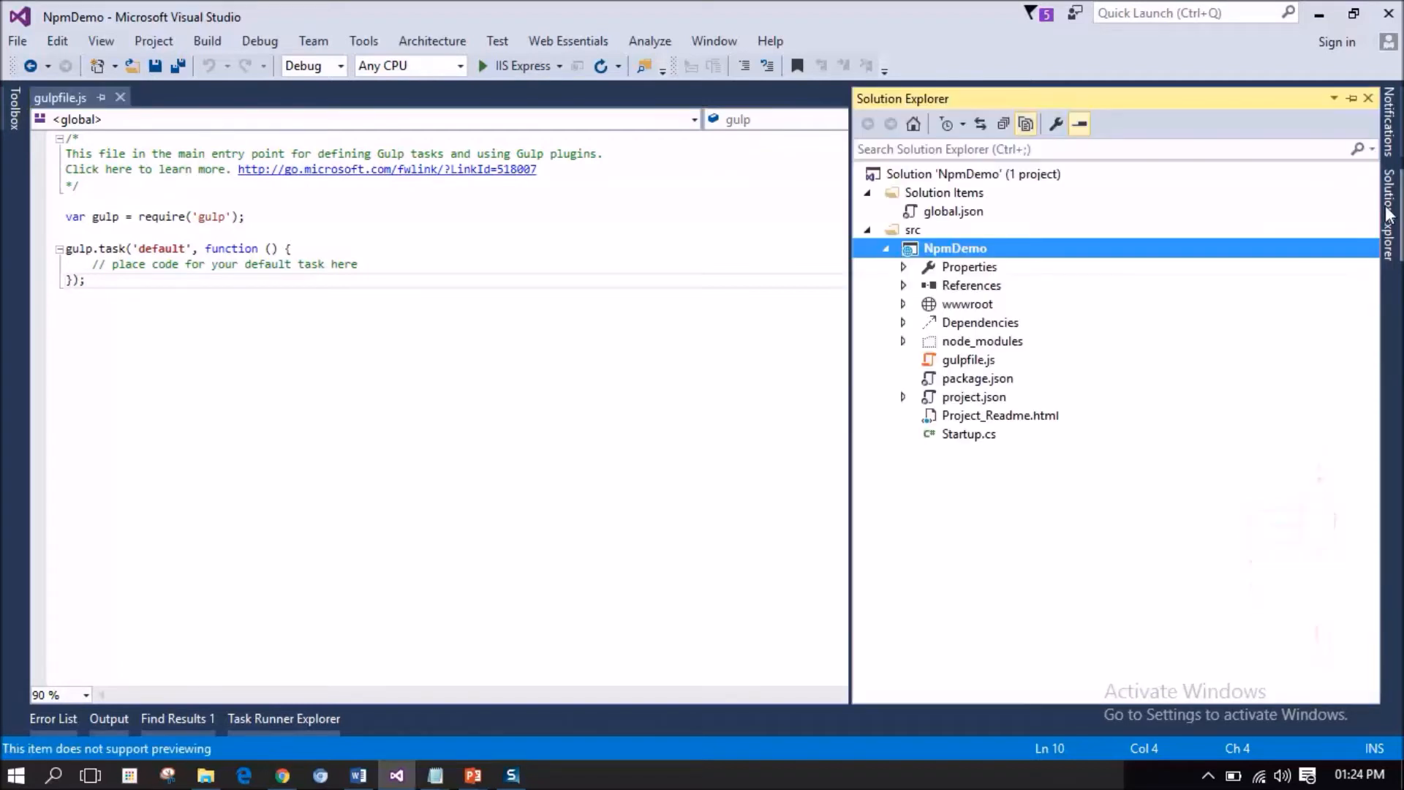
mouse_move(1117, 275)
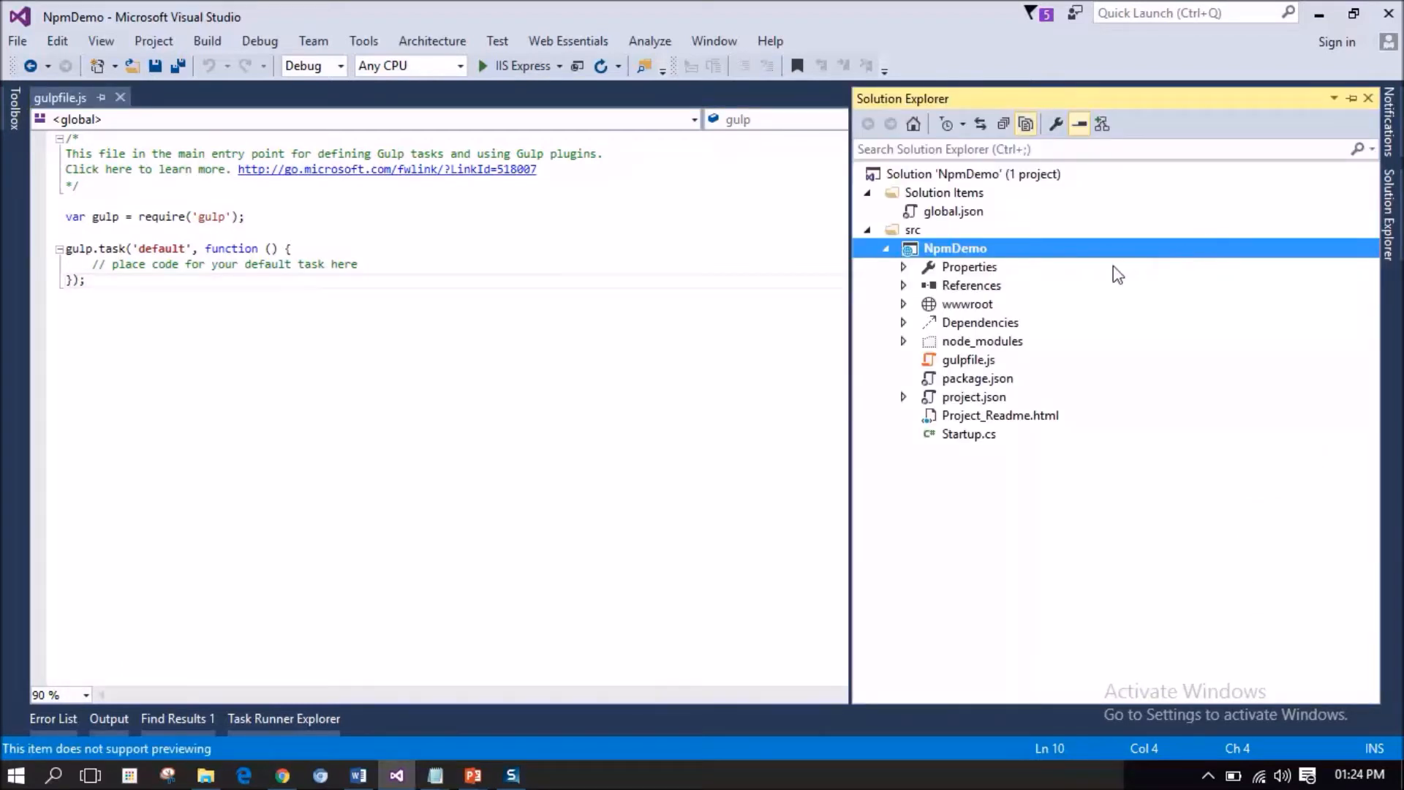
mouse_move(981, 400)
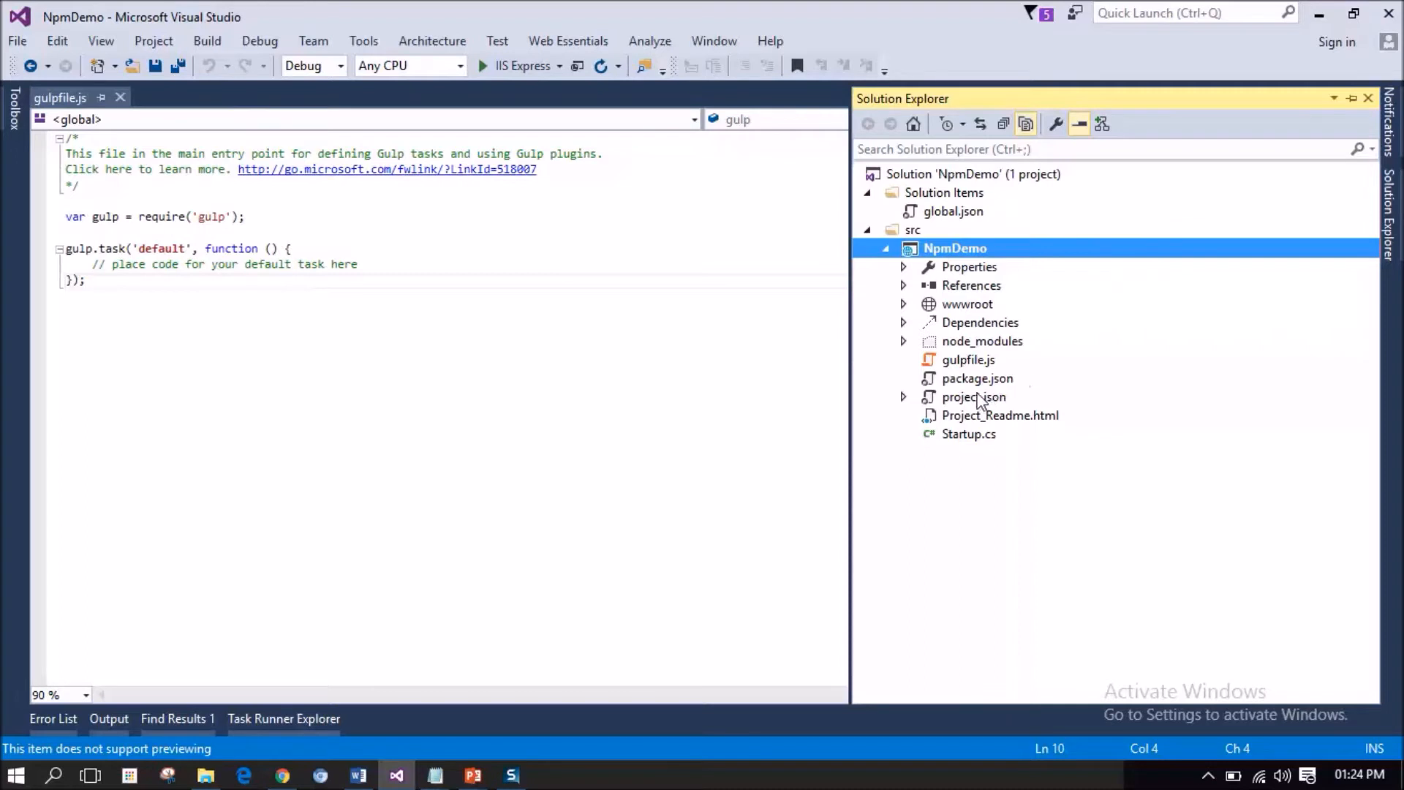
Add "gulp": "3.9.1" after bootstrap in package.json devDependencies and save.
double_click(978, 378)
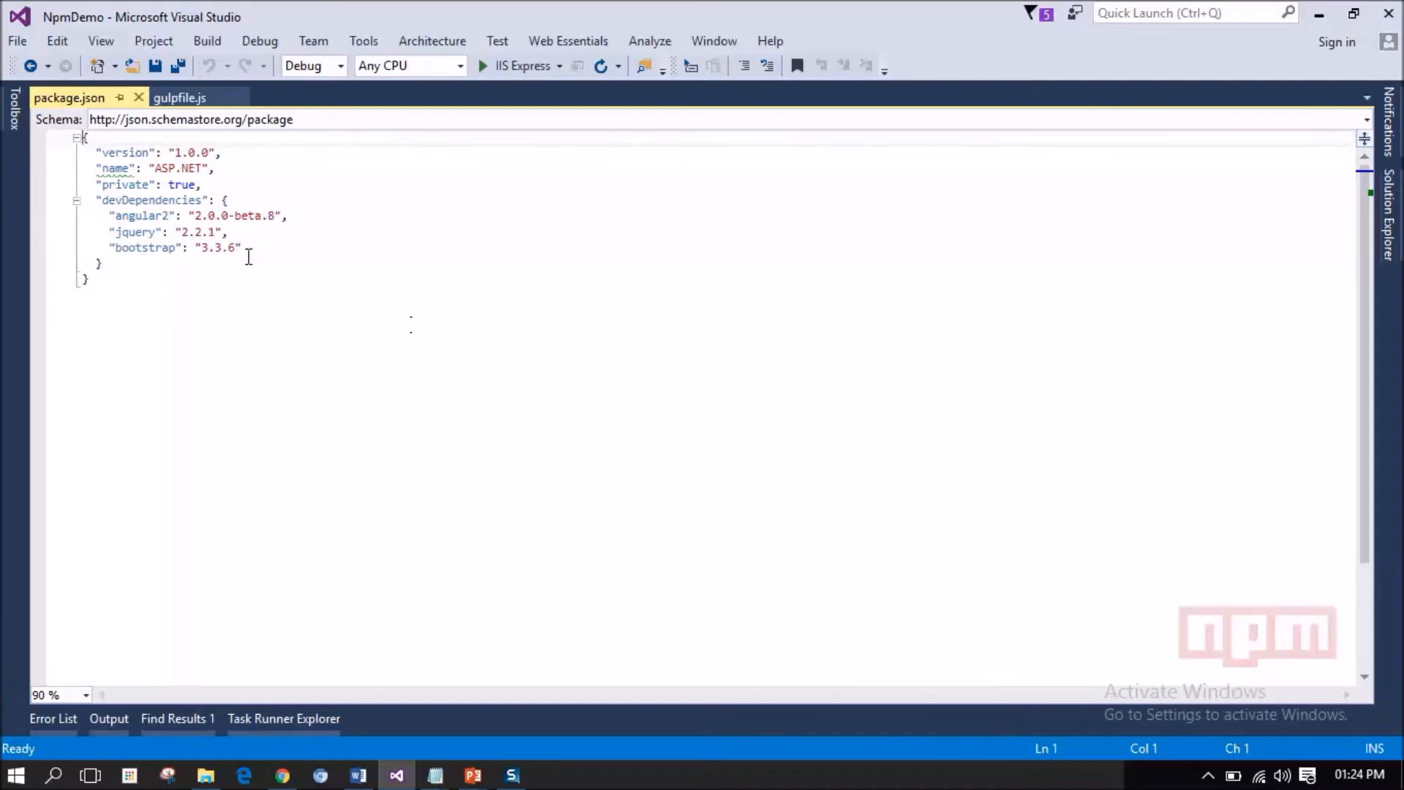
click(242, 248)
text(,)
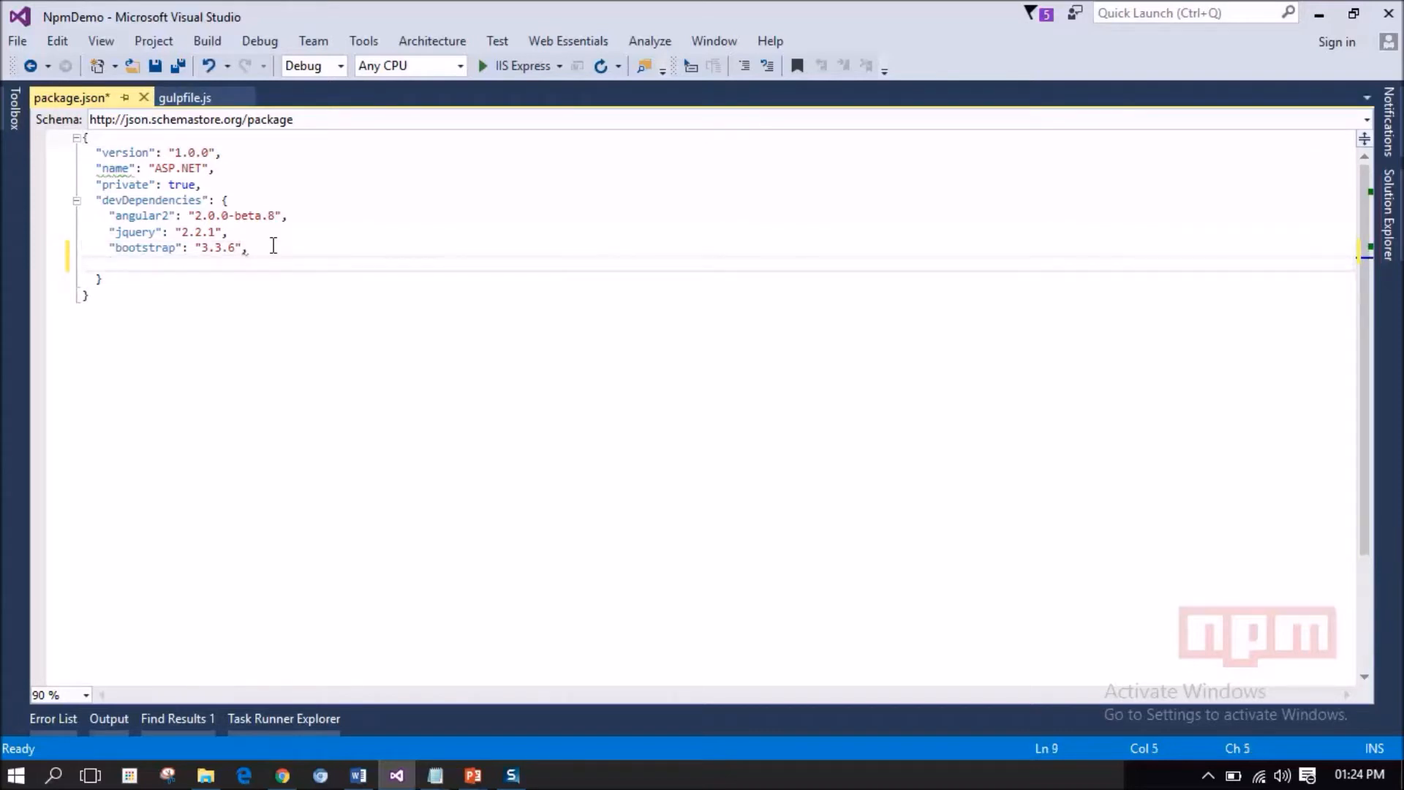
text(")
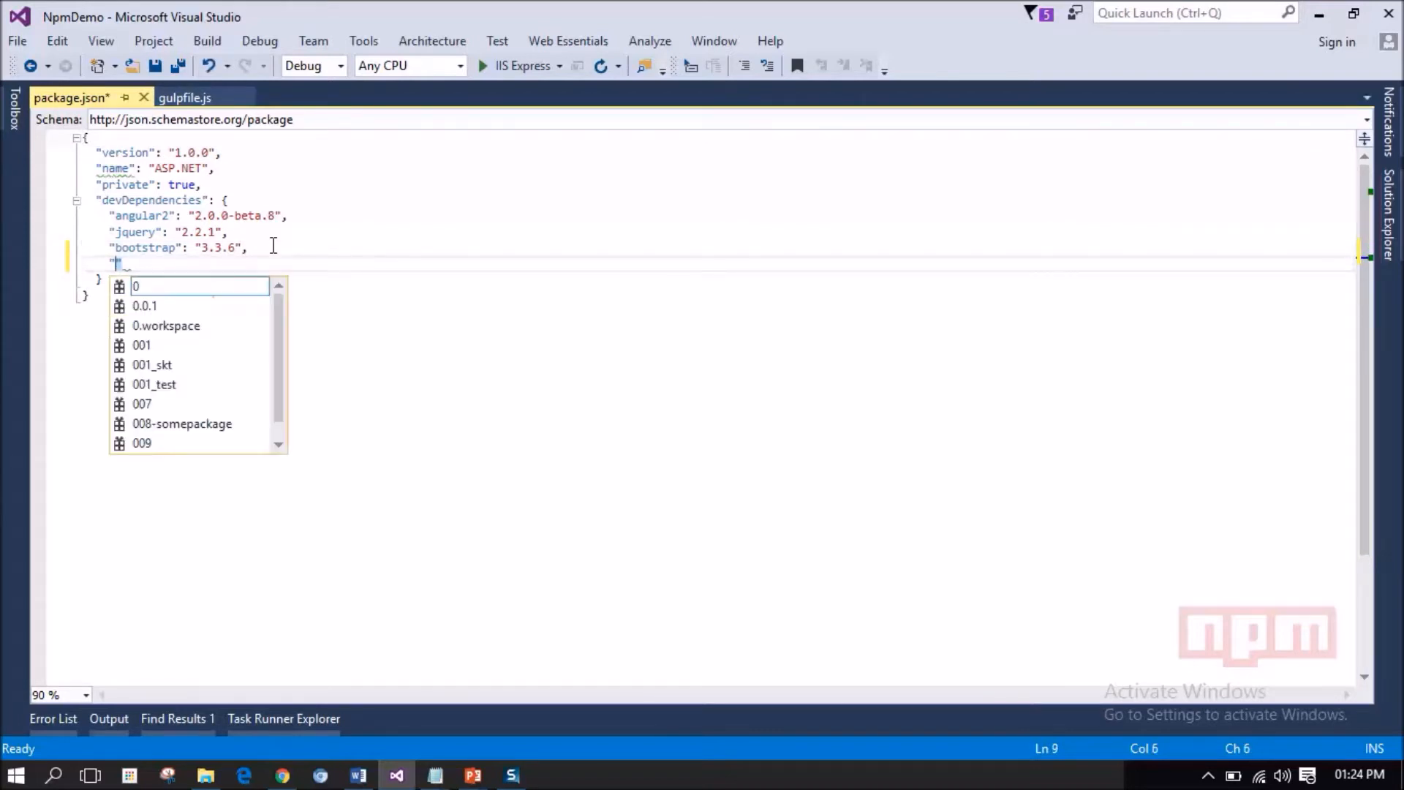
text(gulp": "3.9.1)
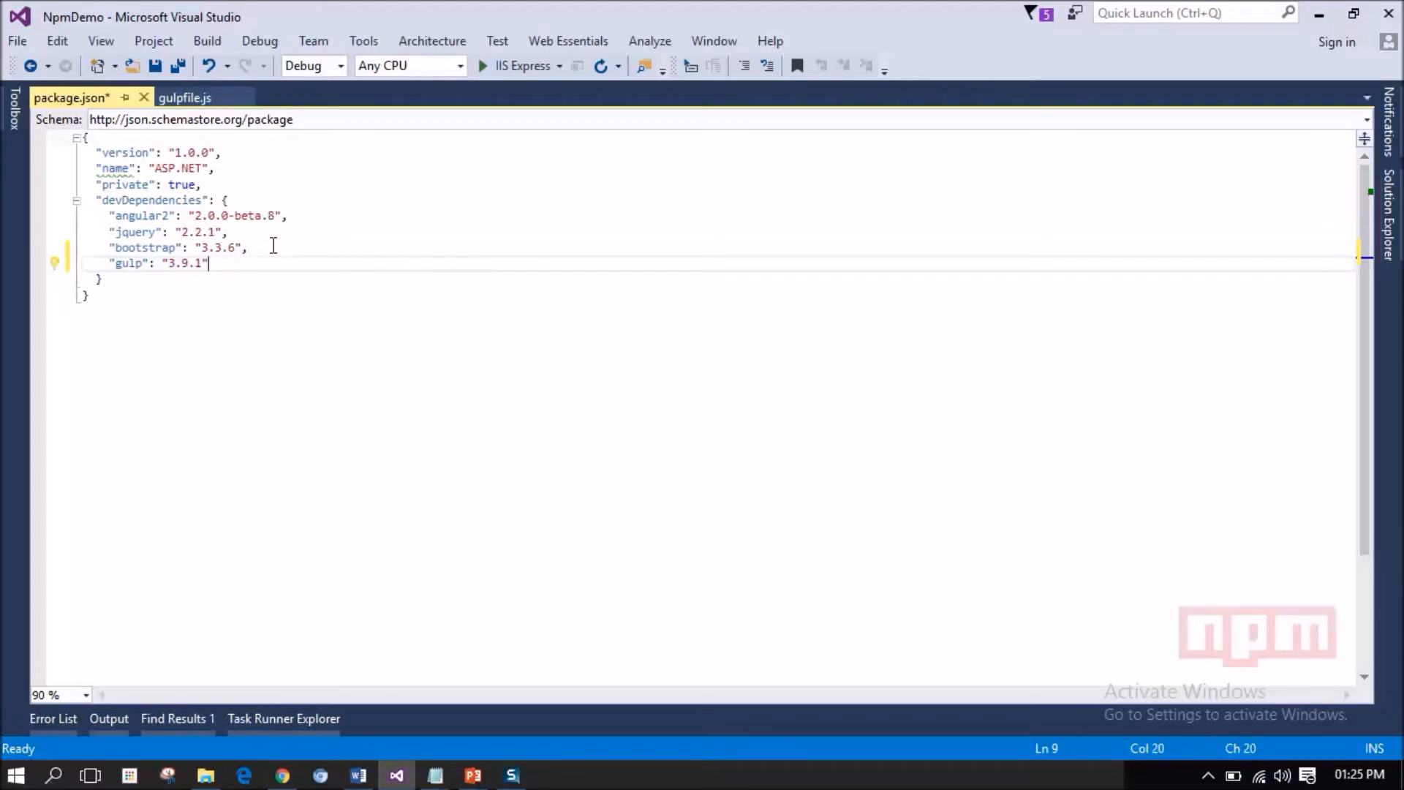
key(ctrl+s)
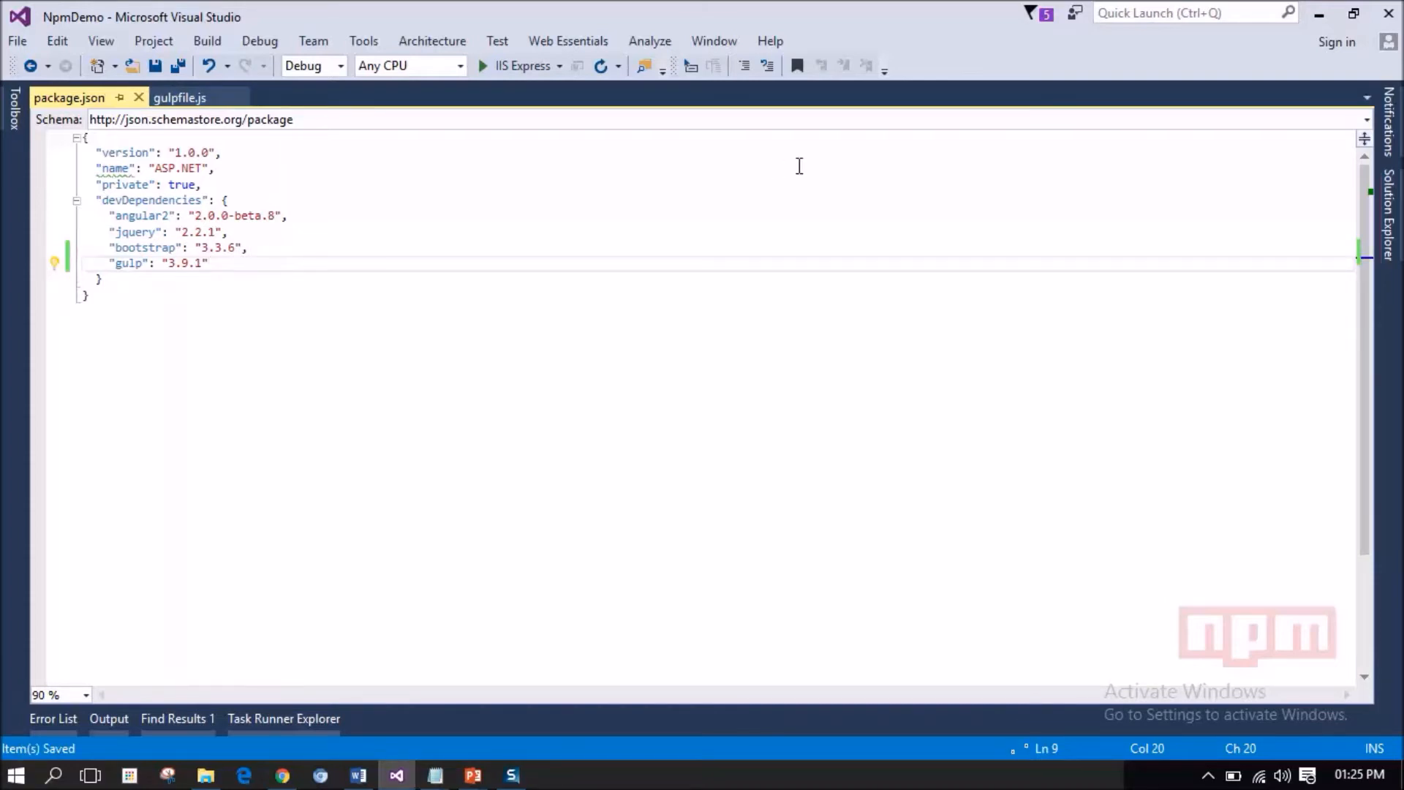
Expand Dependencies > npm in Solution Explorer to see gulp 3.9.1 among the packages.
click(1387, 215)
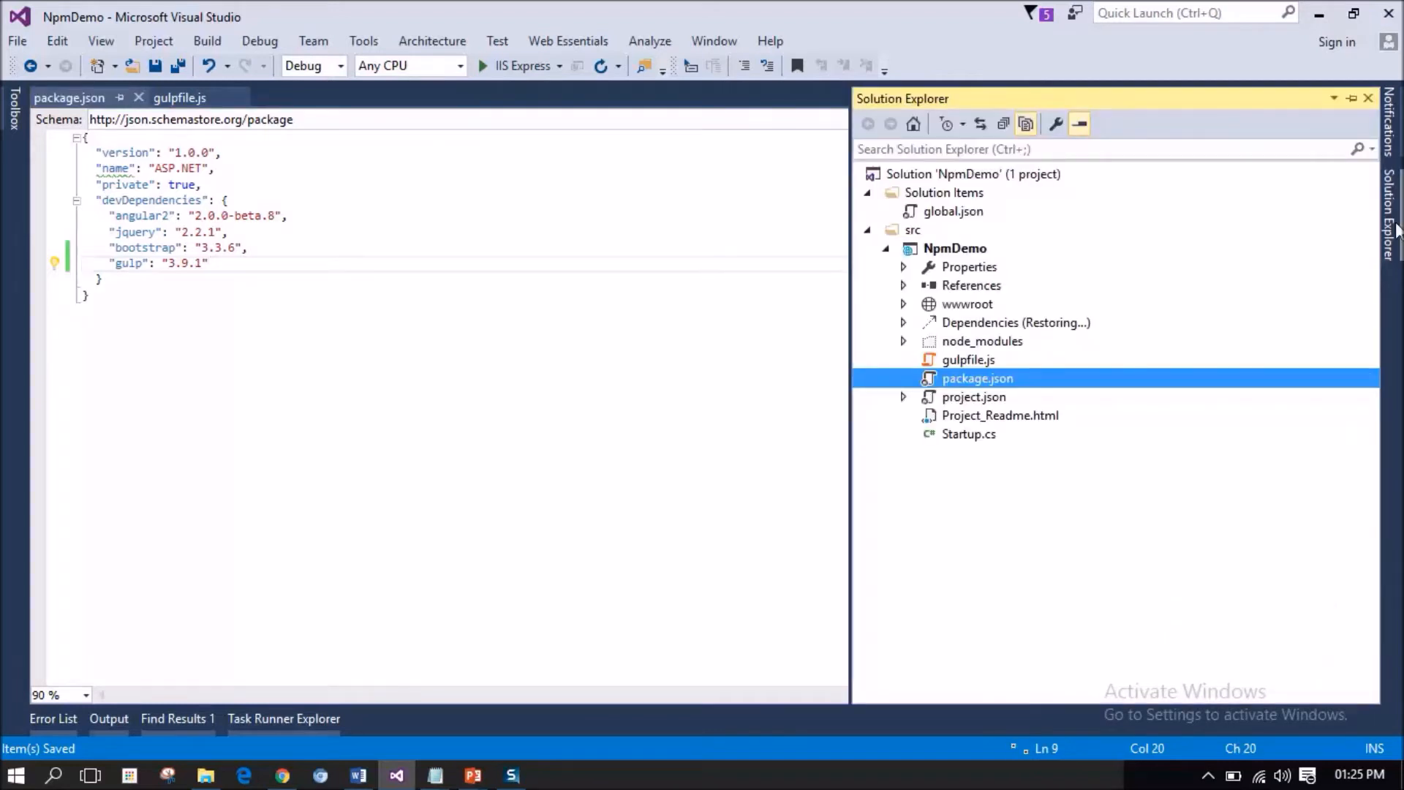
mouse_move(909, 335)
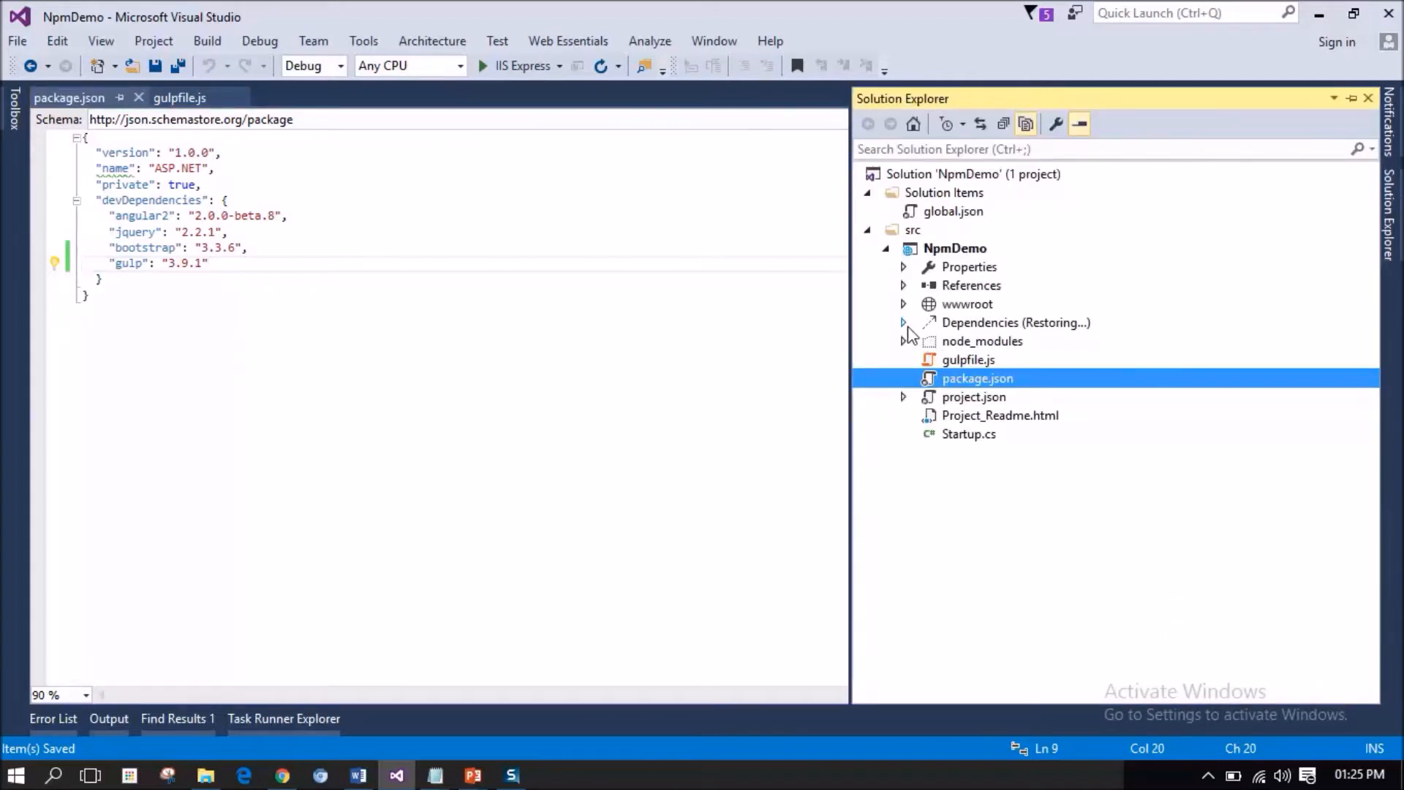
click(904, 323)
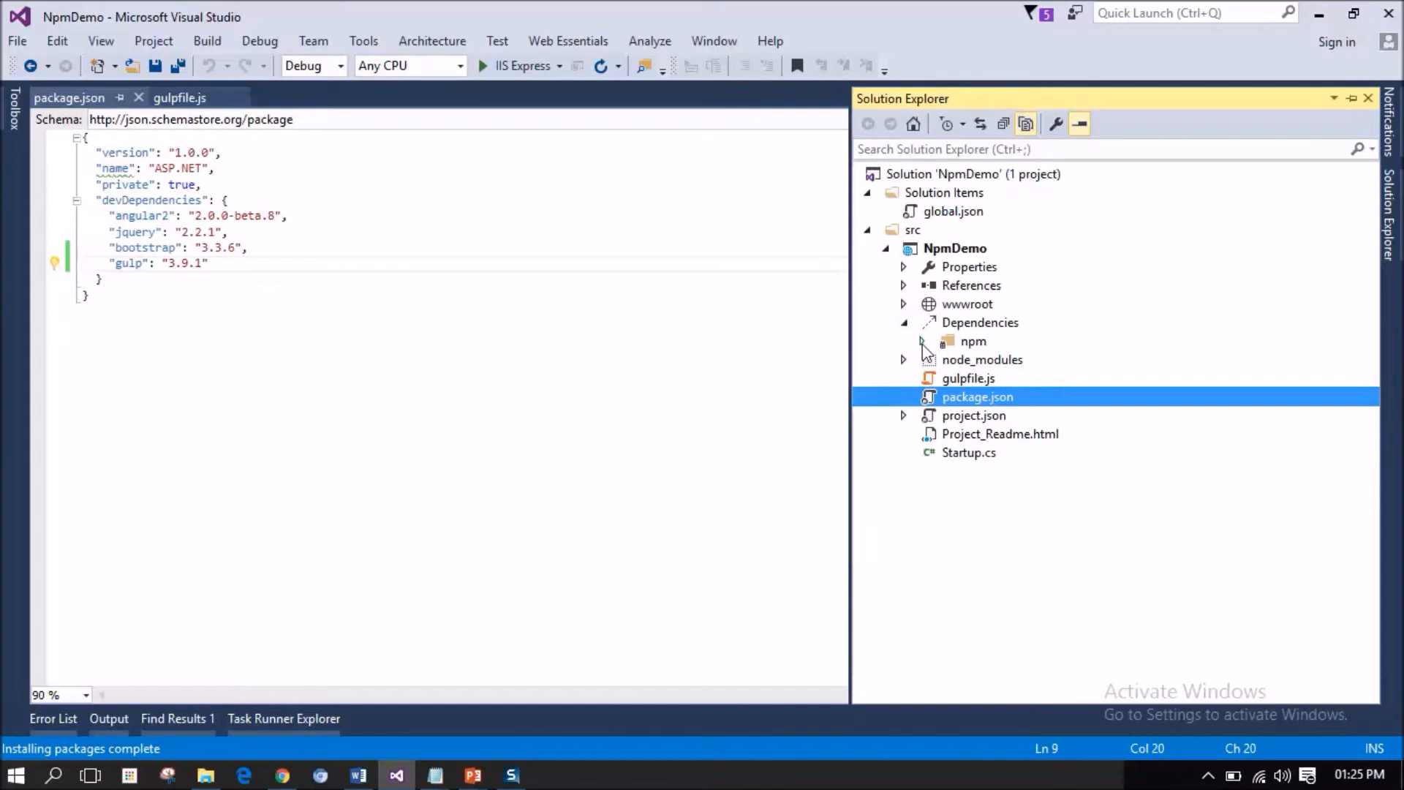
click(921, 342)
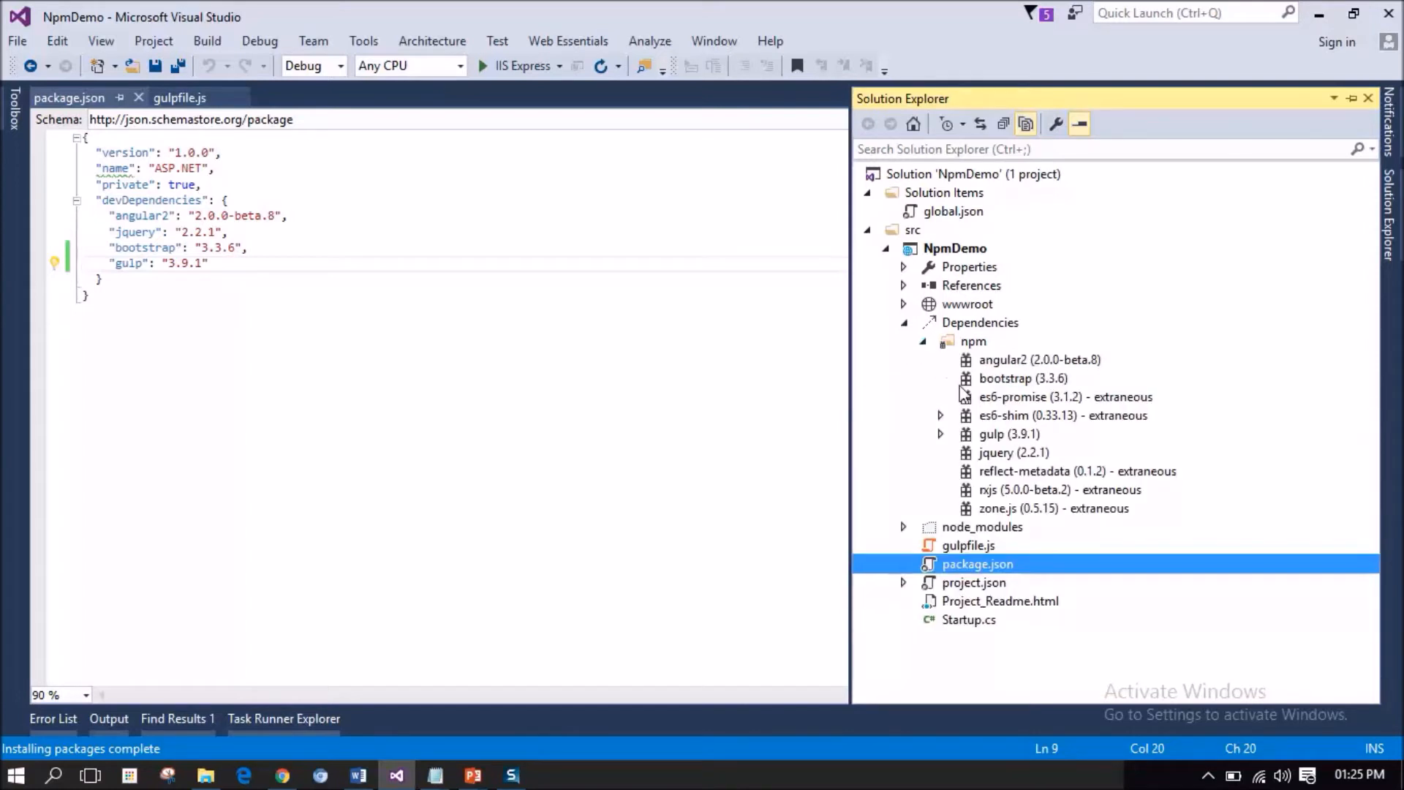
mouse_move(1013, 441)
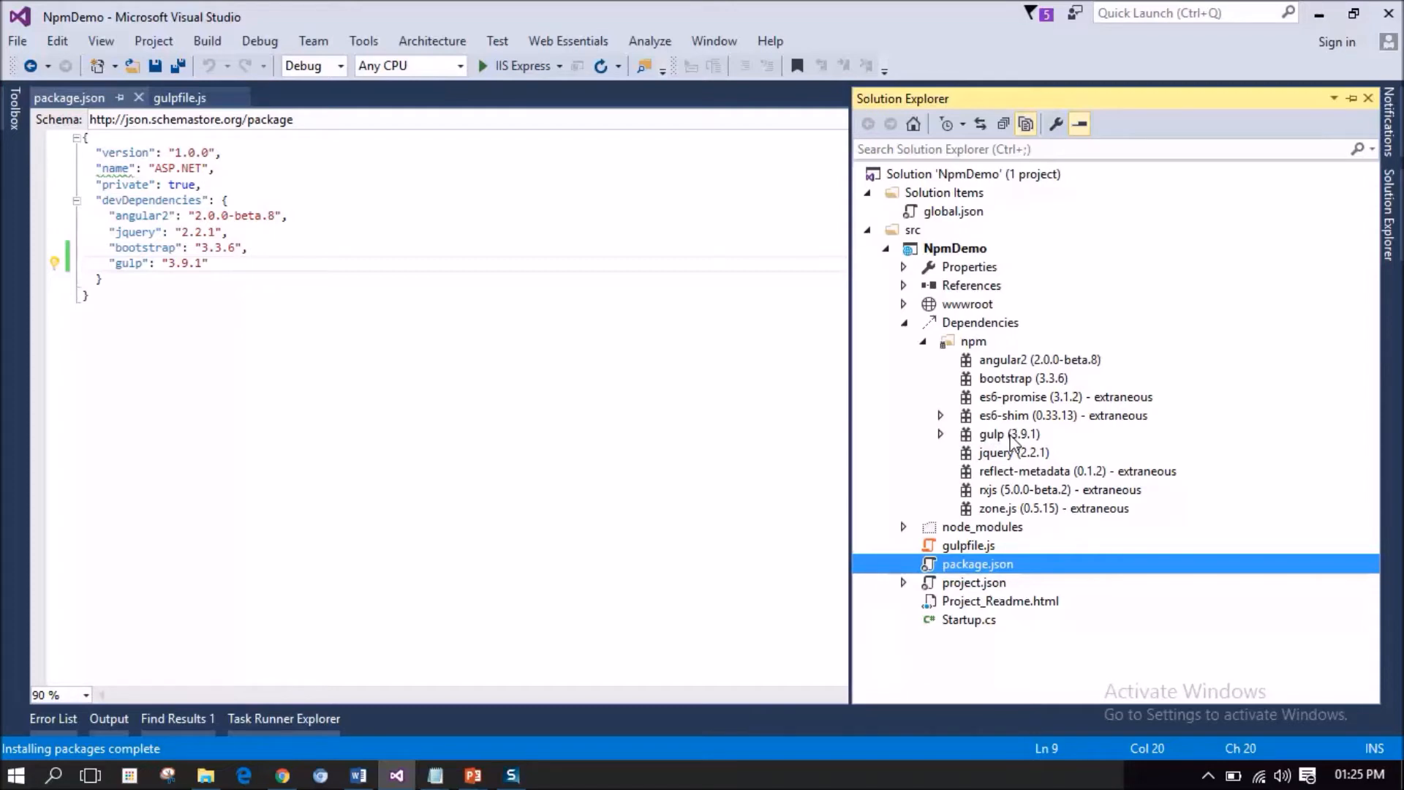
mouse_move(335, 665)
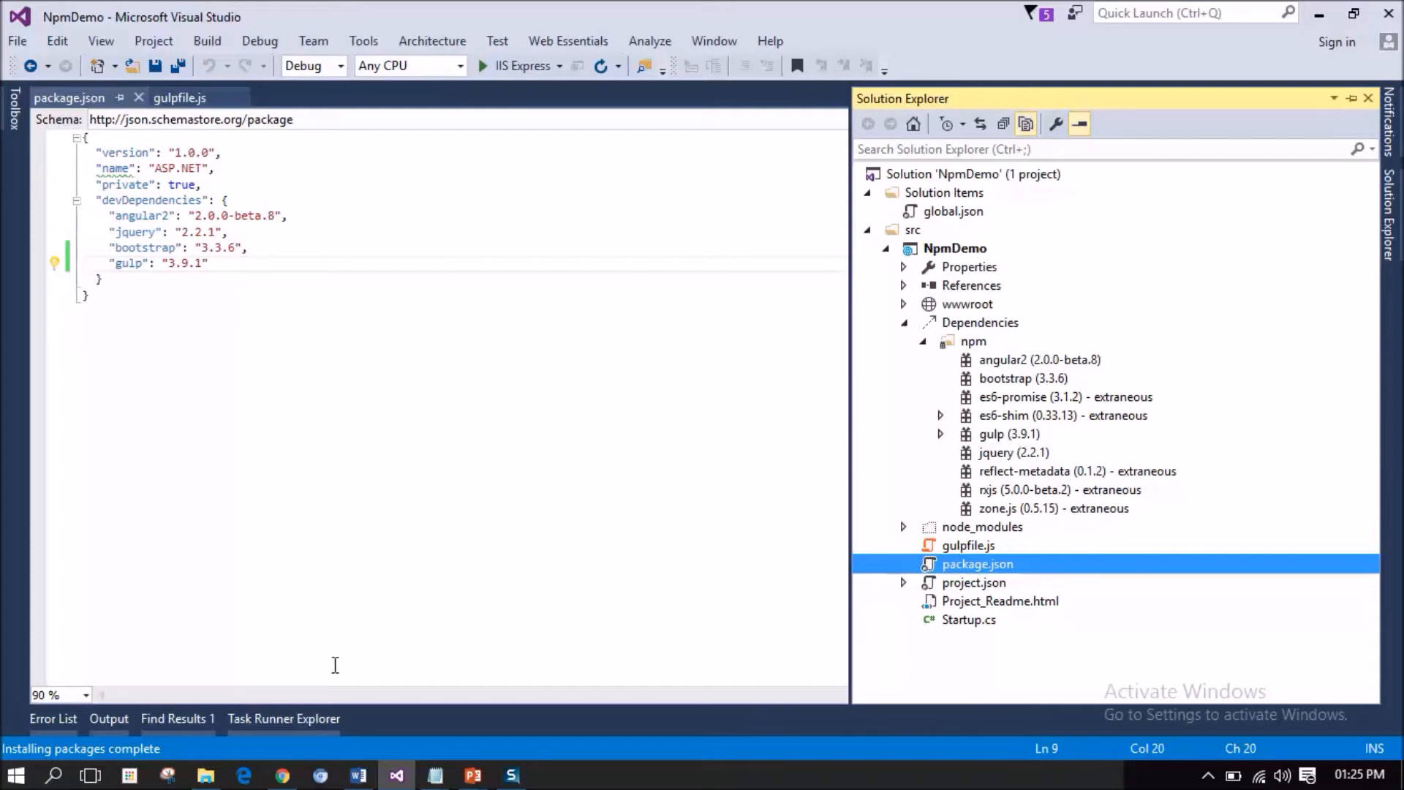
Refresh Task Runner Explorer and select the gulpfile's default task.
click(284, 719)
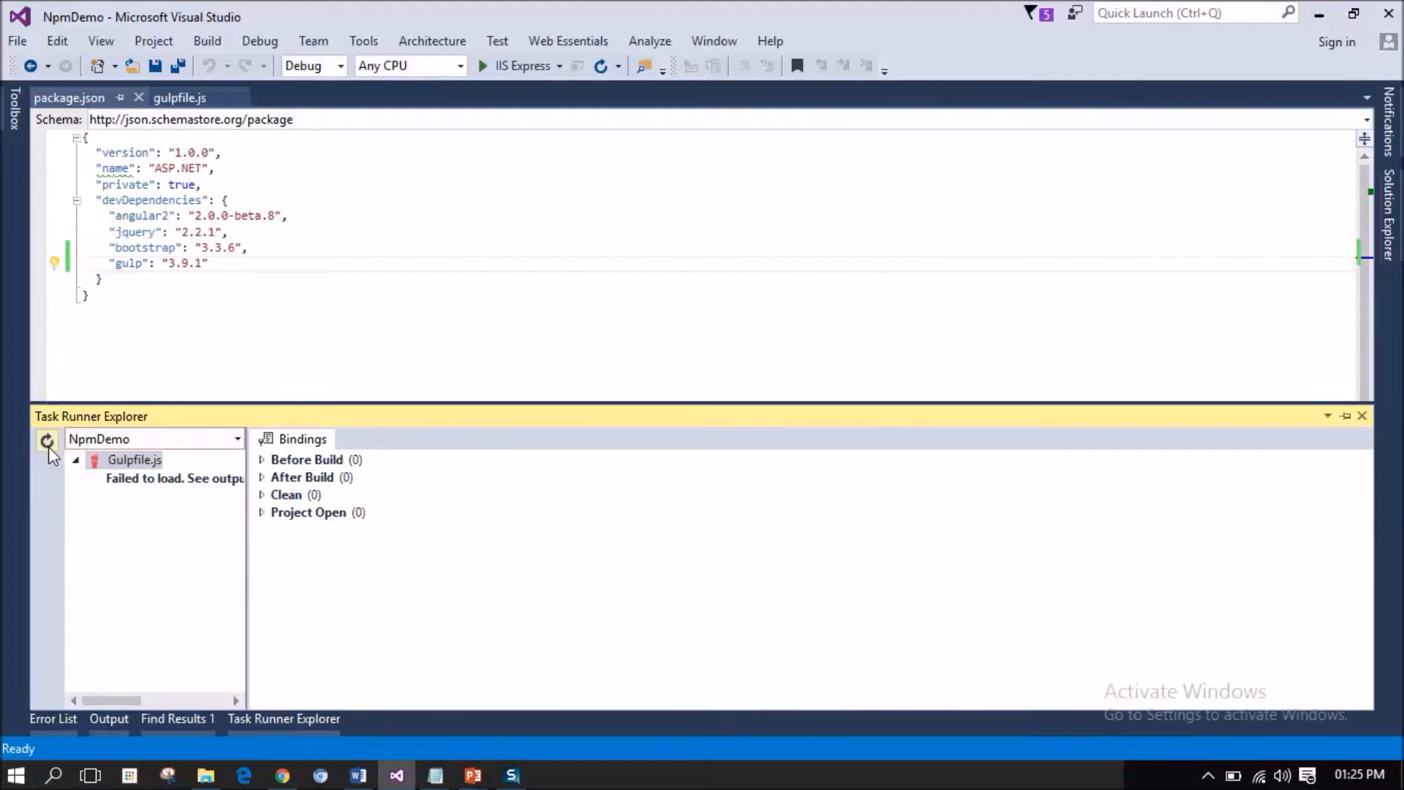
click(47, 439)
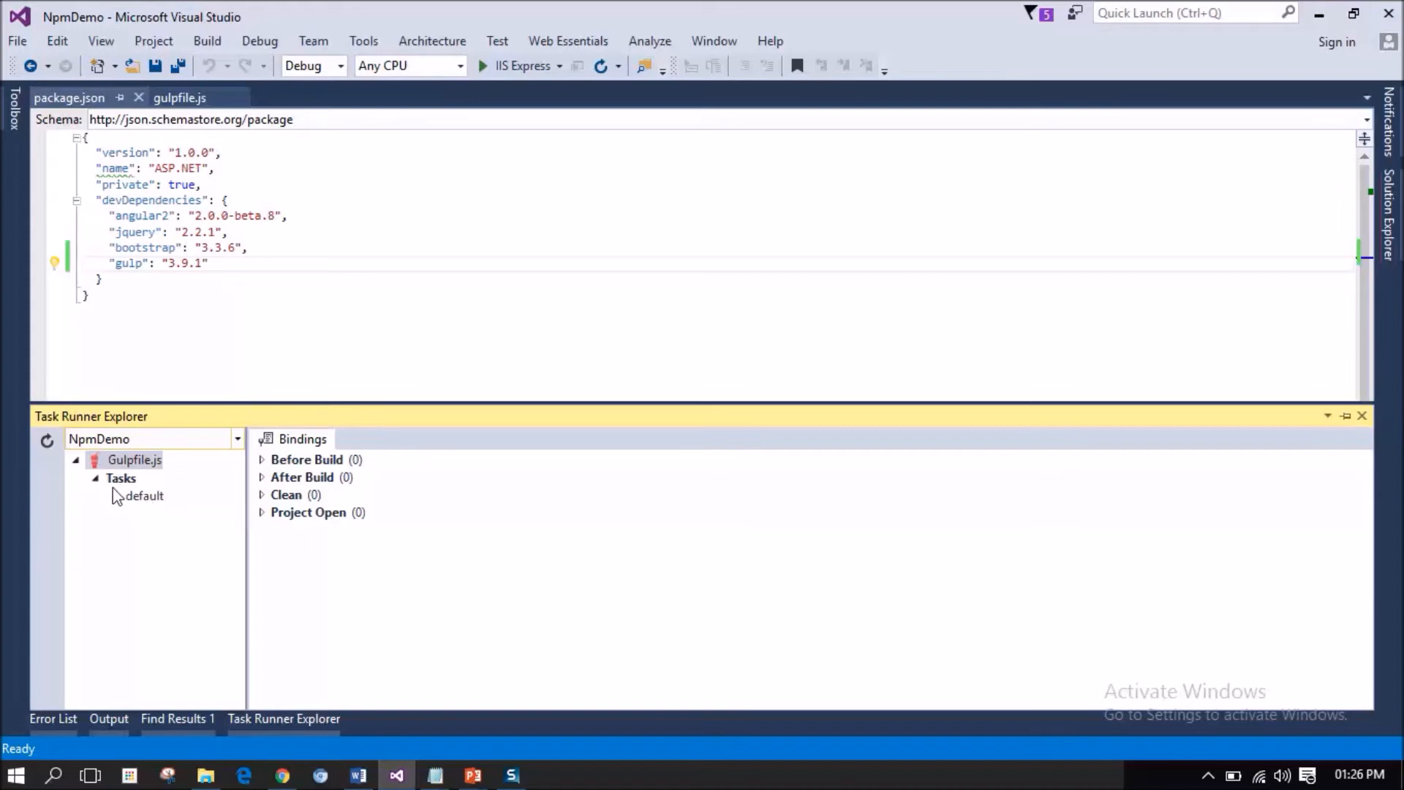
mouse_move(139, 503)
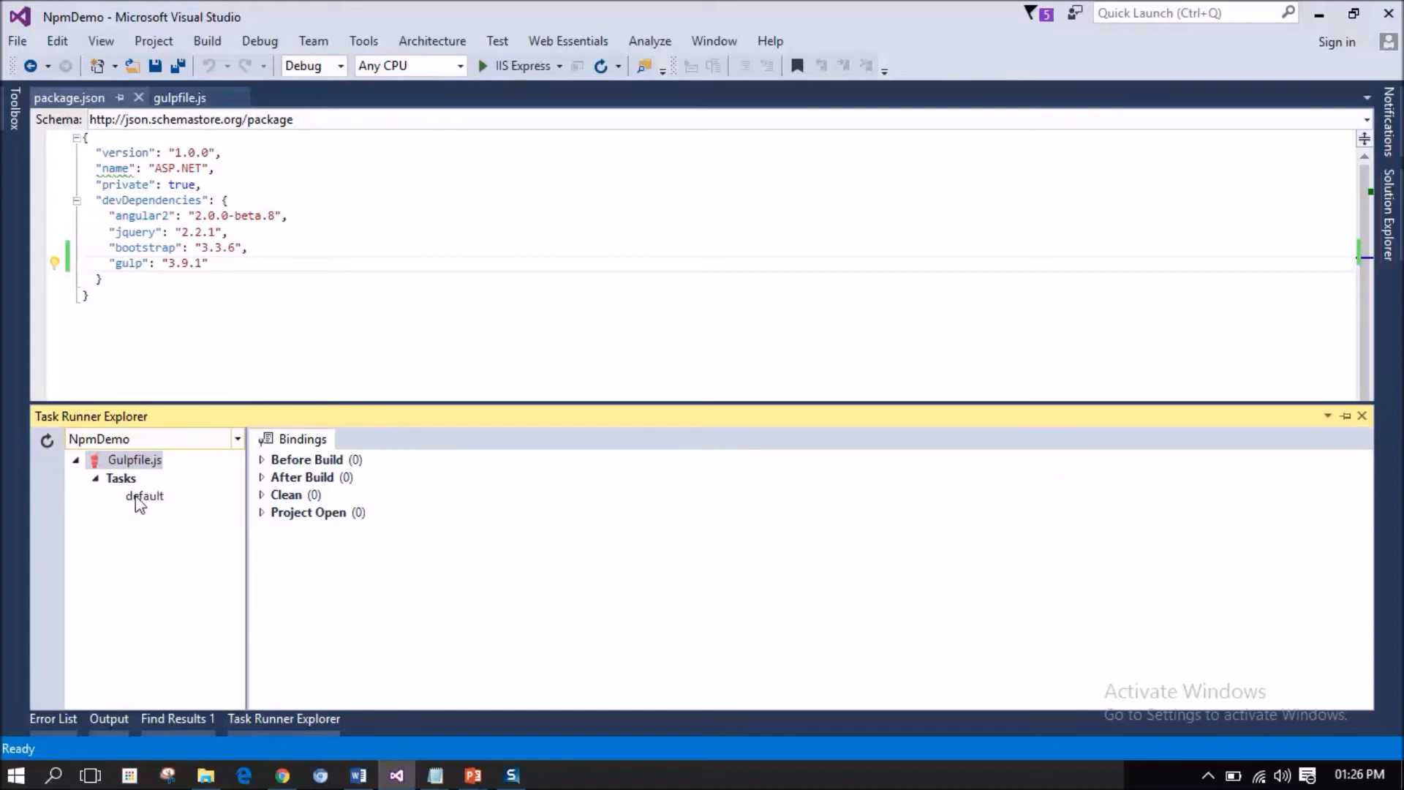
click(143, 495)
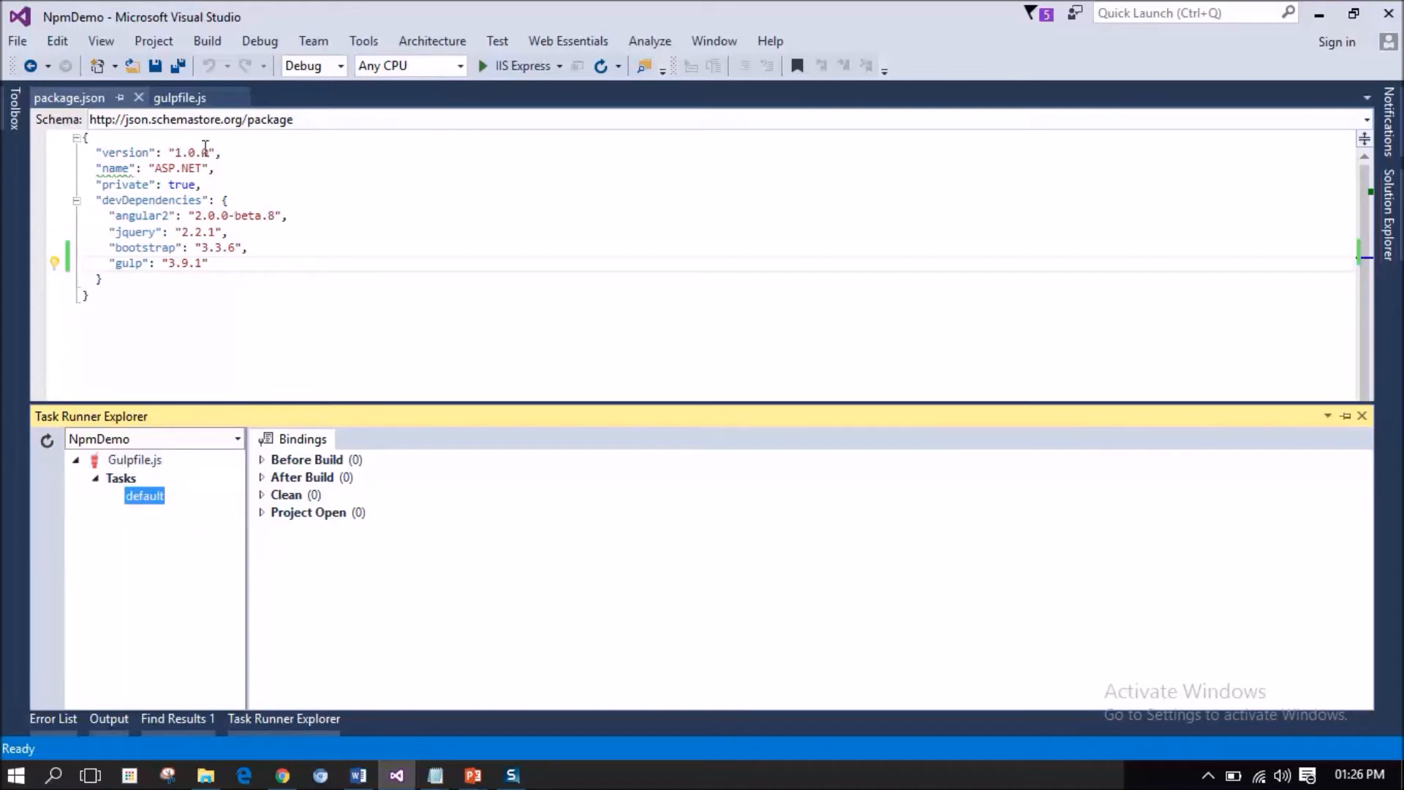
Write gulp.task('copyfiles', function () { }) below the default task, with a blank body line.
click(180, 97)
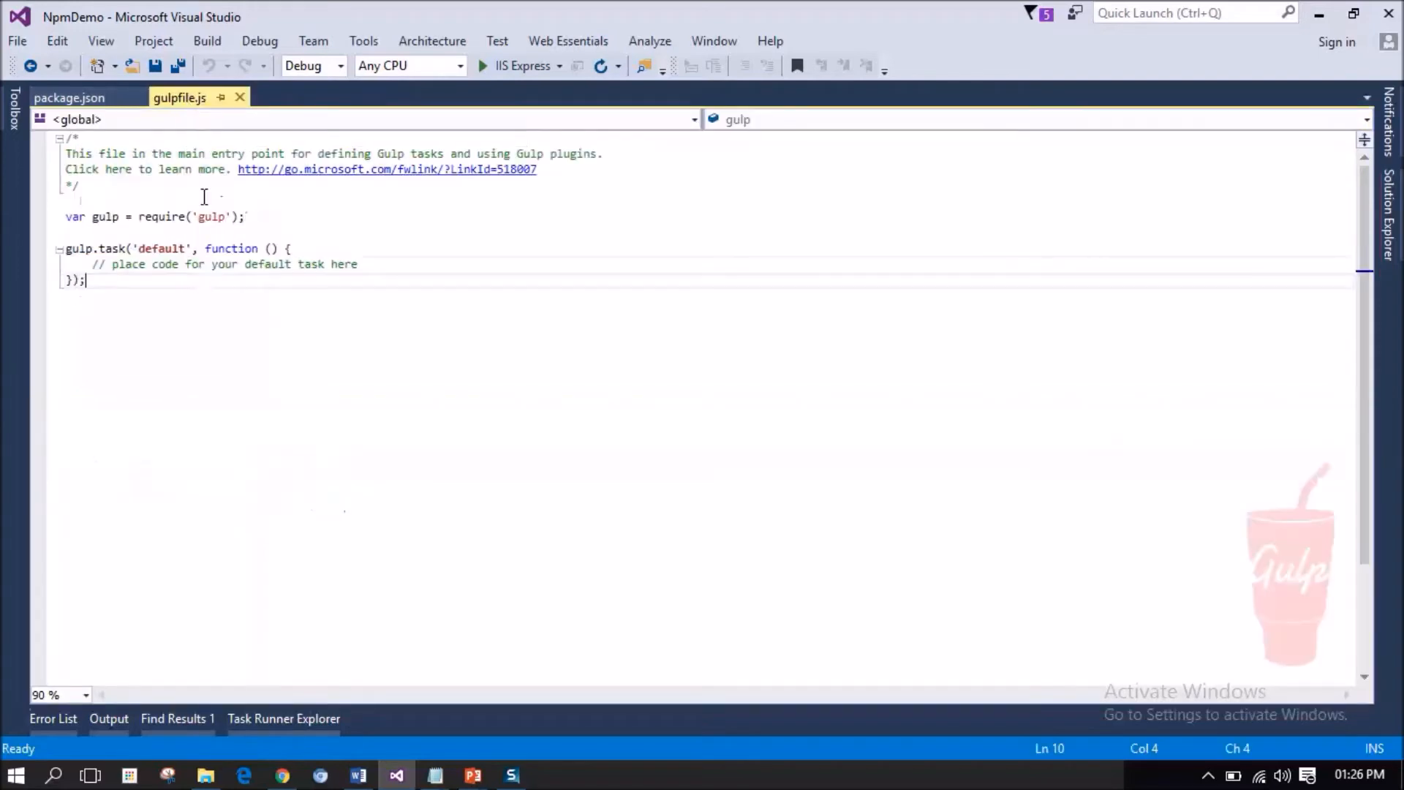
mouse_move(165, 304)
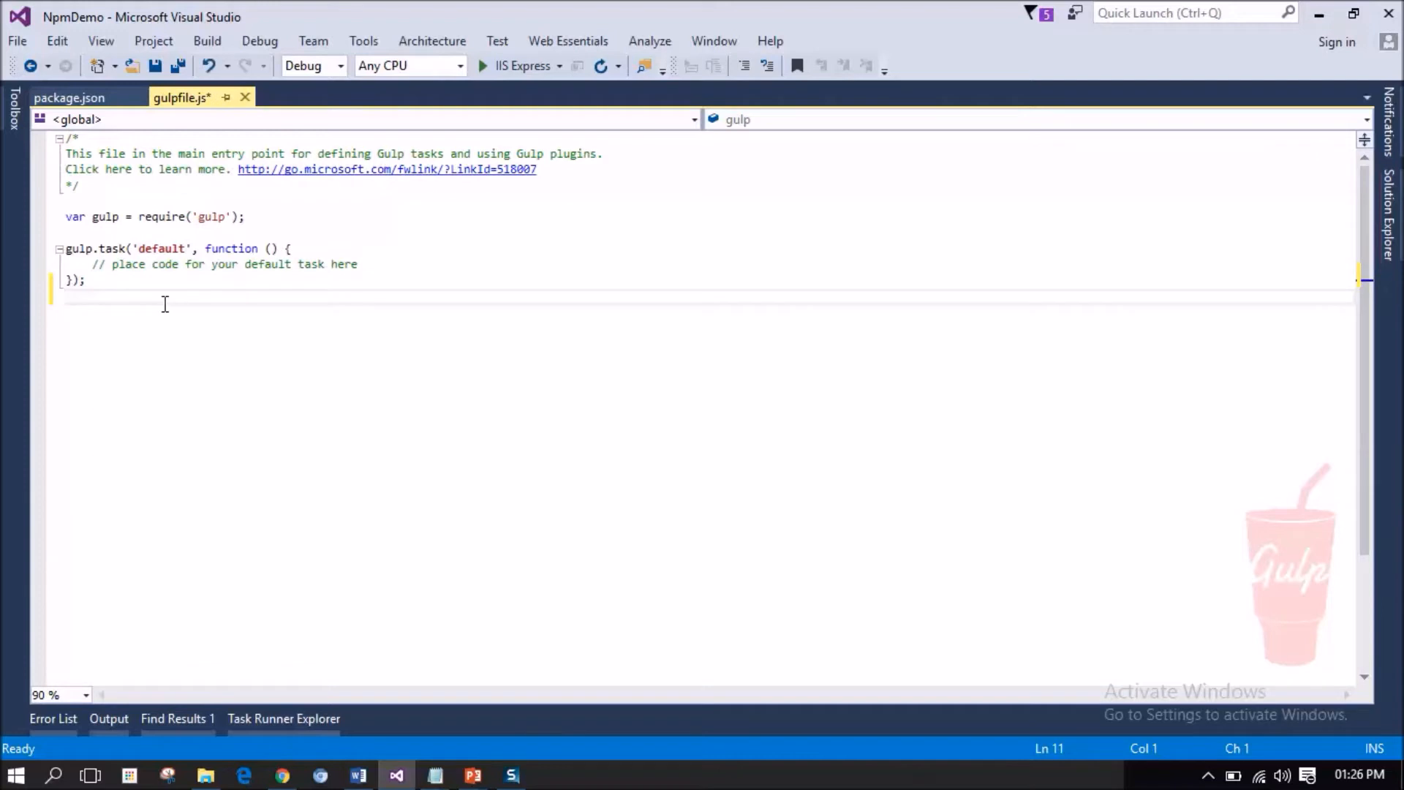
text(gulp)
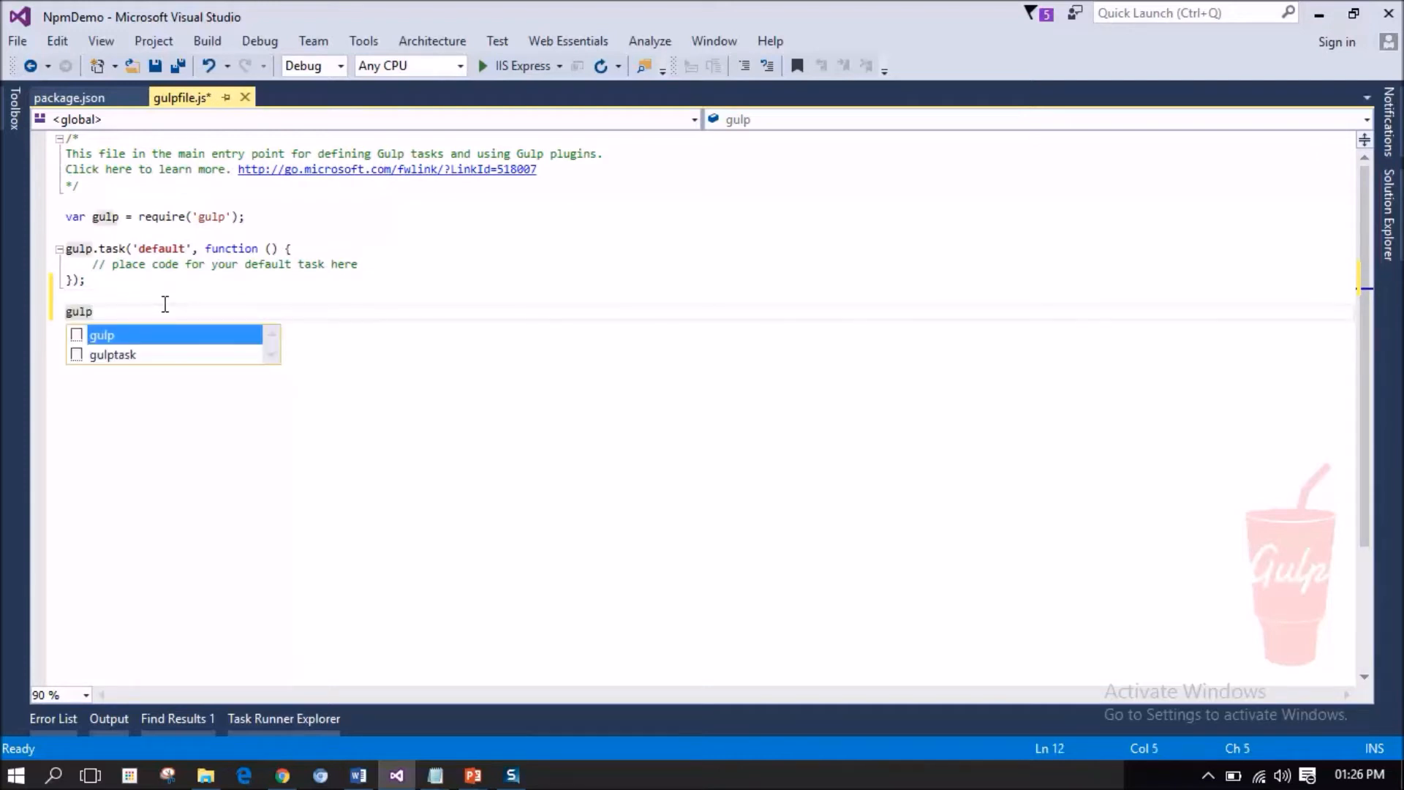
text(.task()
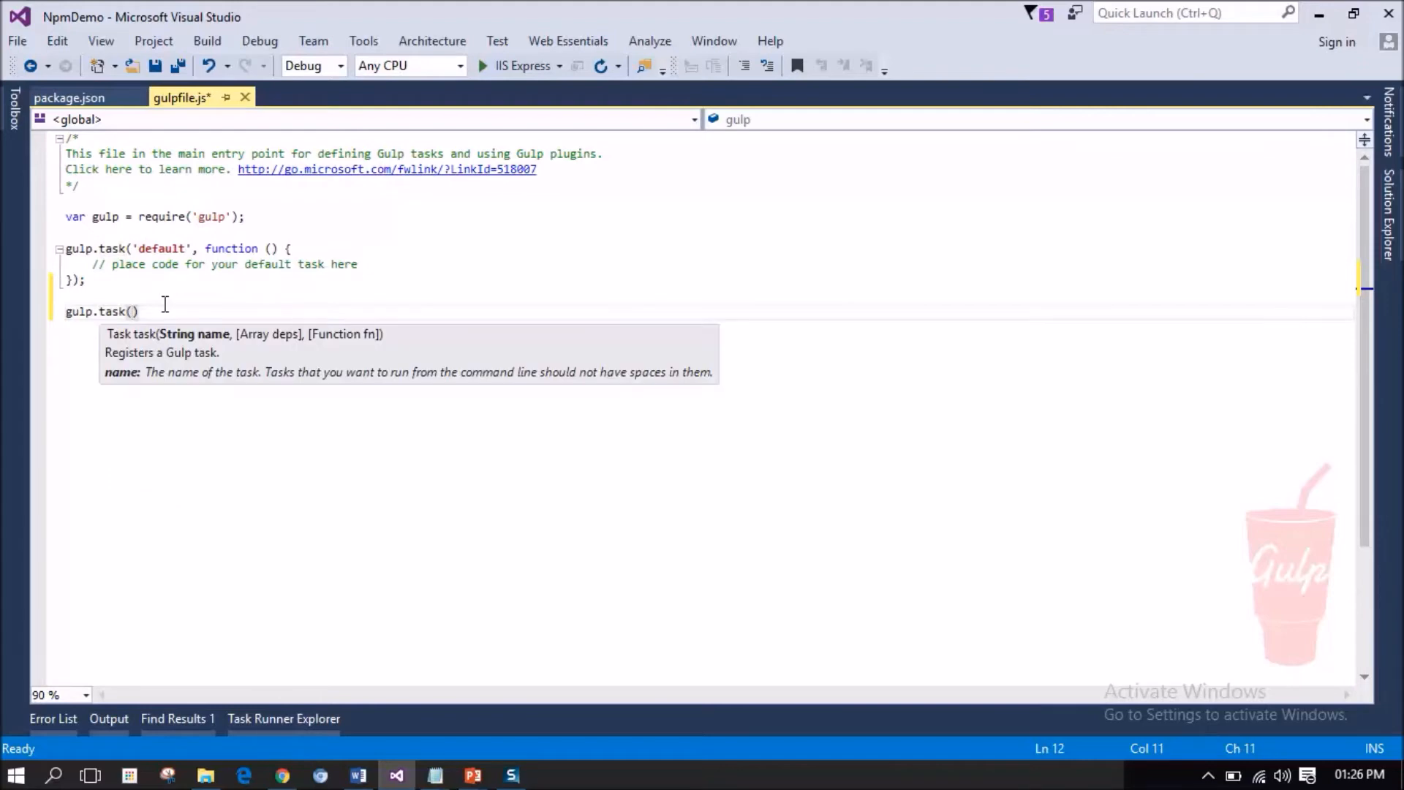
text('')
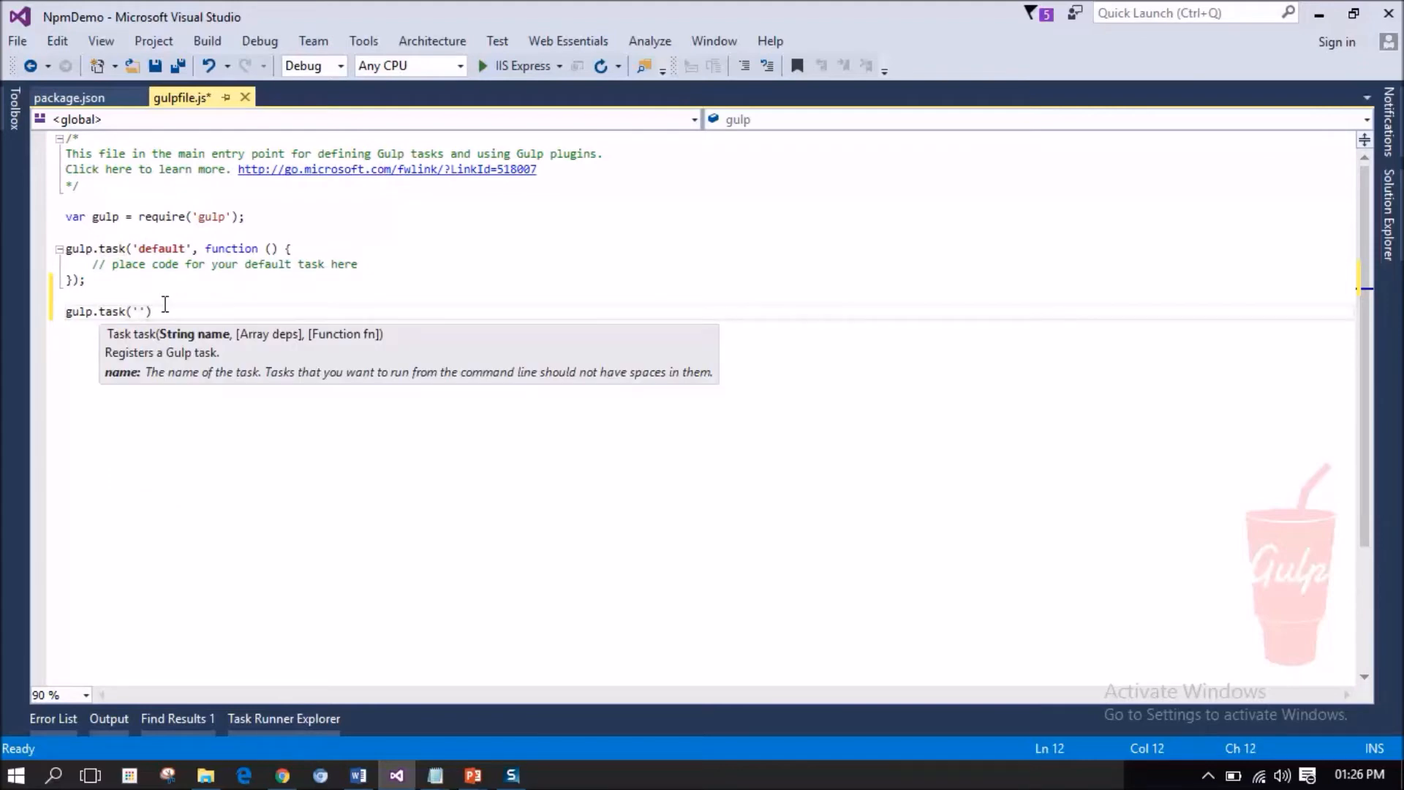
text(copyfiles)
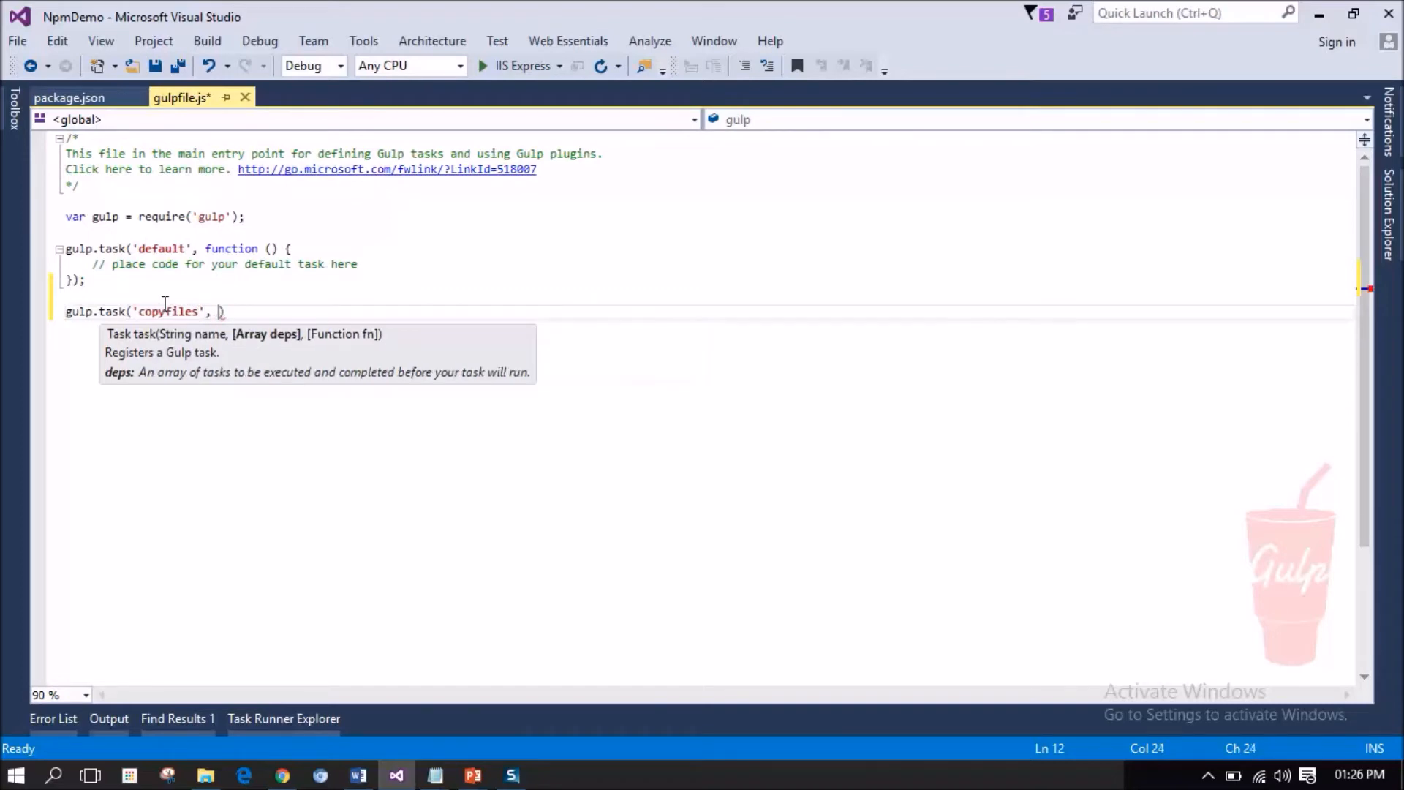
text(function))
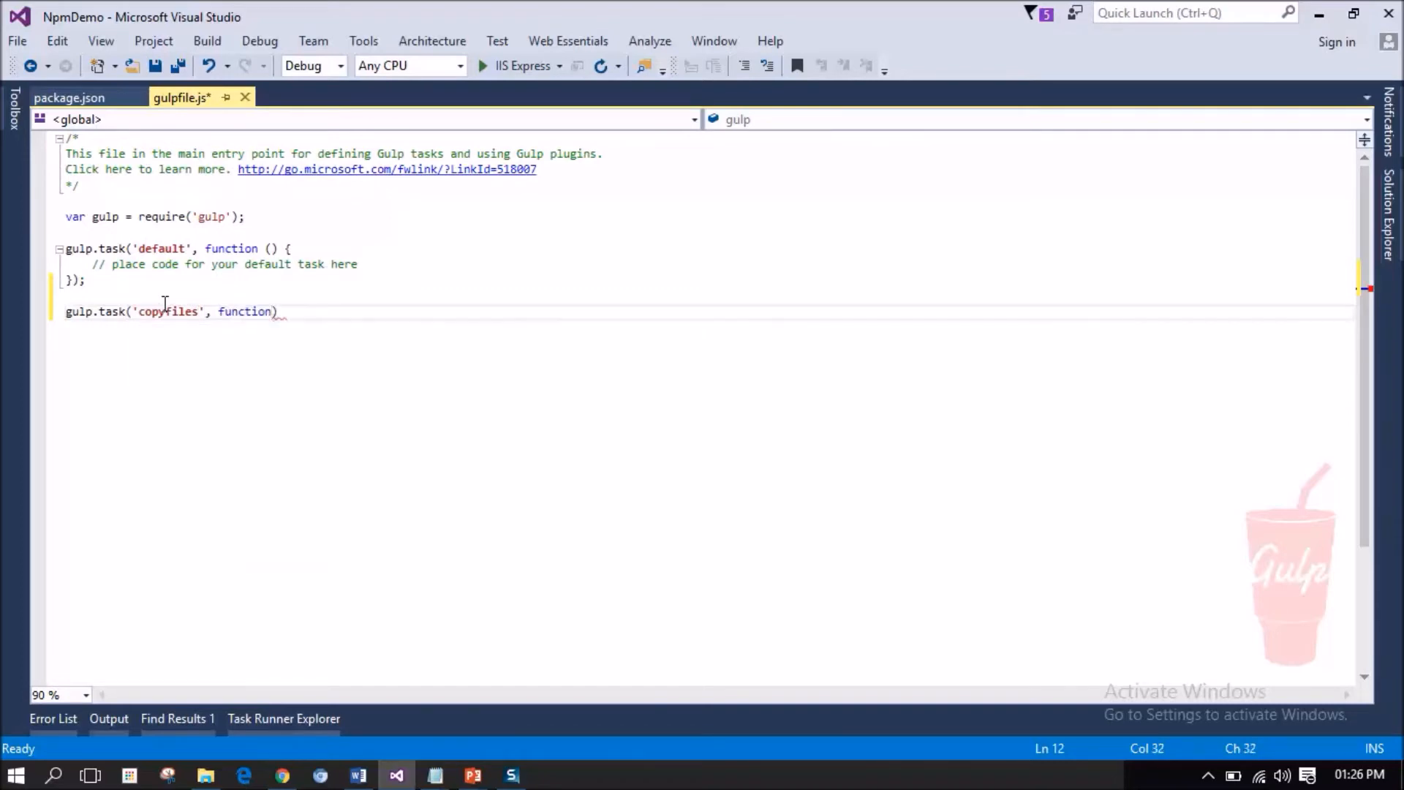
text(())
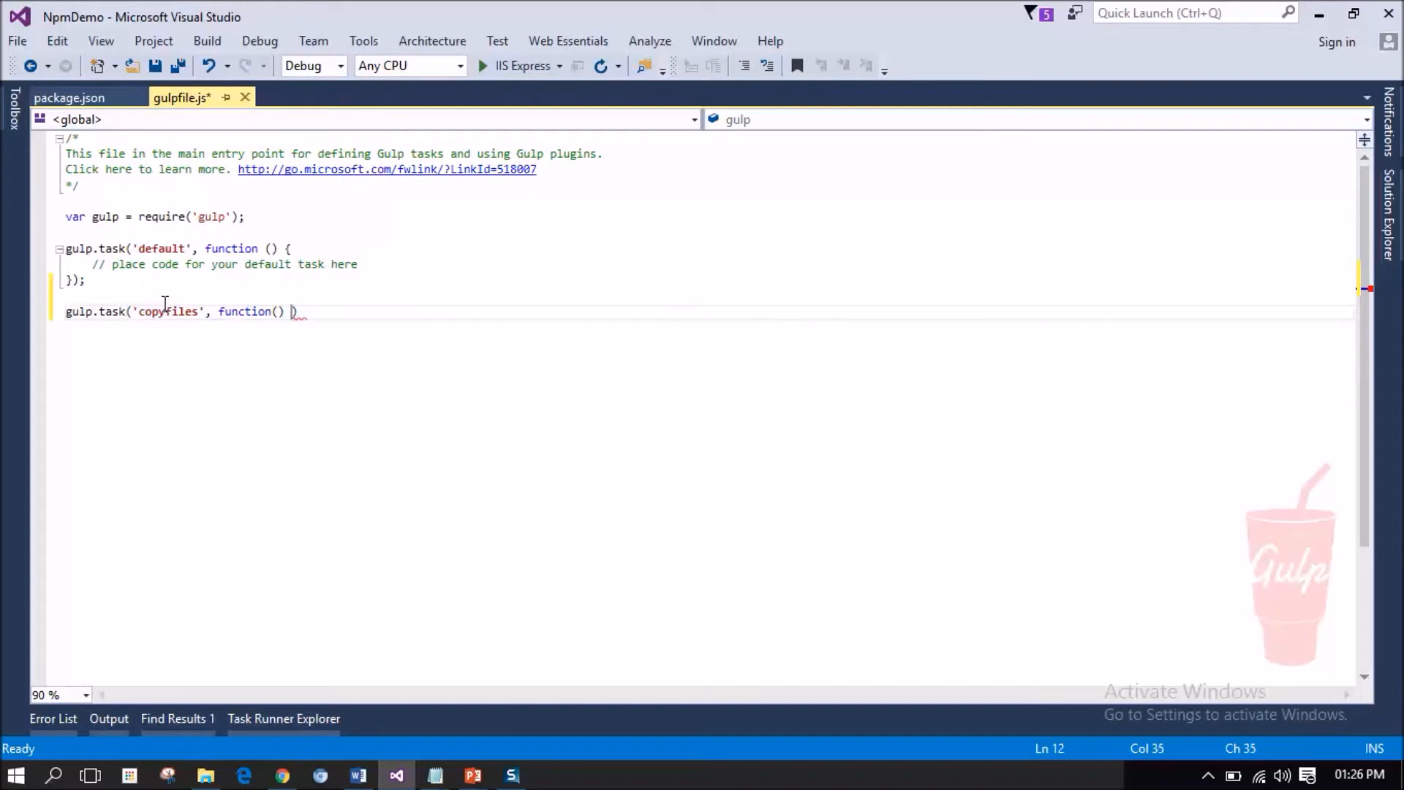
text({ })
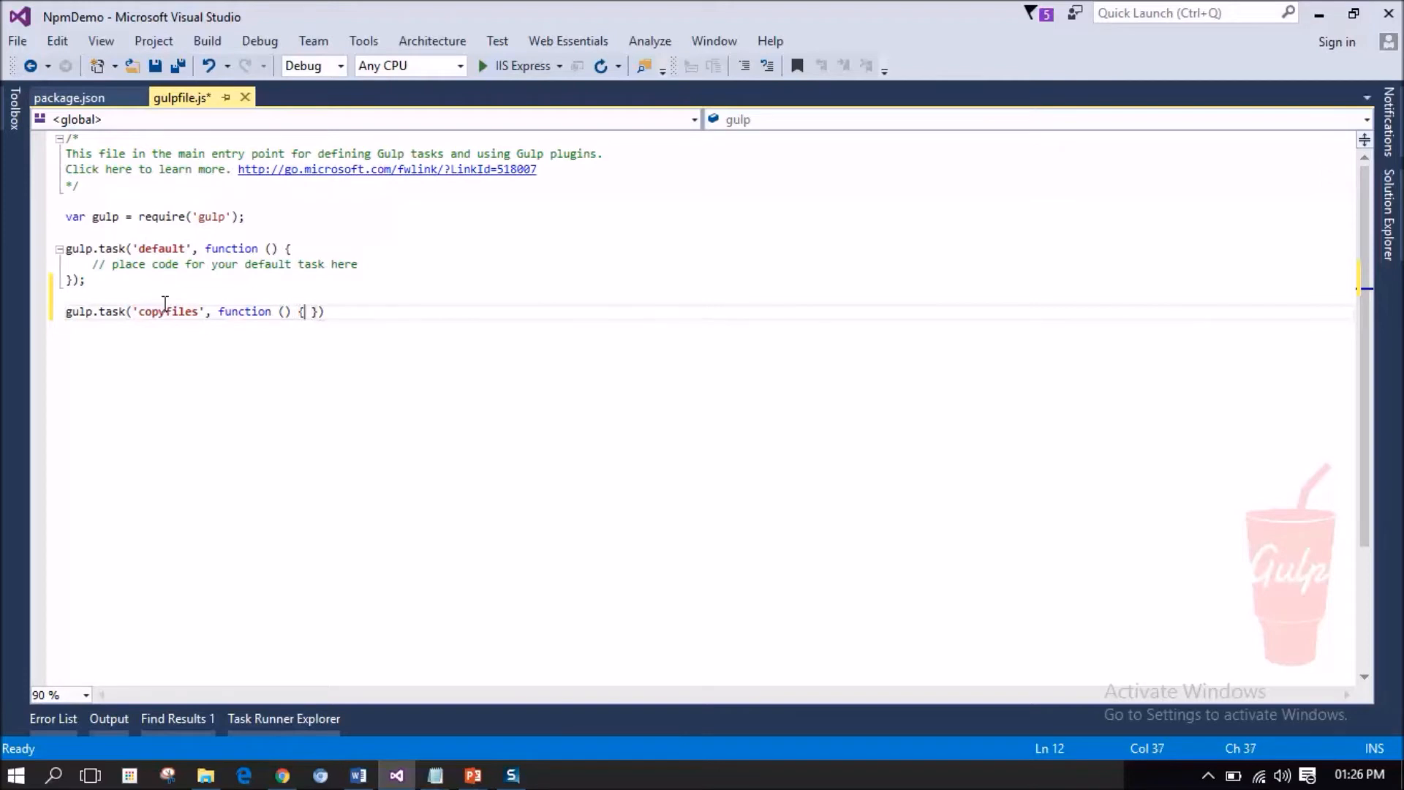
key(Enter)
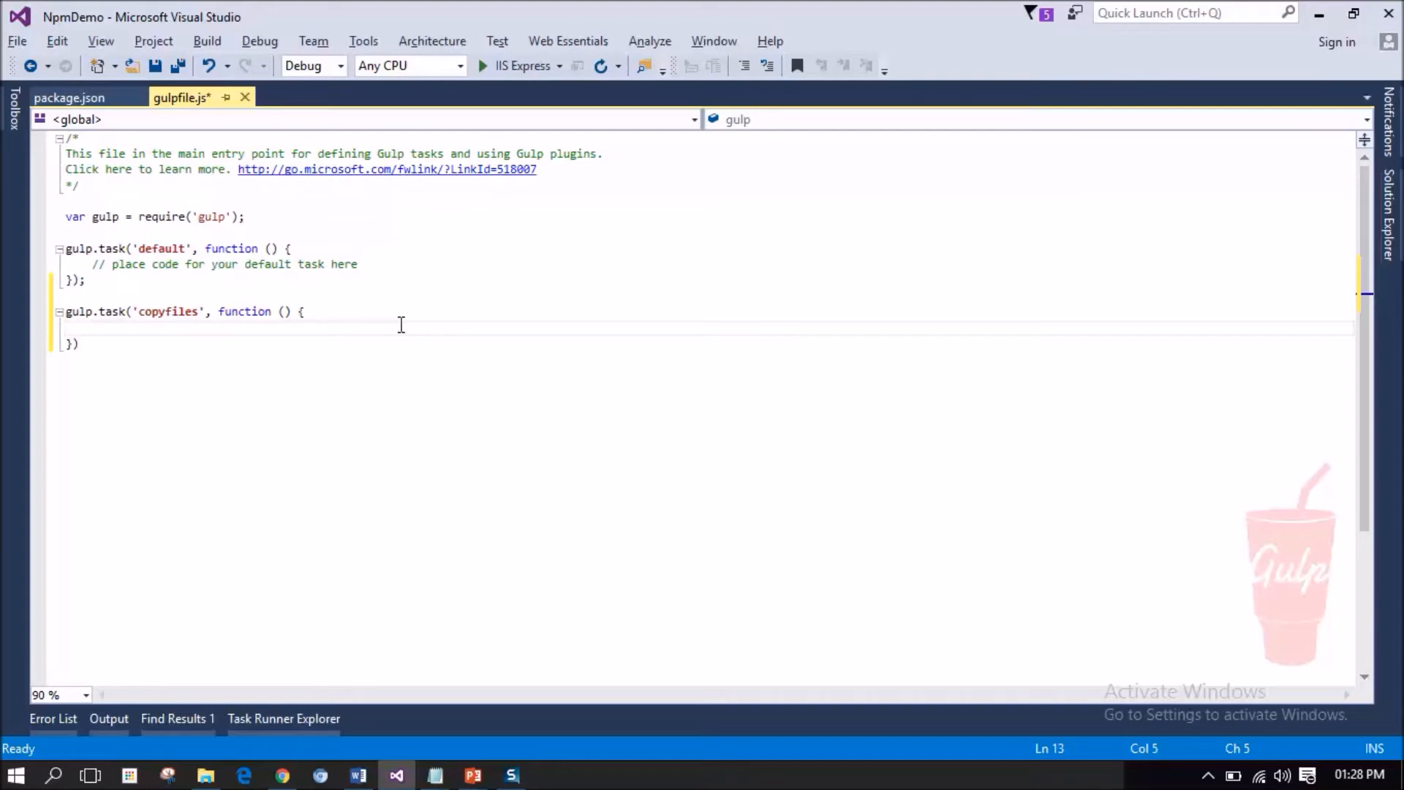
Write gulp.src('').pipe(gulp.dest('')); in copyfiles and expand node_modules in Solution Explorer.
text(gul)
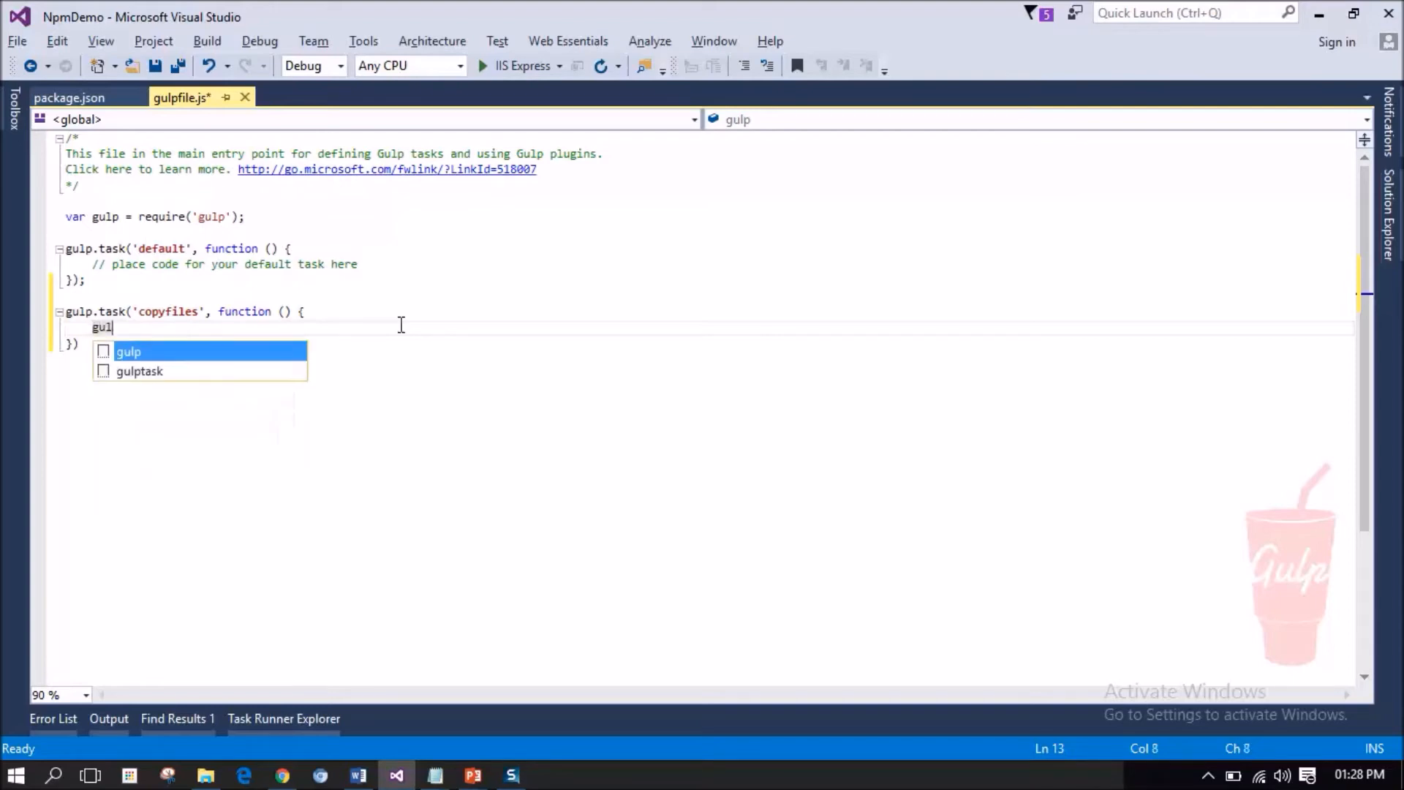
text(p.src()
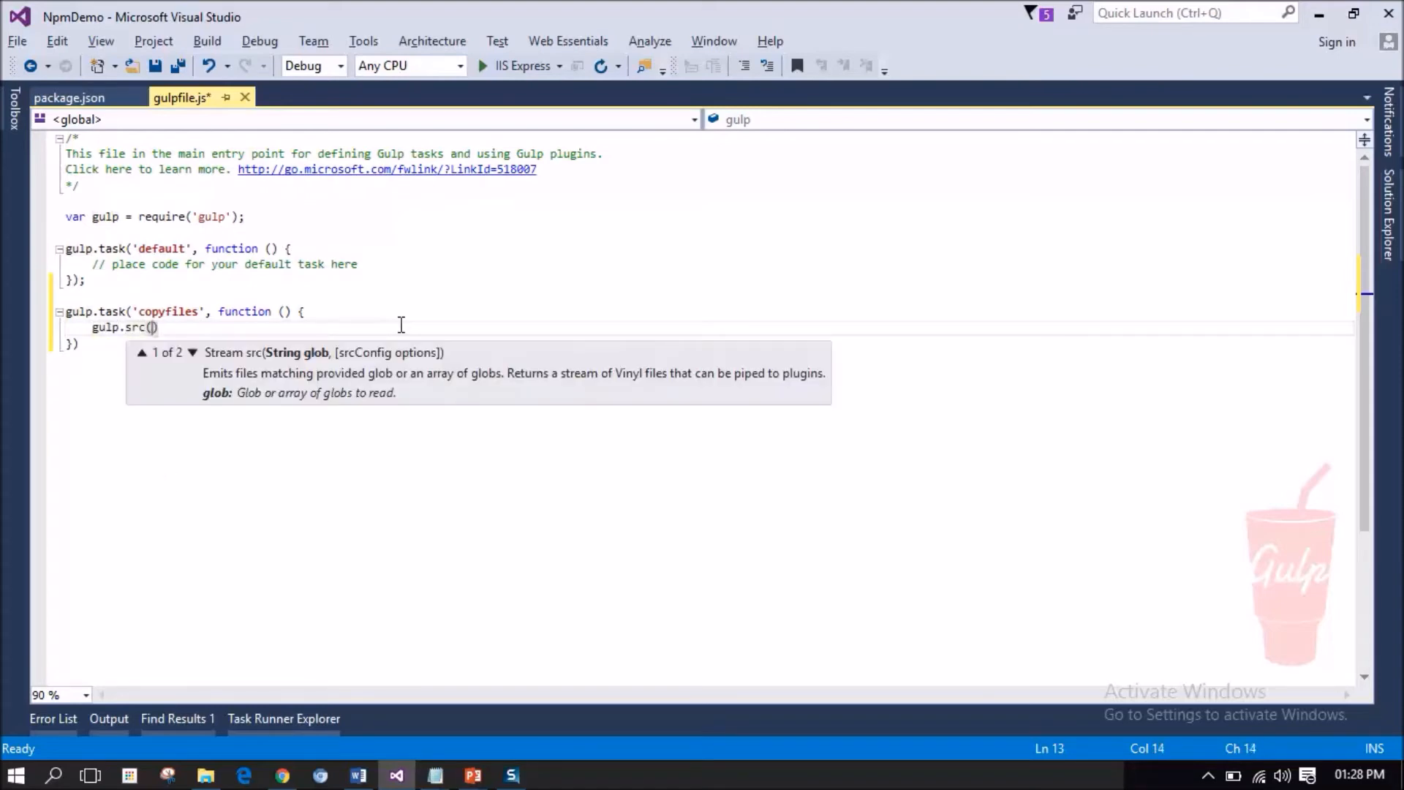
text('')
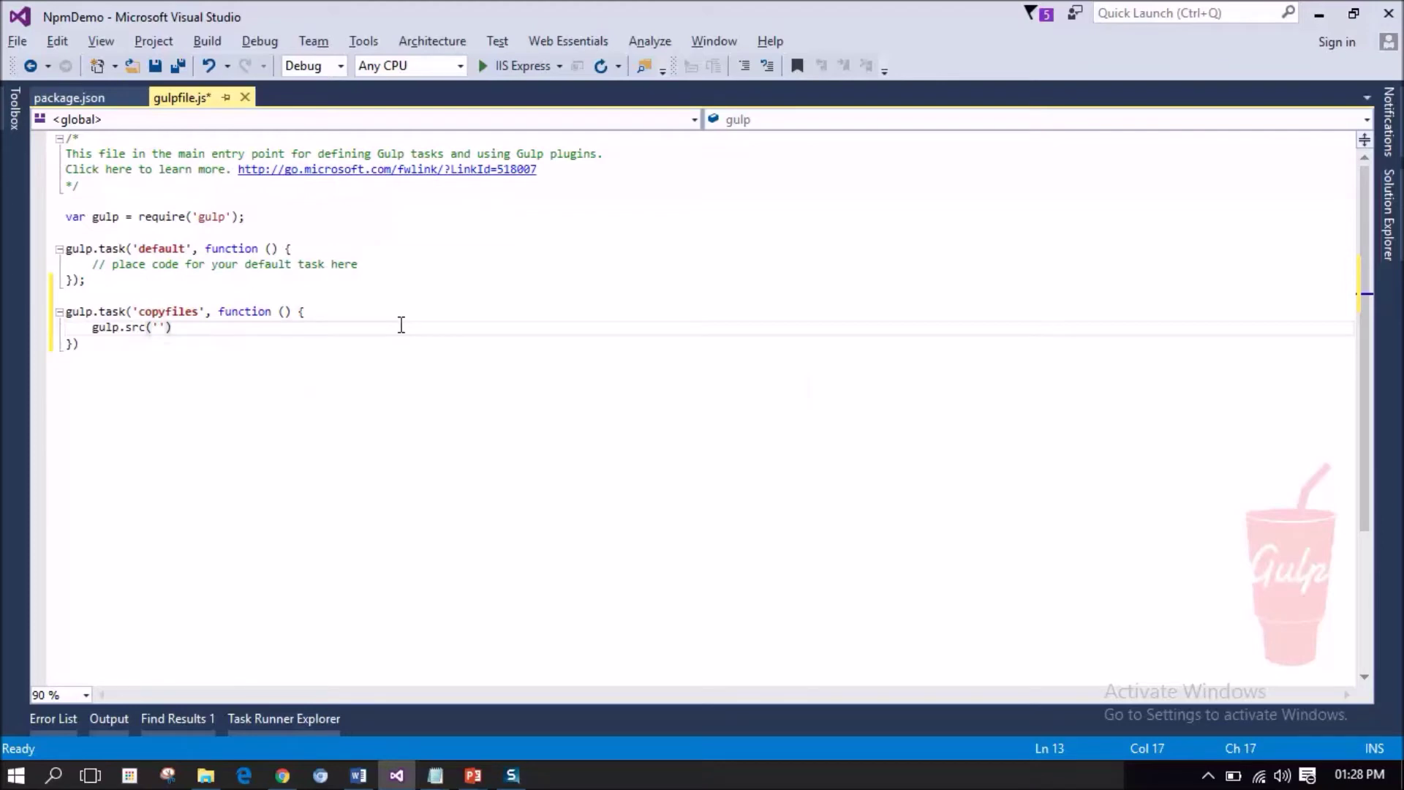
text(.pipe)
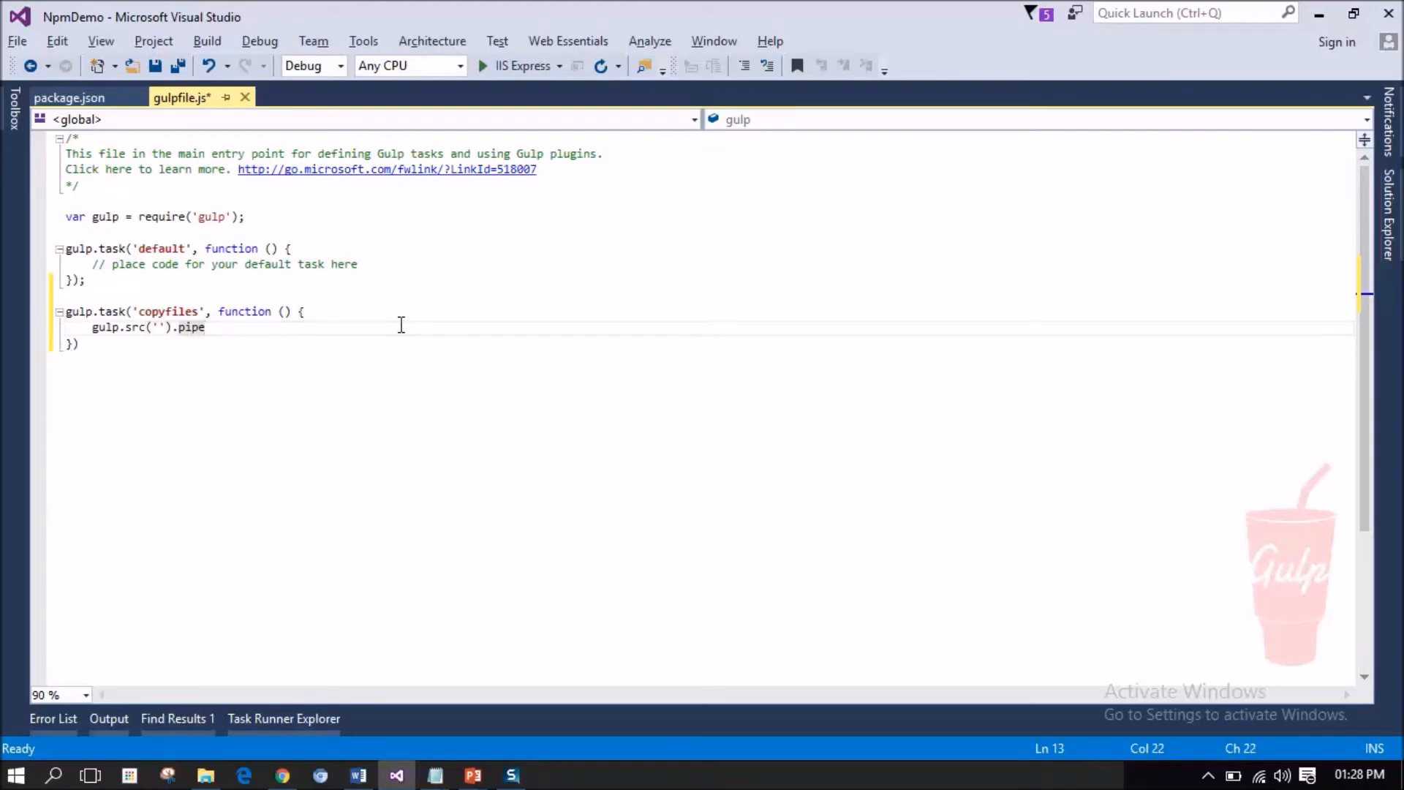
text(()
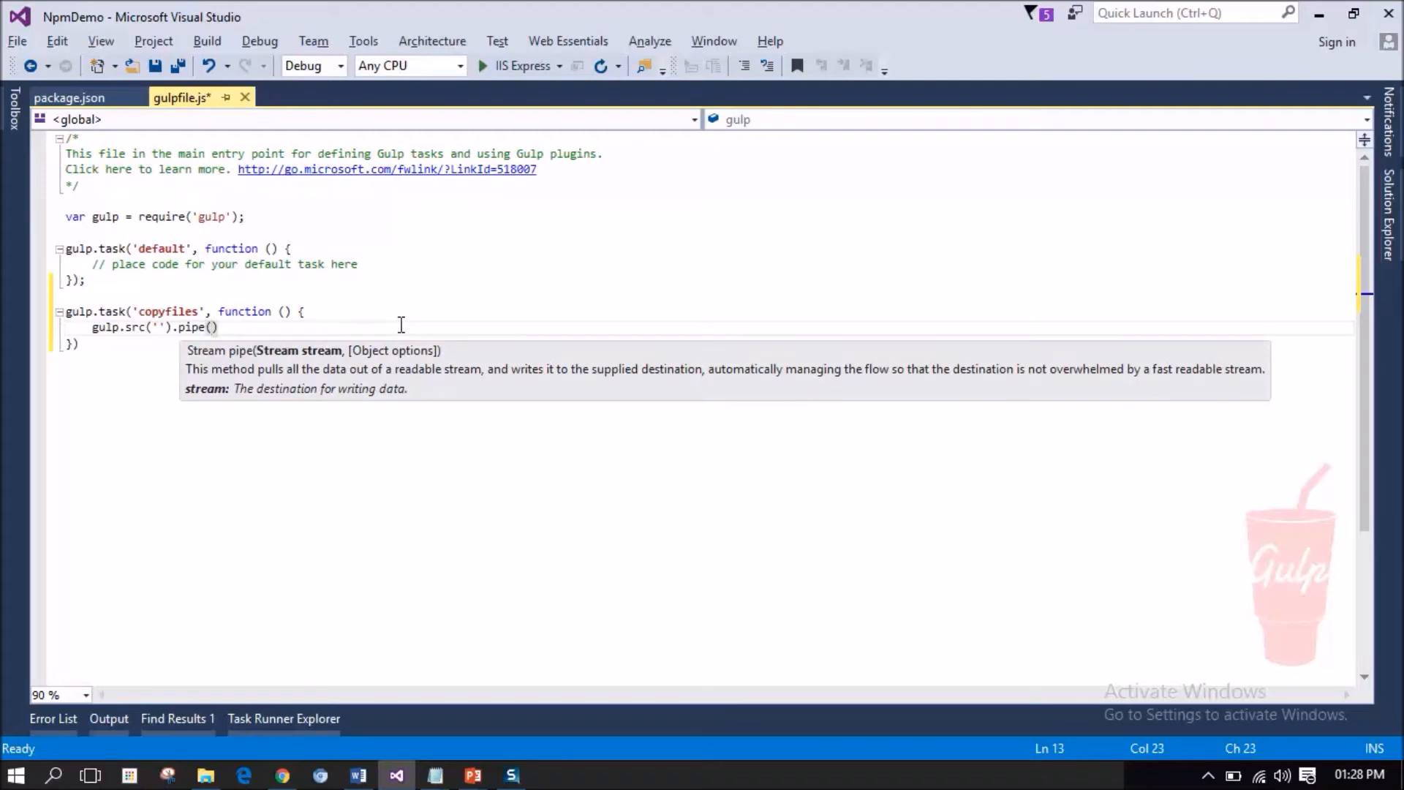
text(gulp)
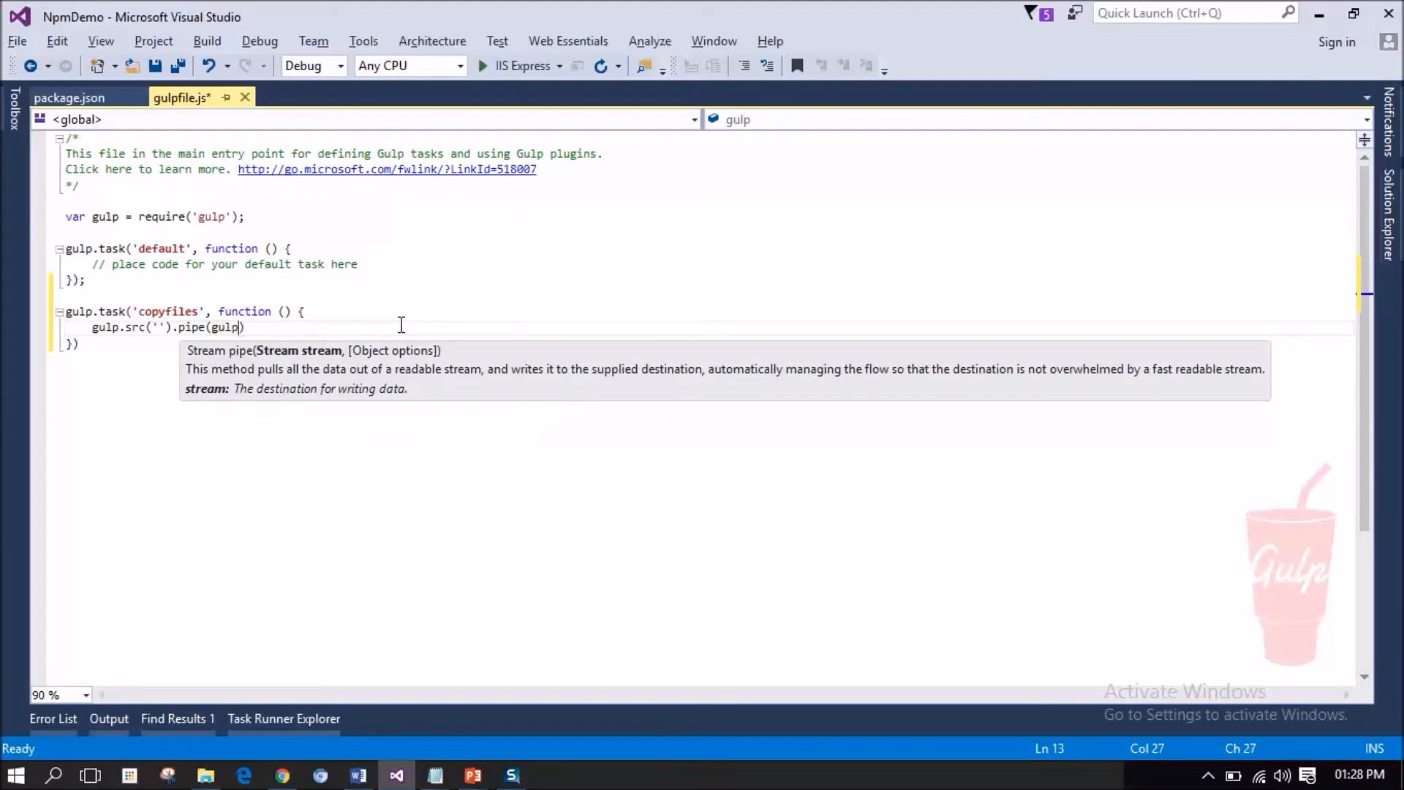
text(.dest)
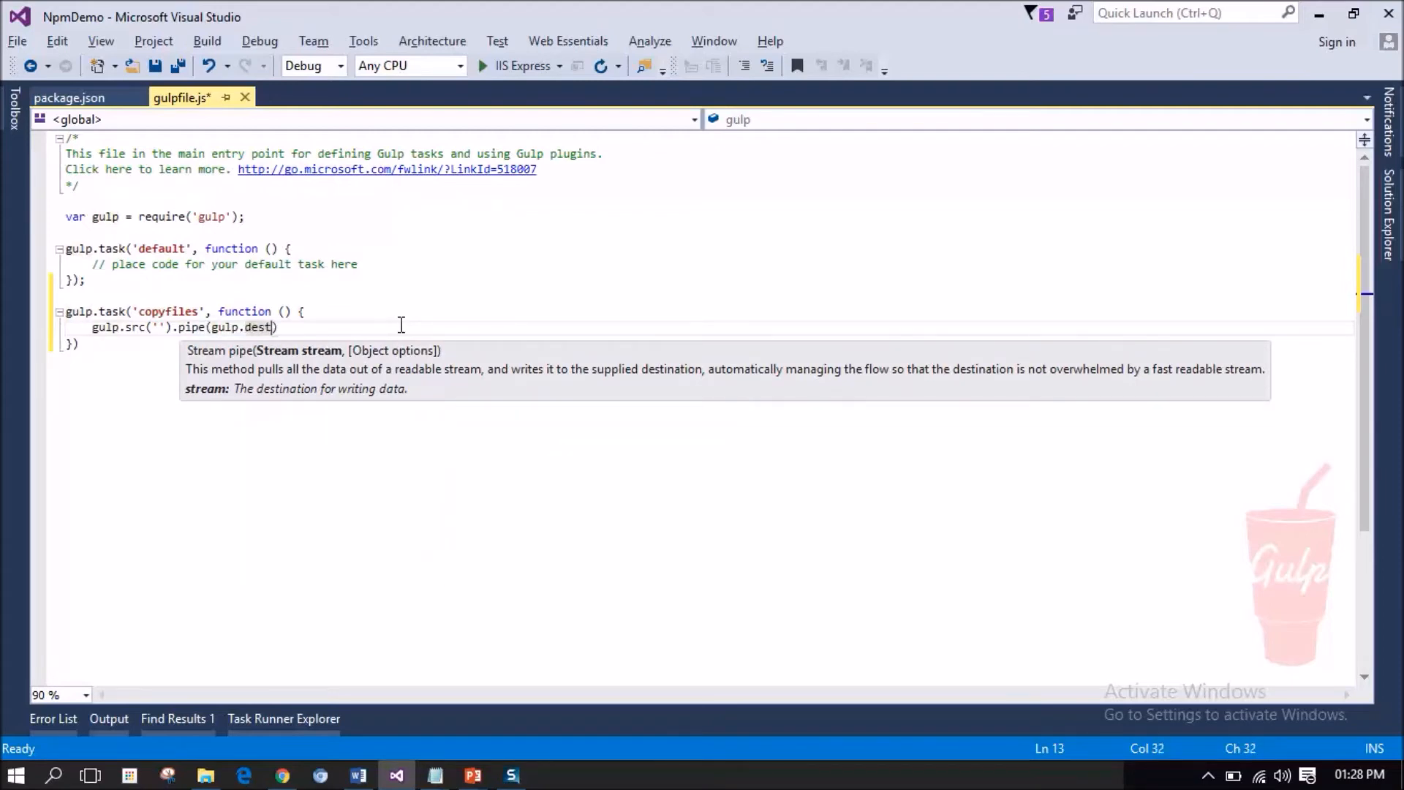
text(()
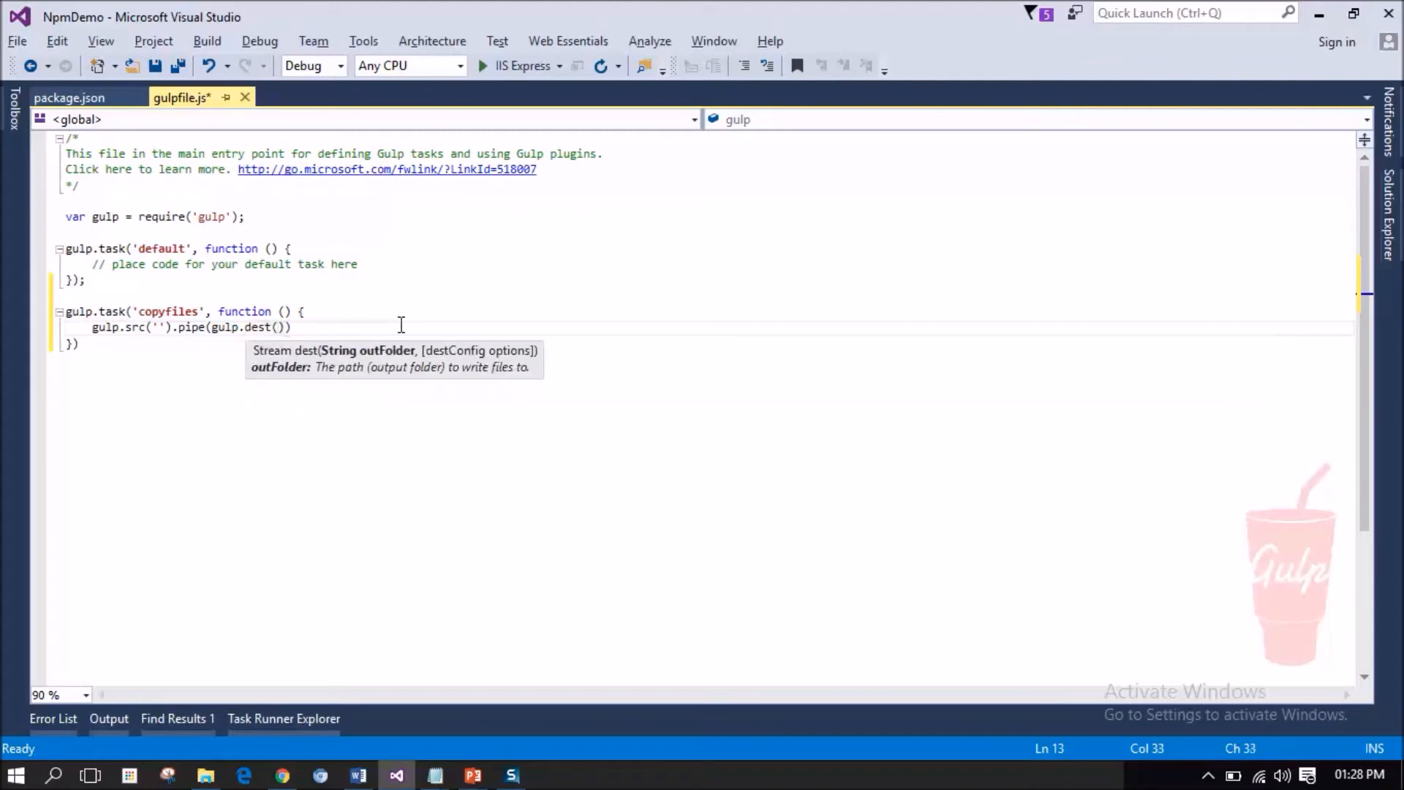
text(''))
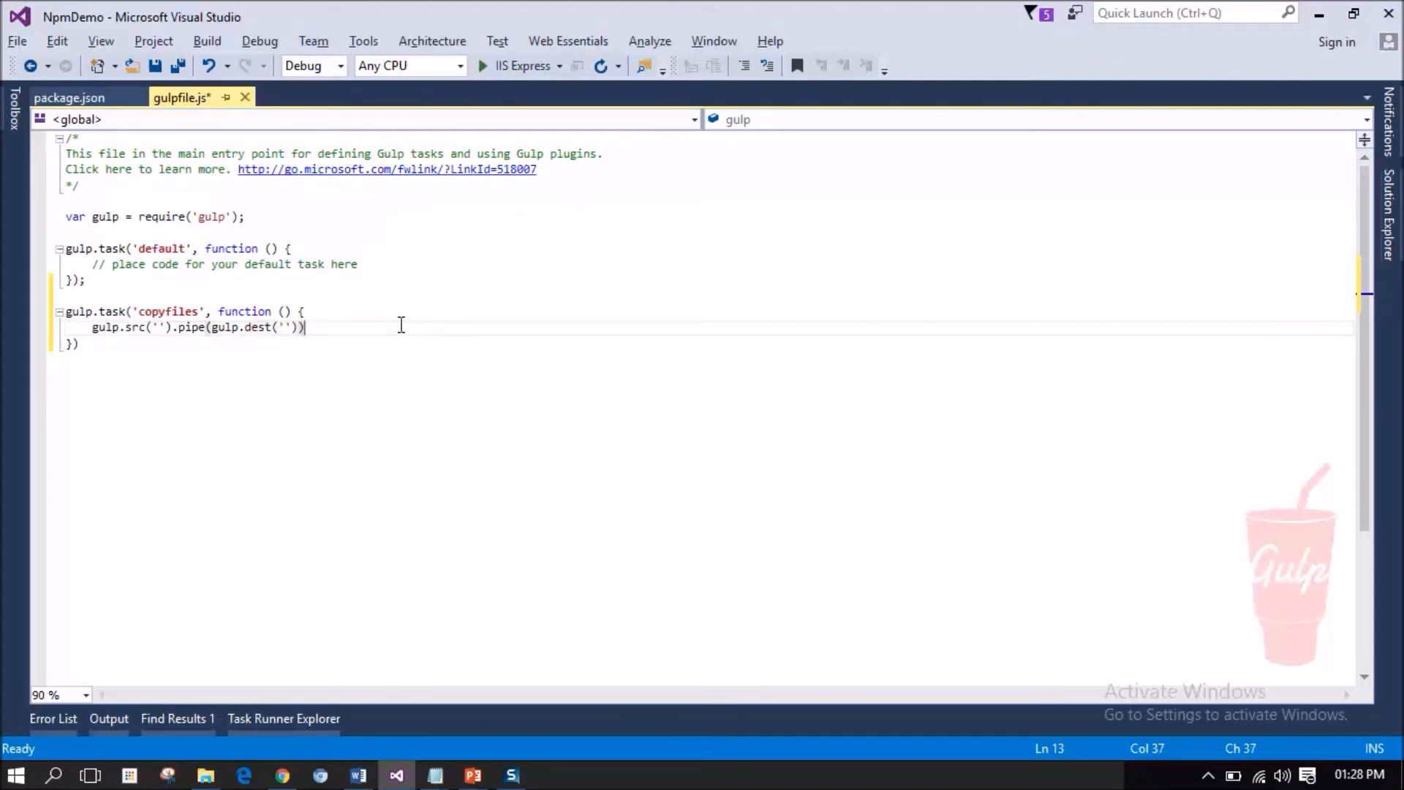
text(;)
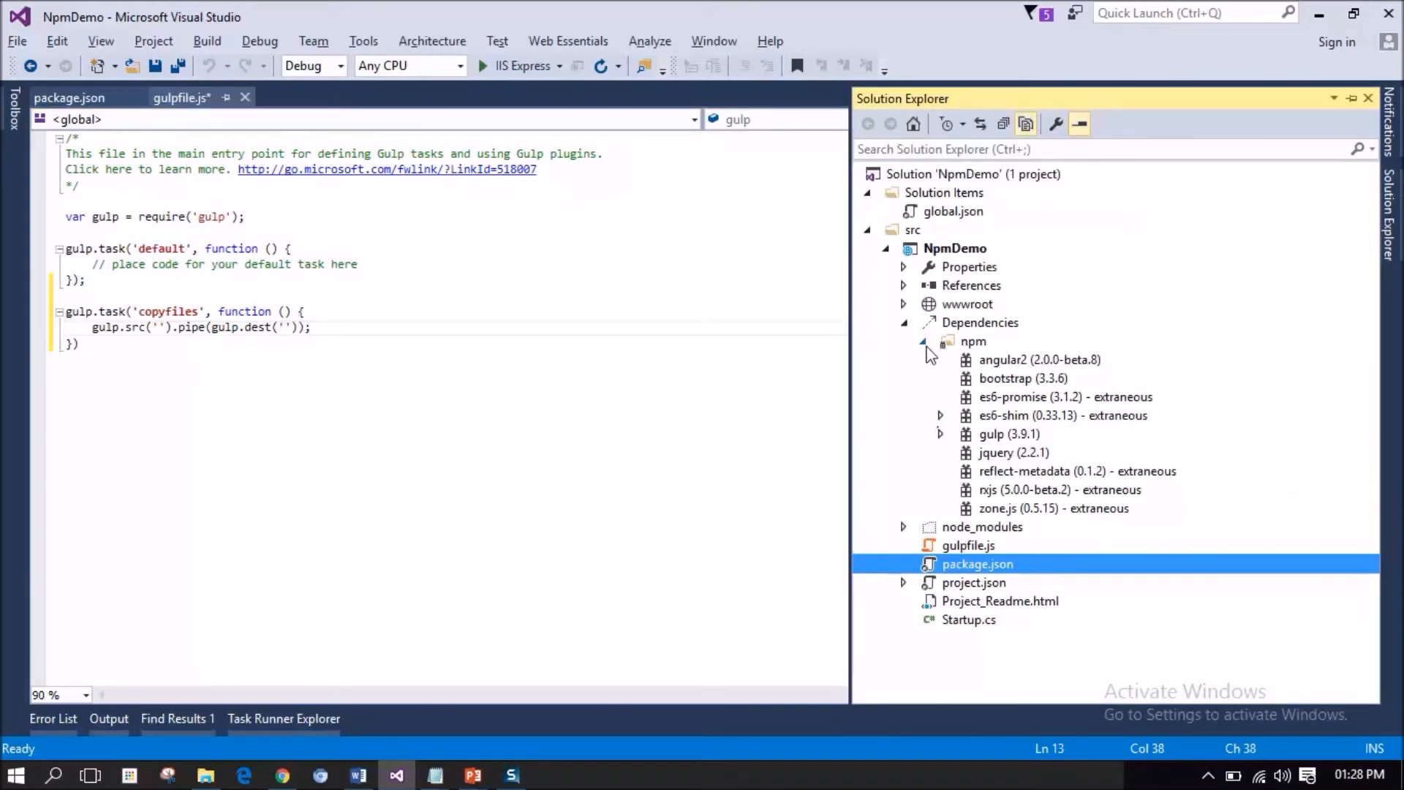
click(904, 527)
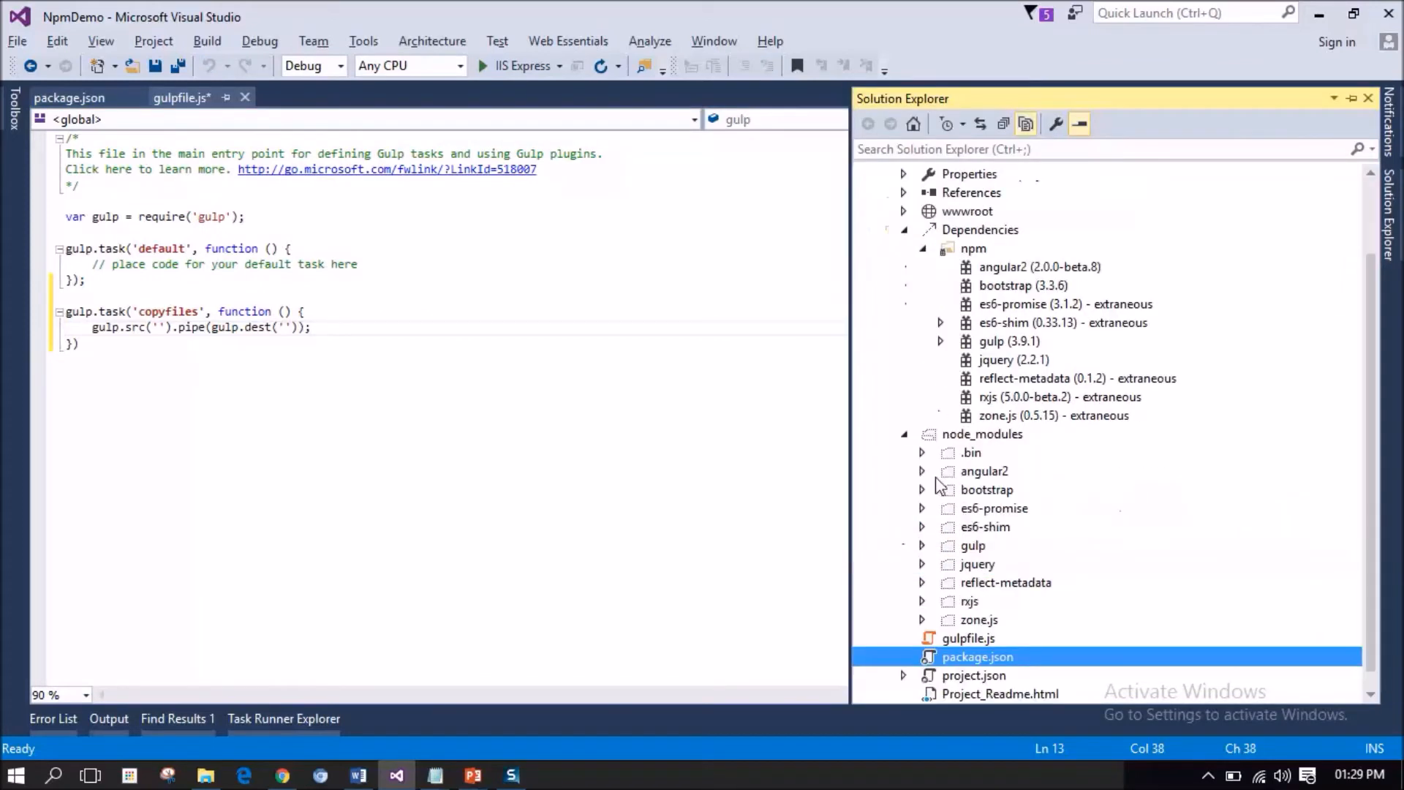
click(922, 470)
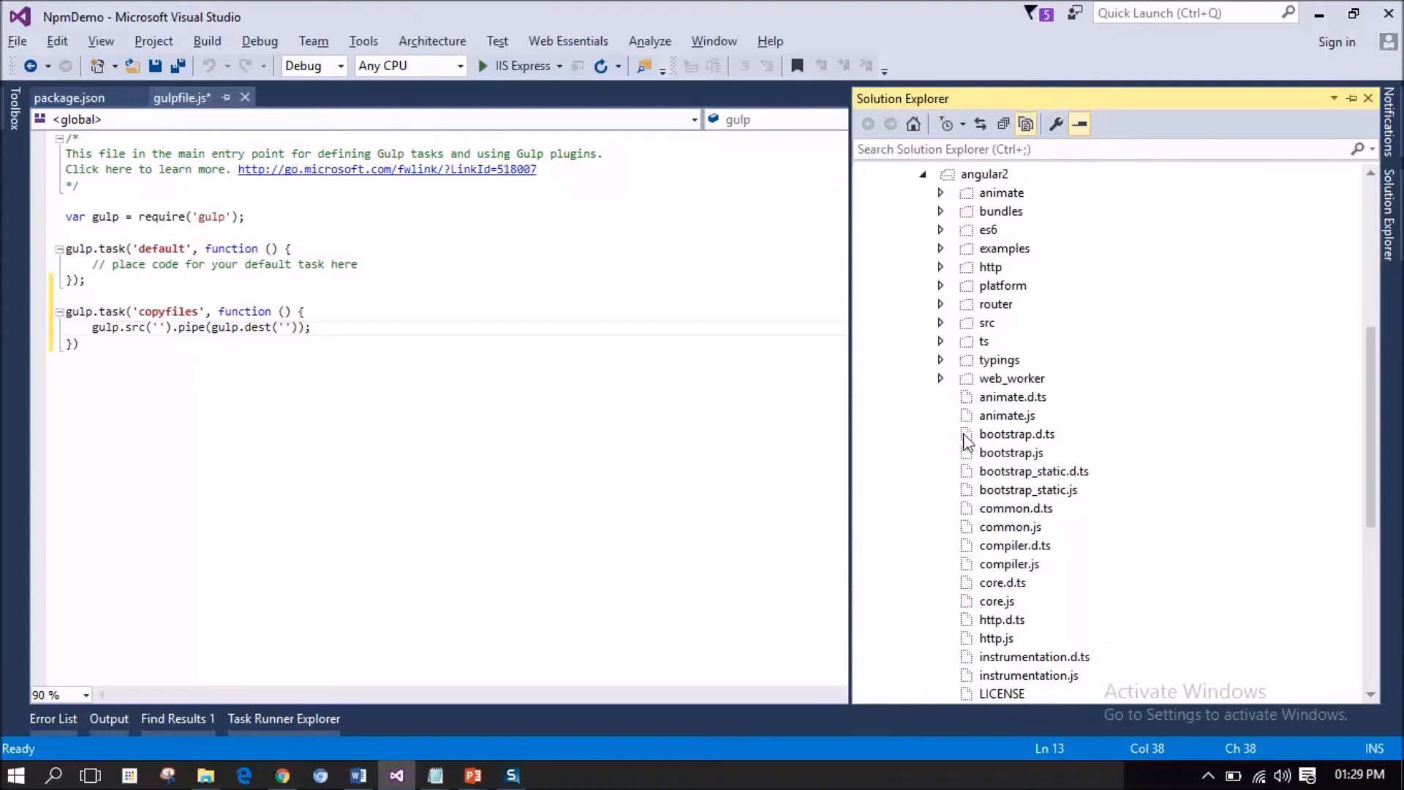
mouse_move(1384, 472)
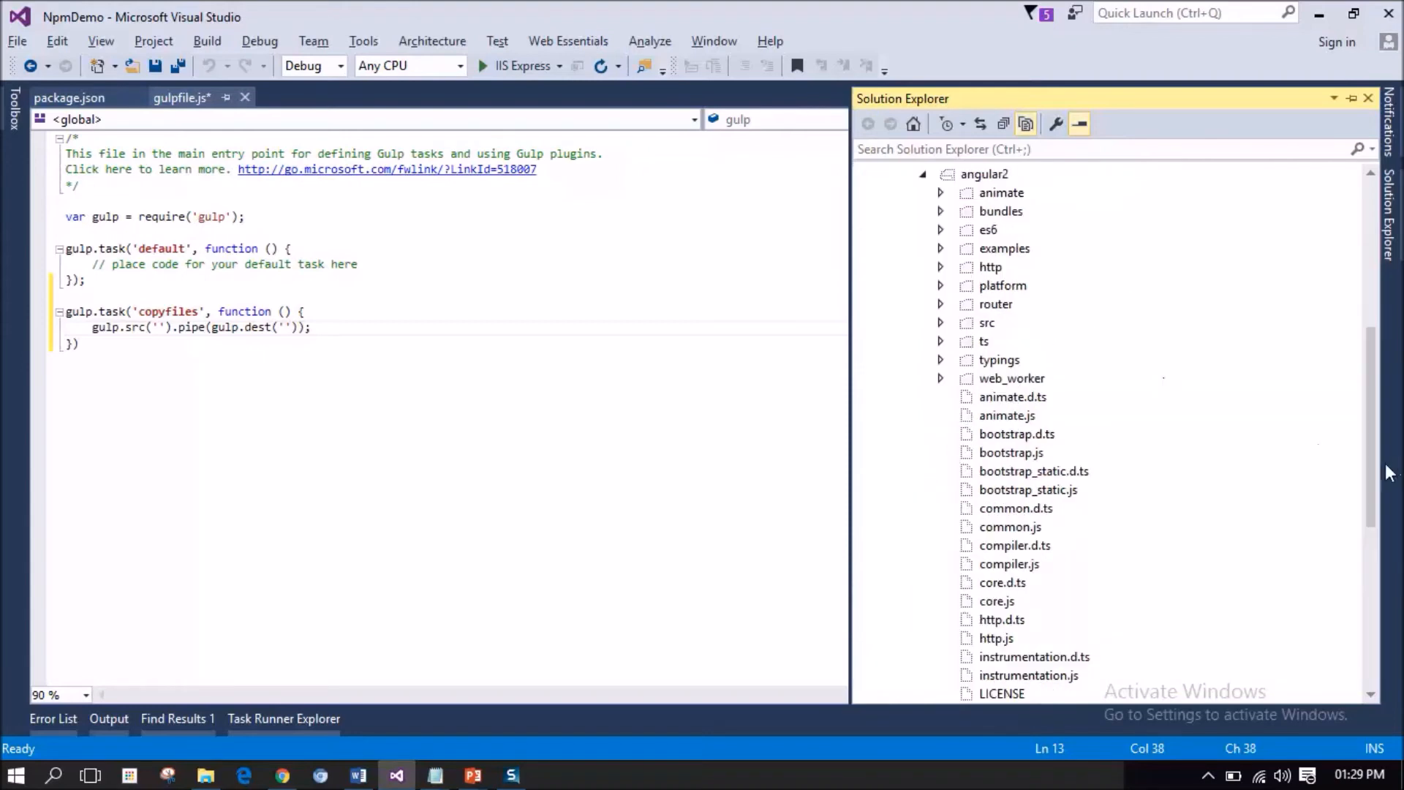
scroll(up, 3)
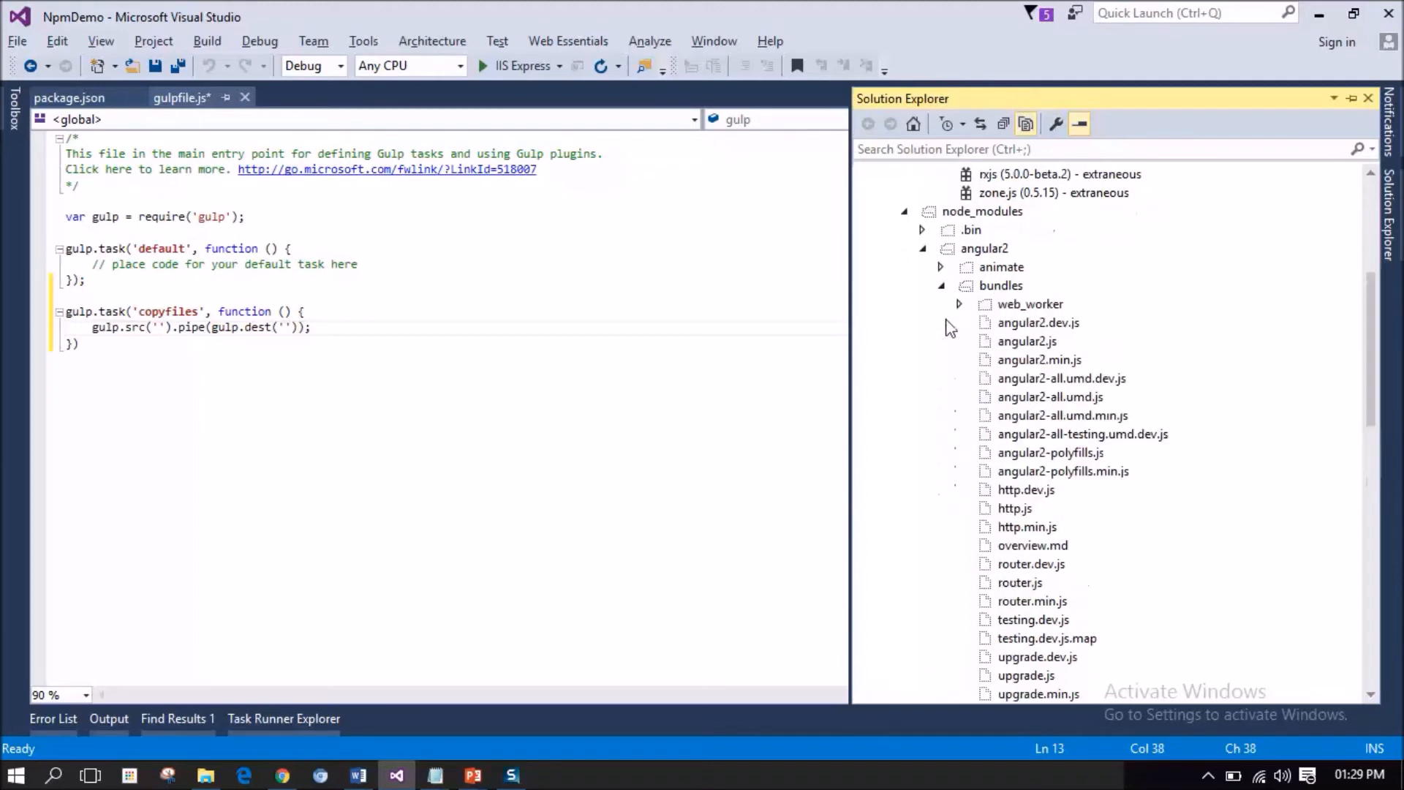
mouse_move(1057, 334)
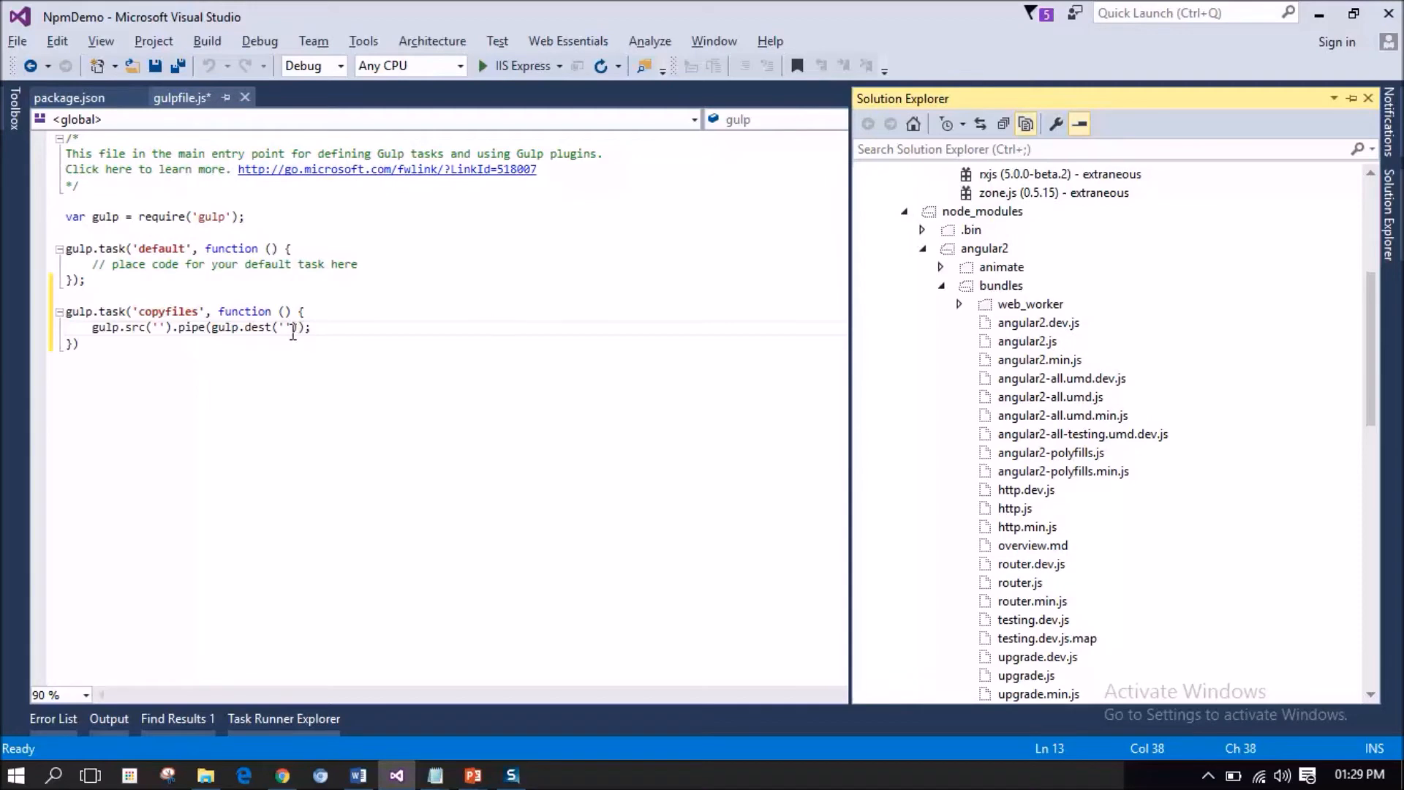
mouse_move(1366, 369)
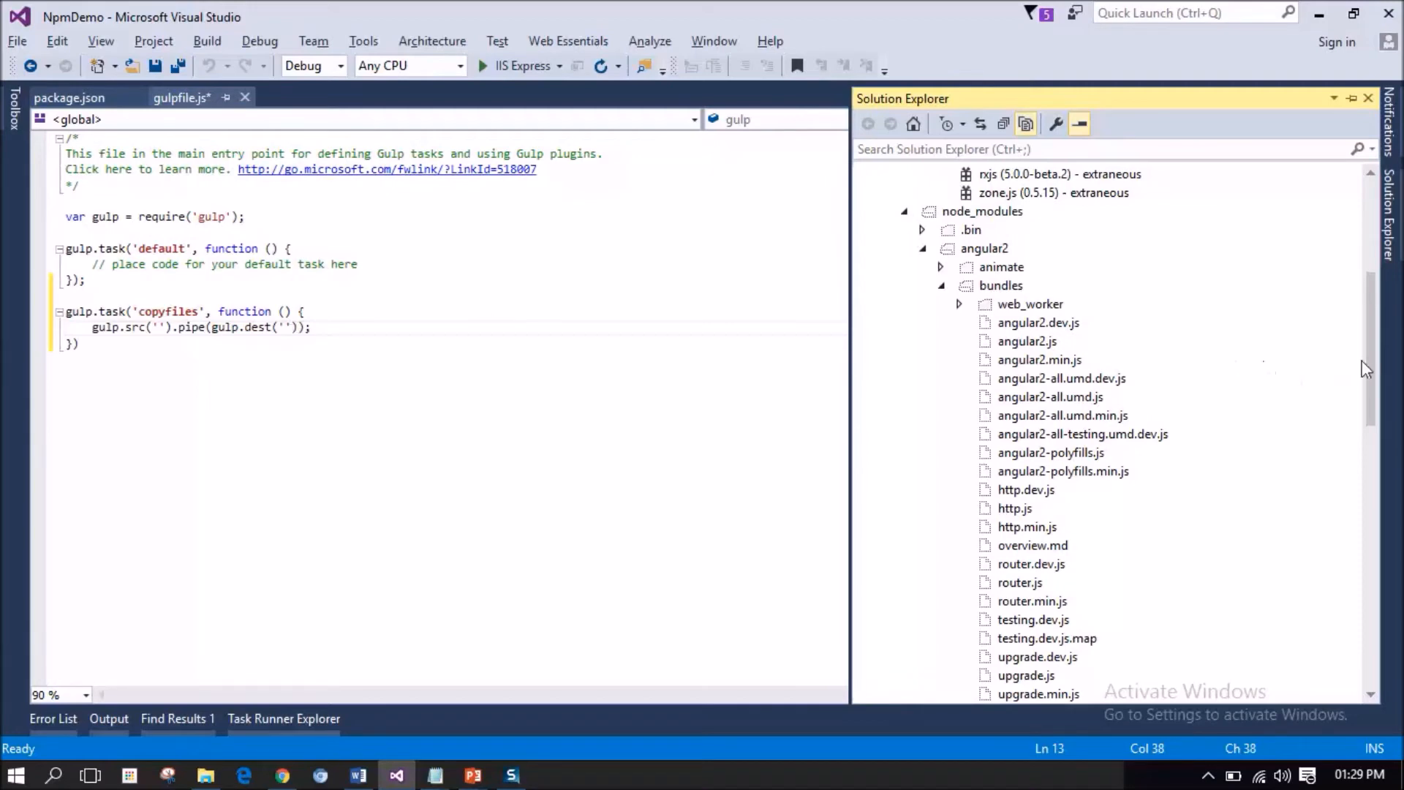
scroll(up, 3)
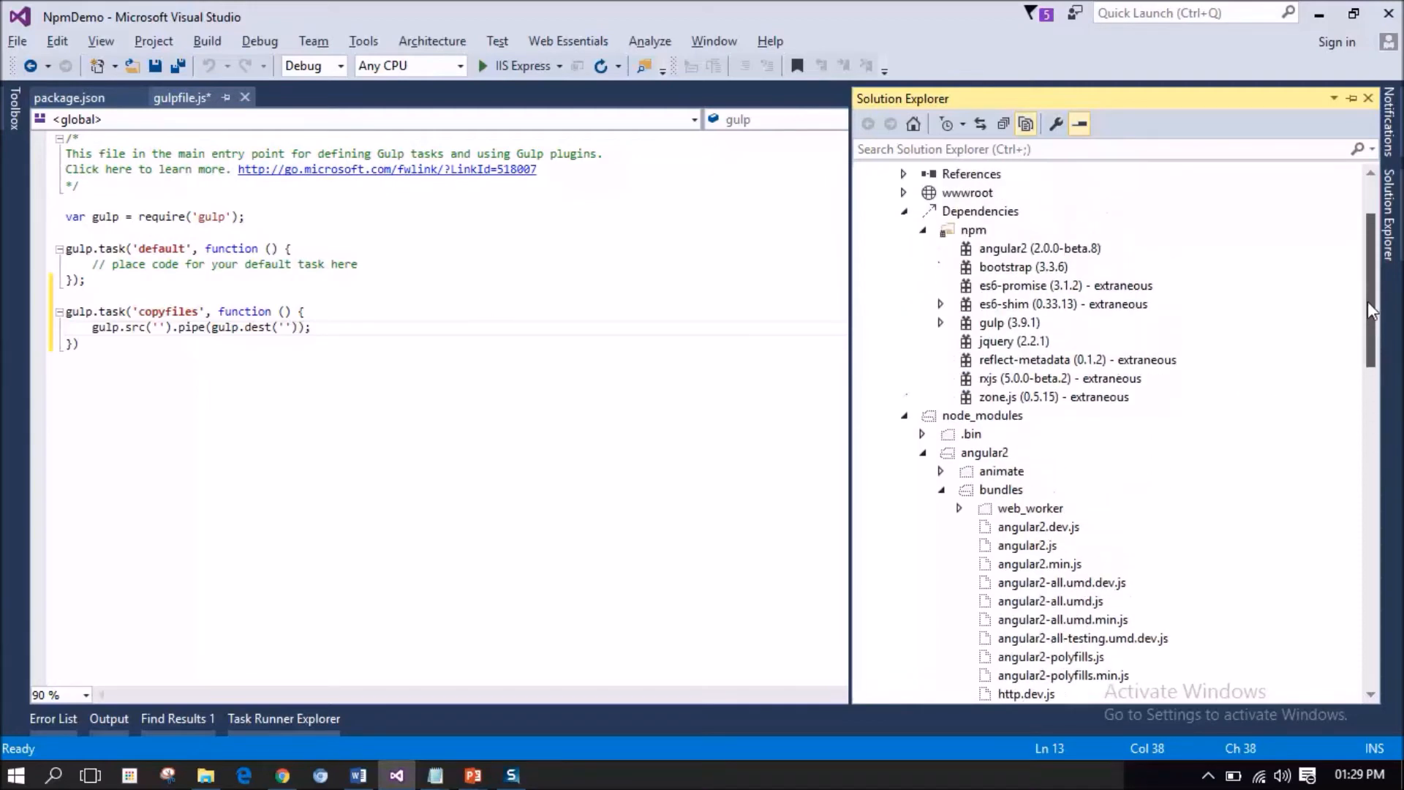
scroll(up, 3)
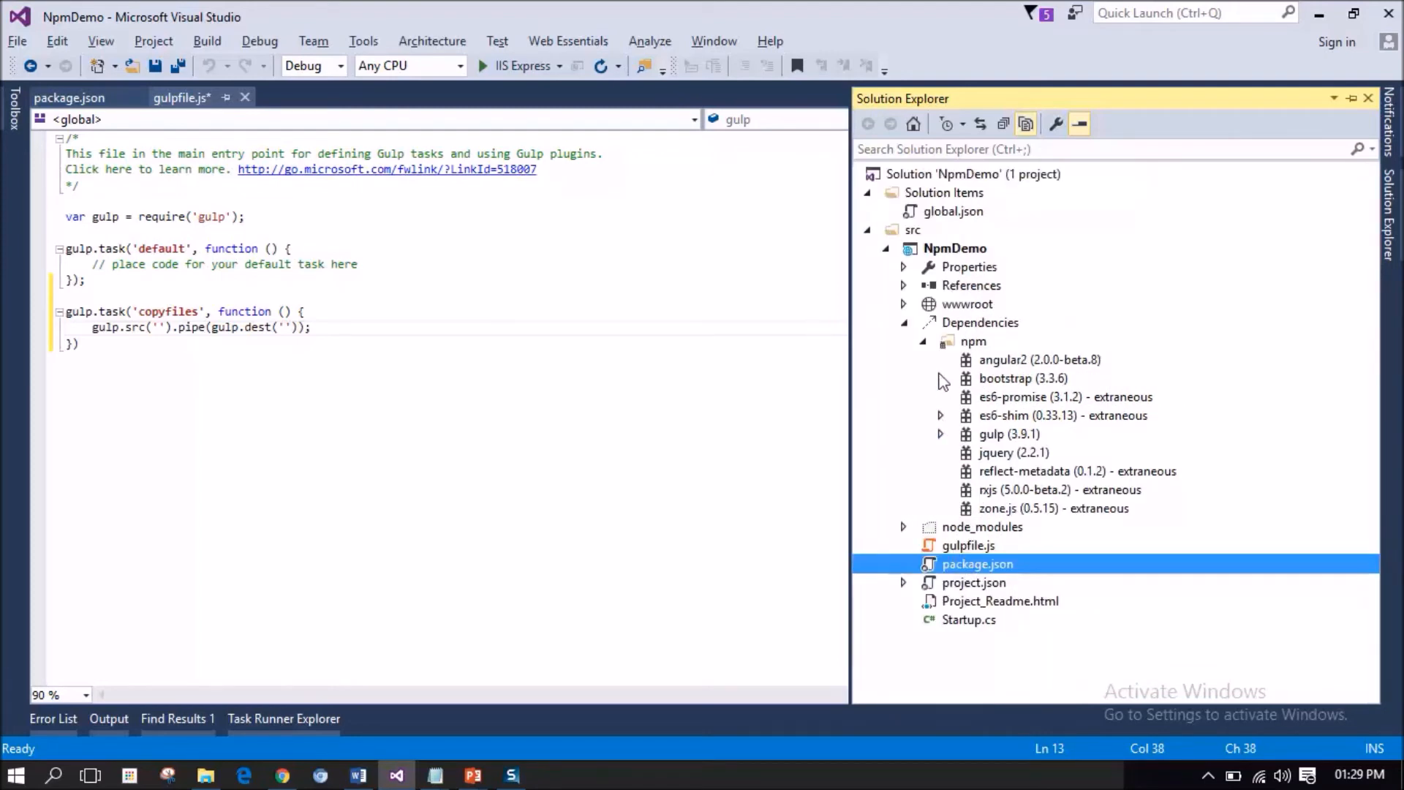
click(905, 322)
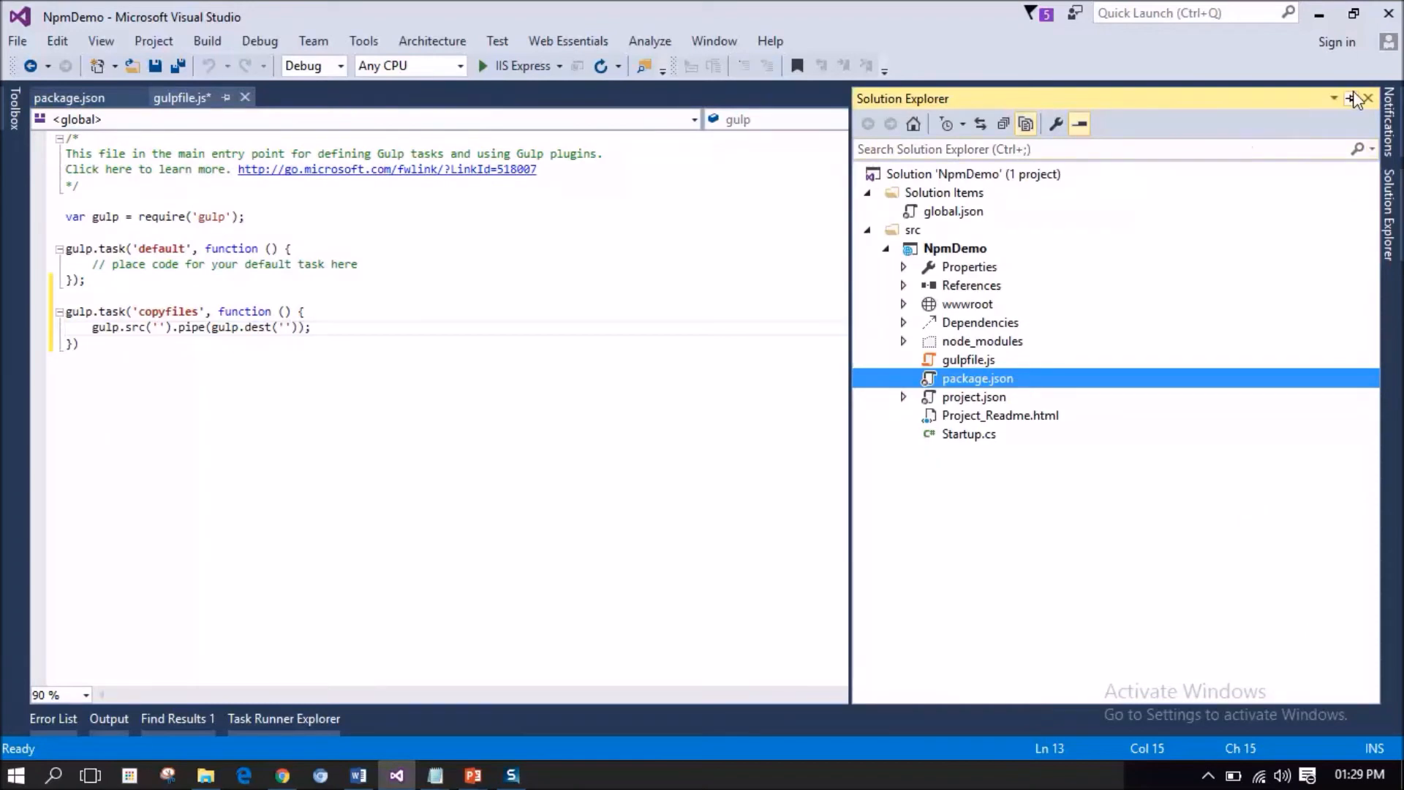
click(1370, 99)
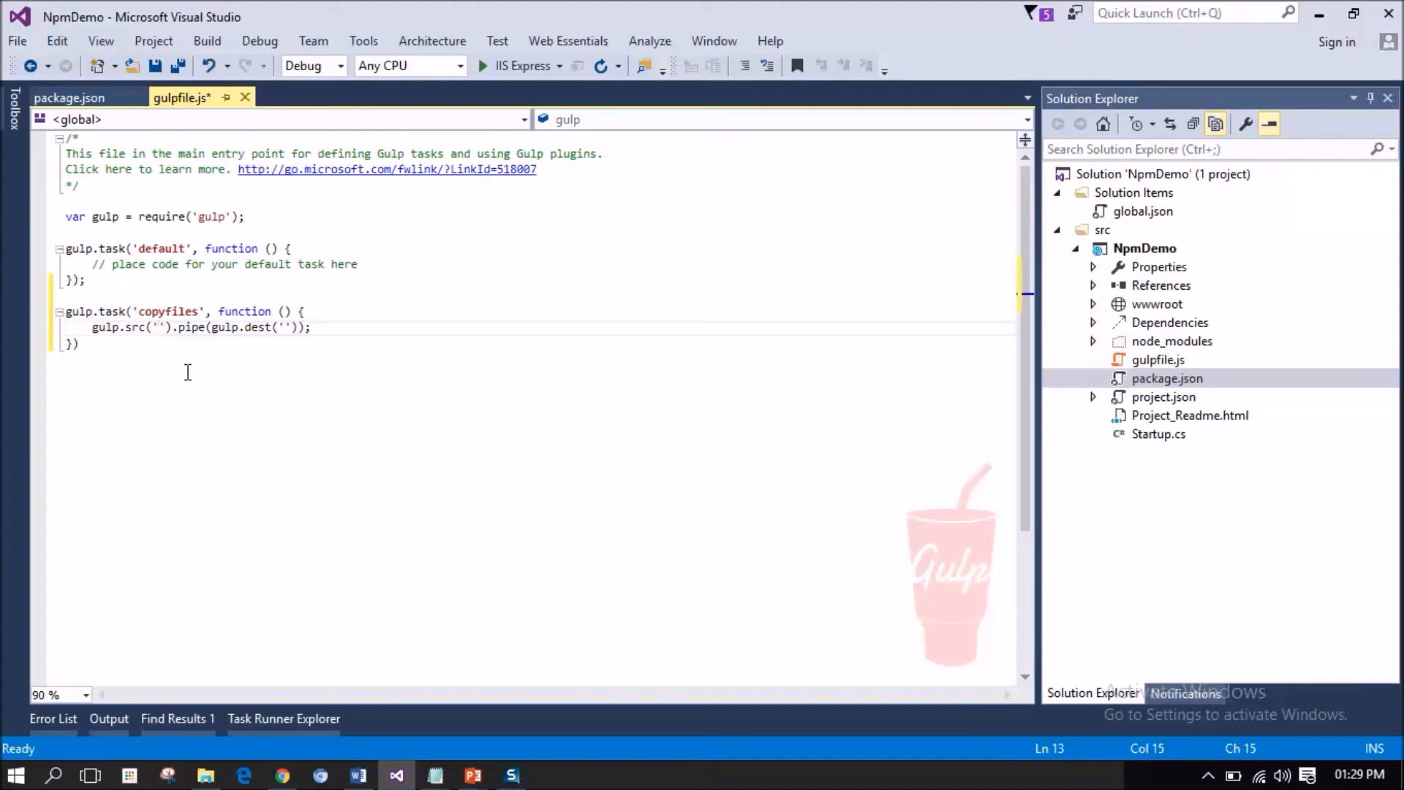
Type the source path './node_modules/angular2/bundles' while locating the bundles folder.
text(./)
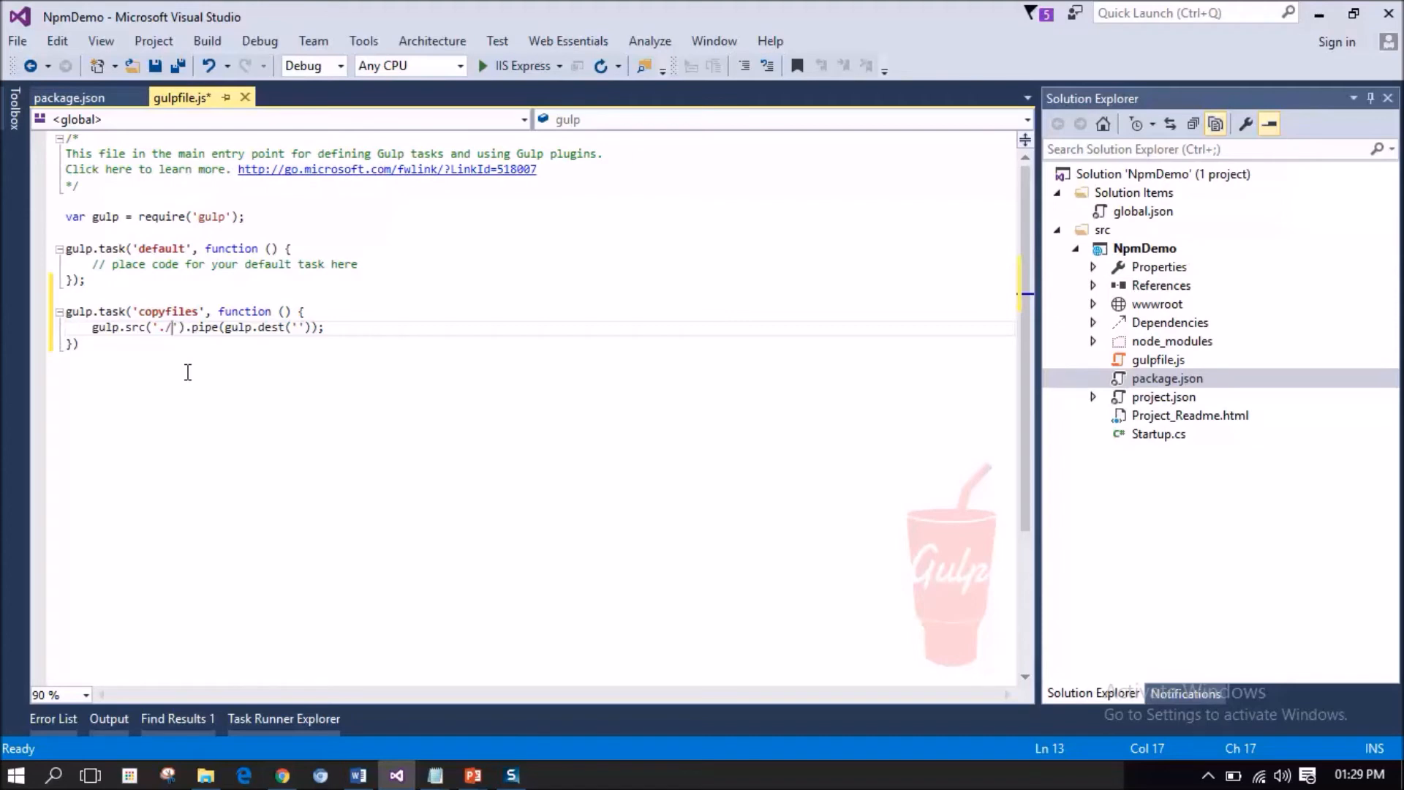
text(node_modules)
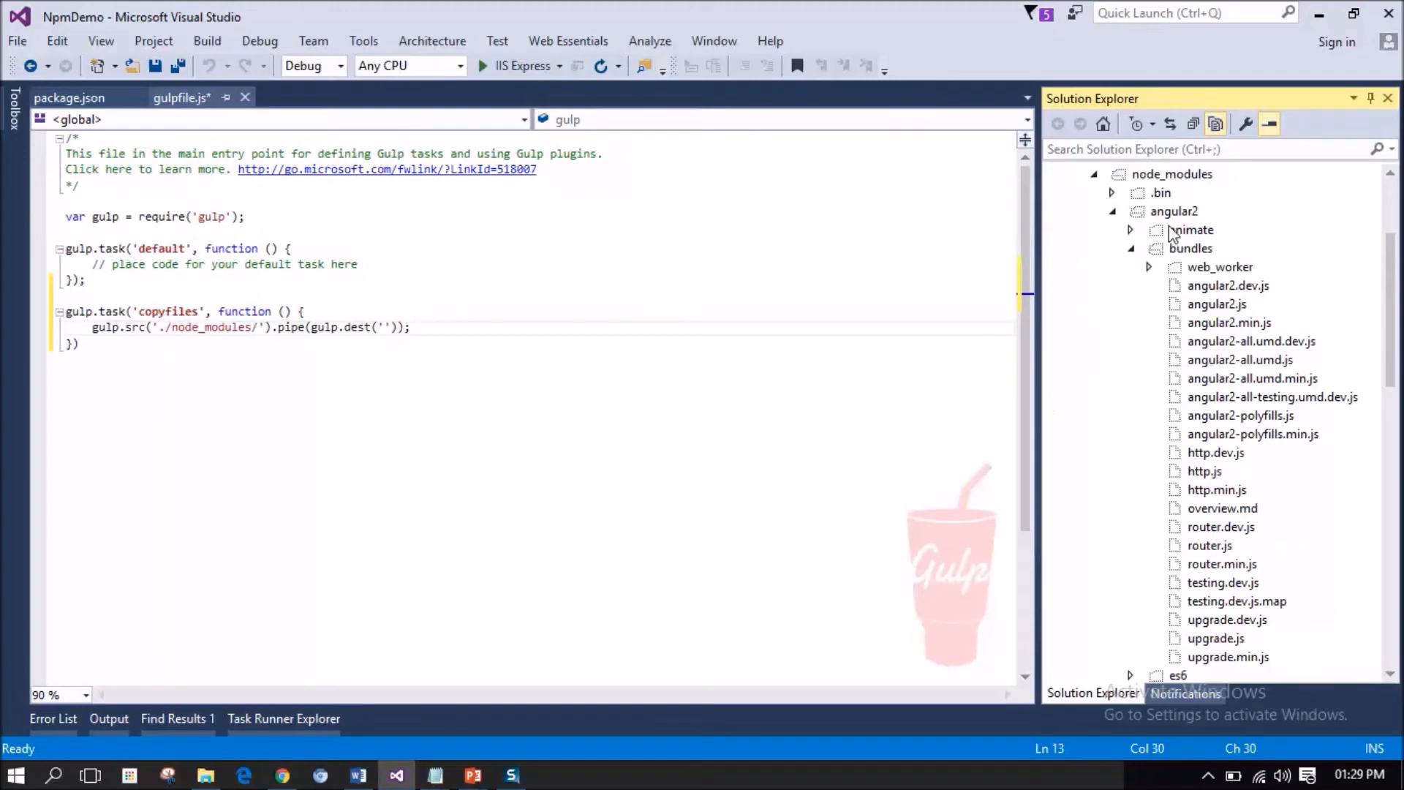
click(1190, 247)
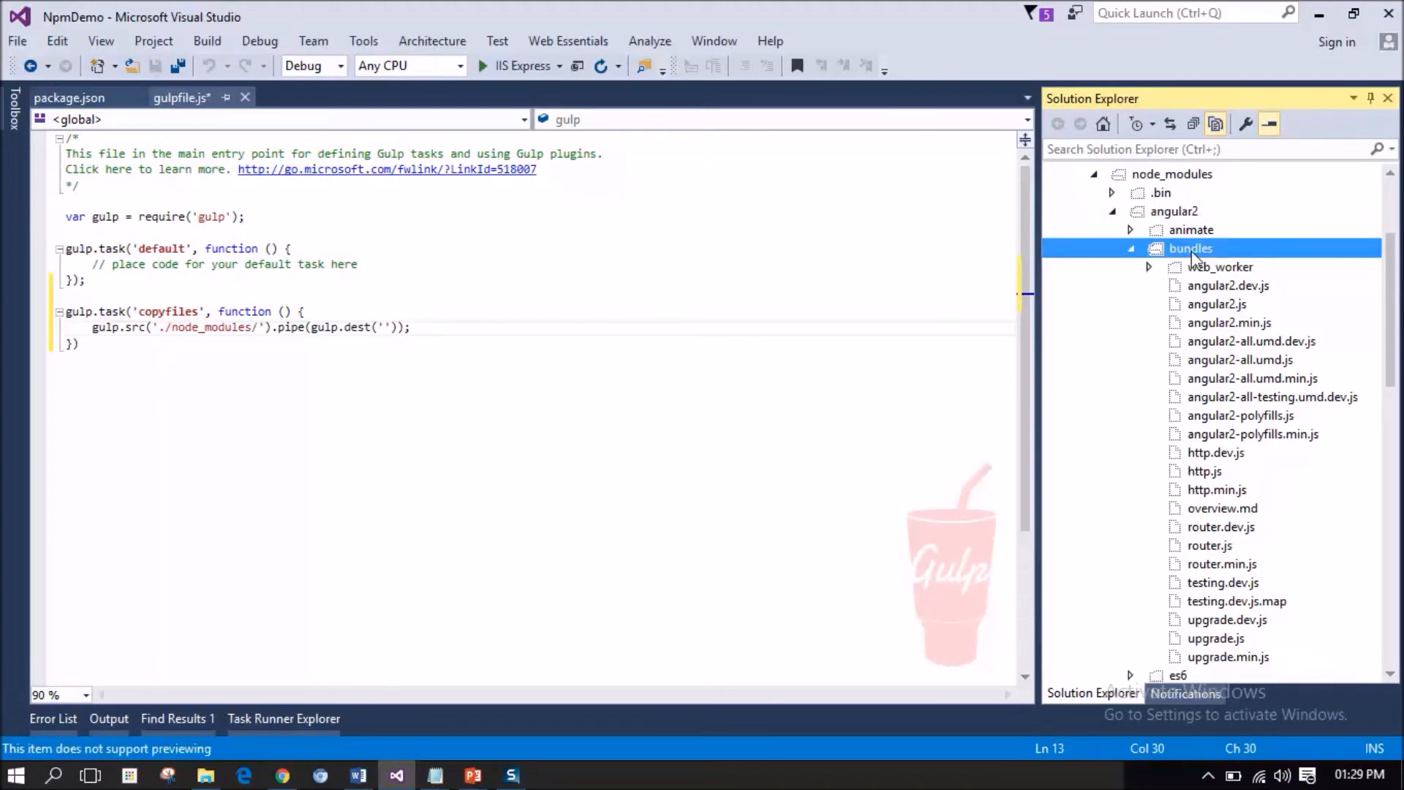
click(259, 327)
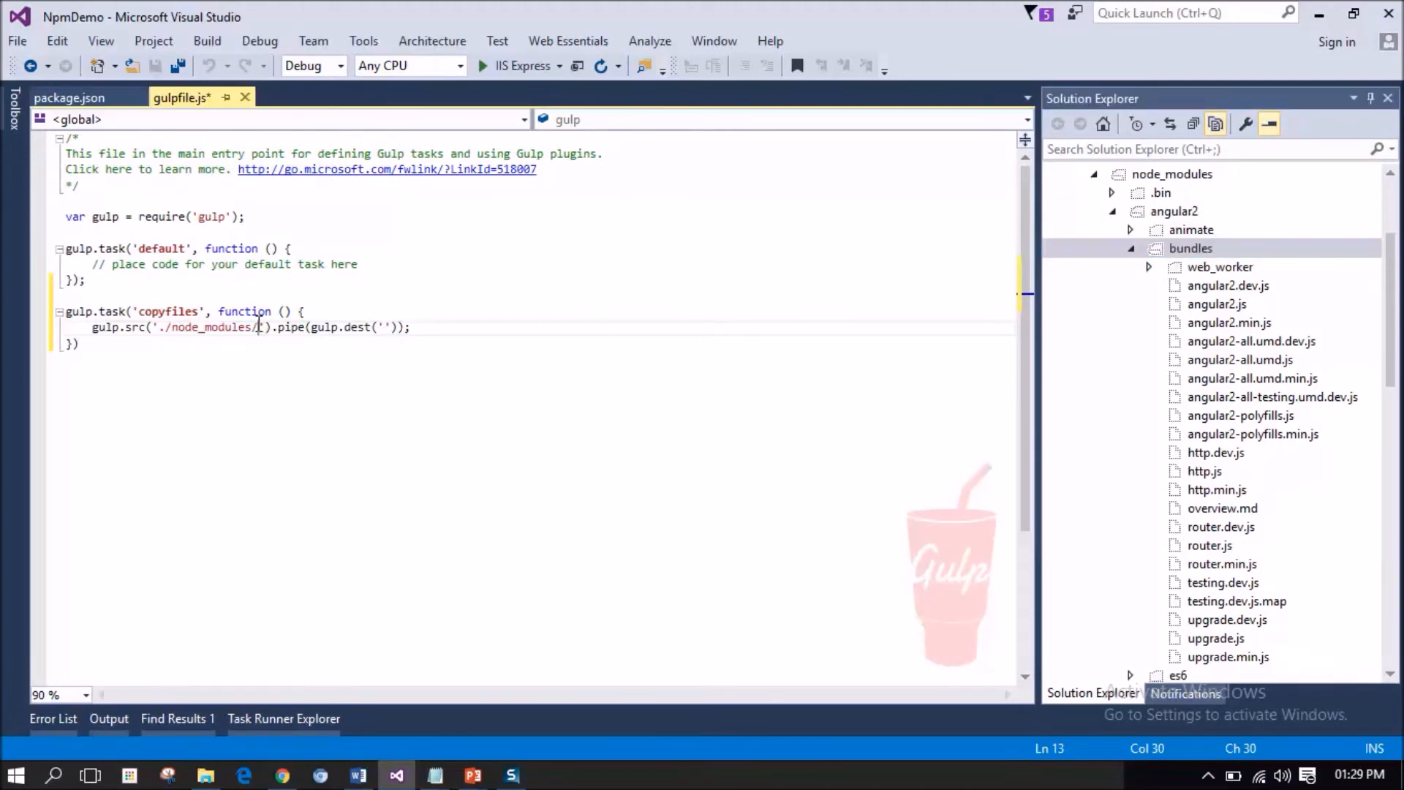
text(angular)
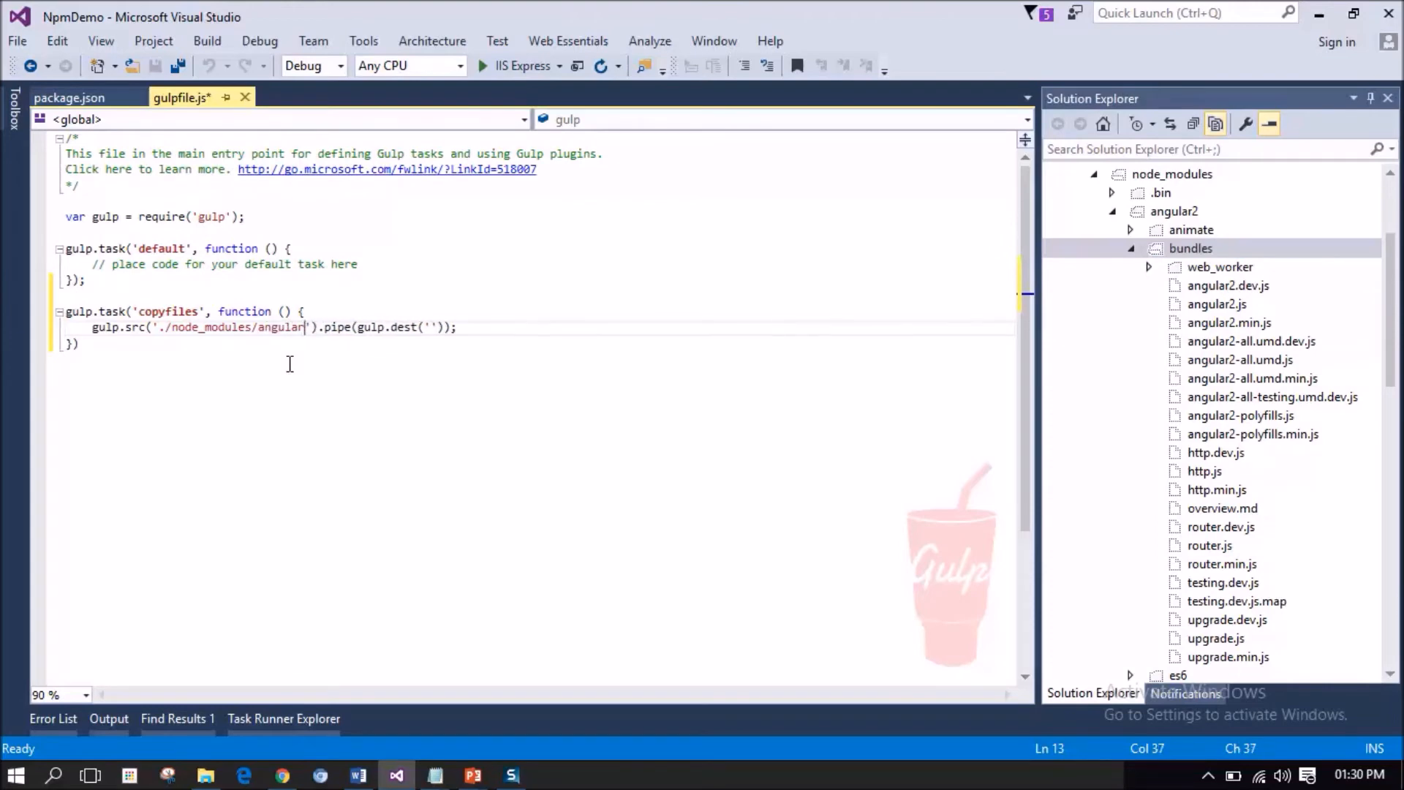
text(2/b)
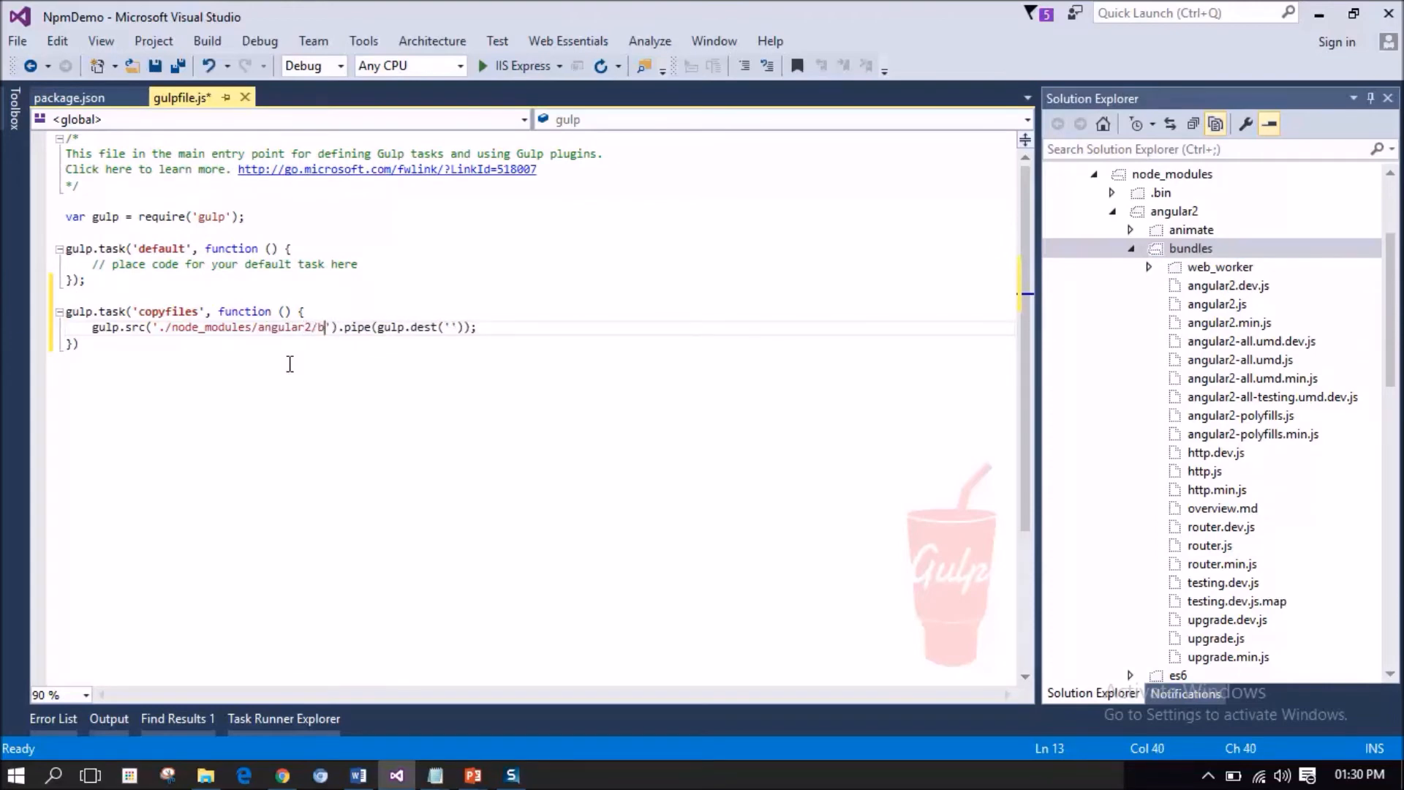
text(undles)
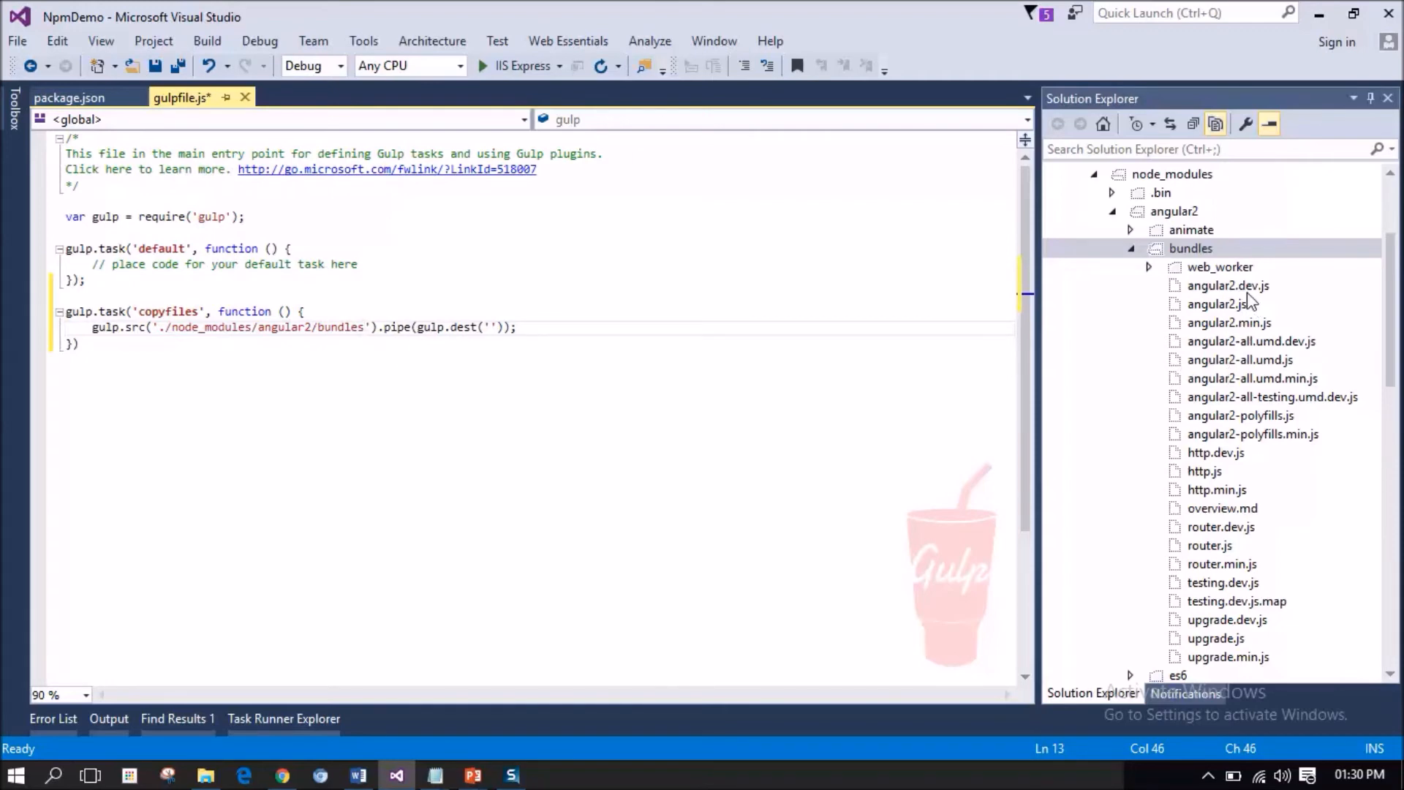
Inspect angular2.dev.js, then complete the gulp.src path ending in angular2.dev.js.
click(1229, 286)
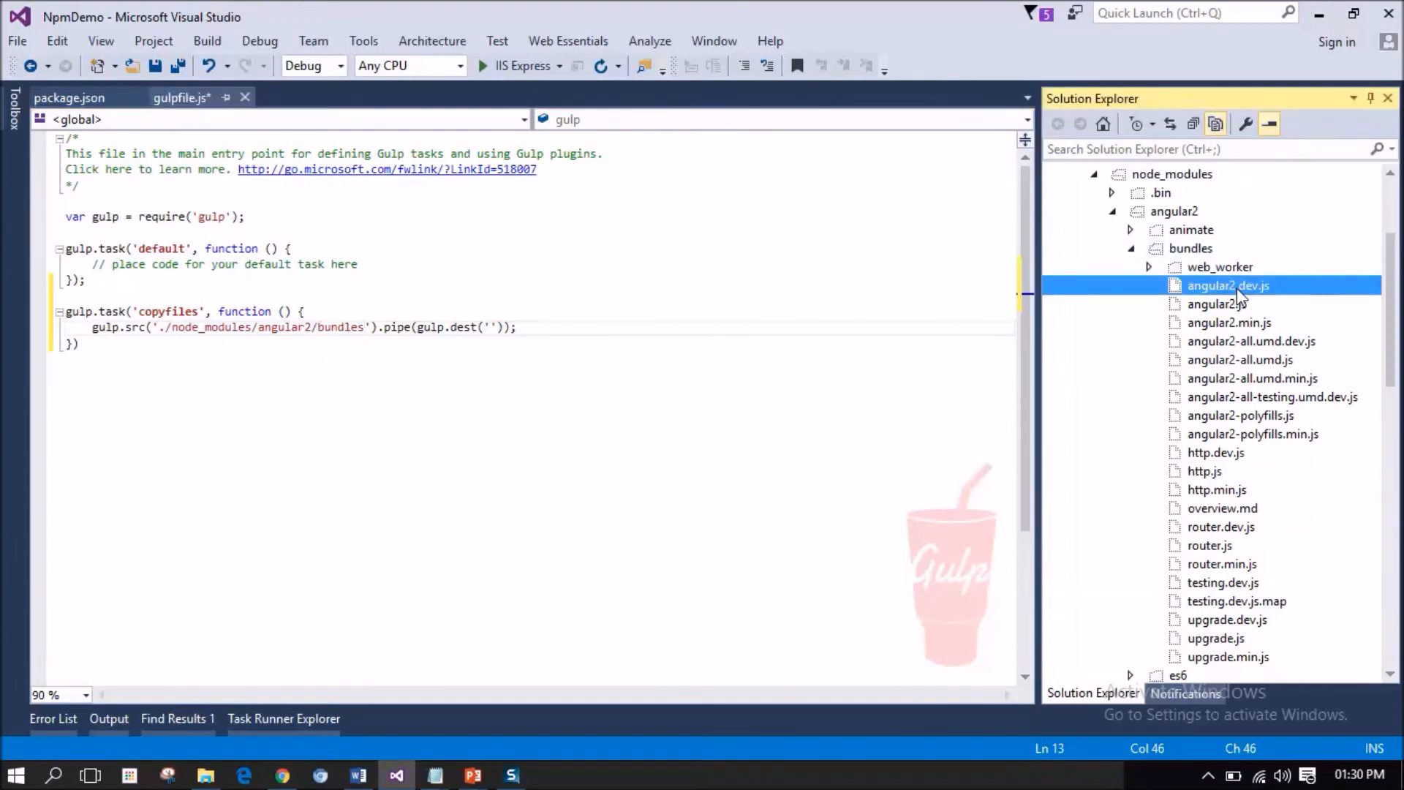
double_click(1228, 284)
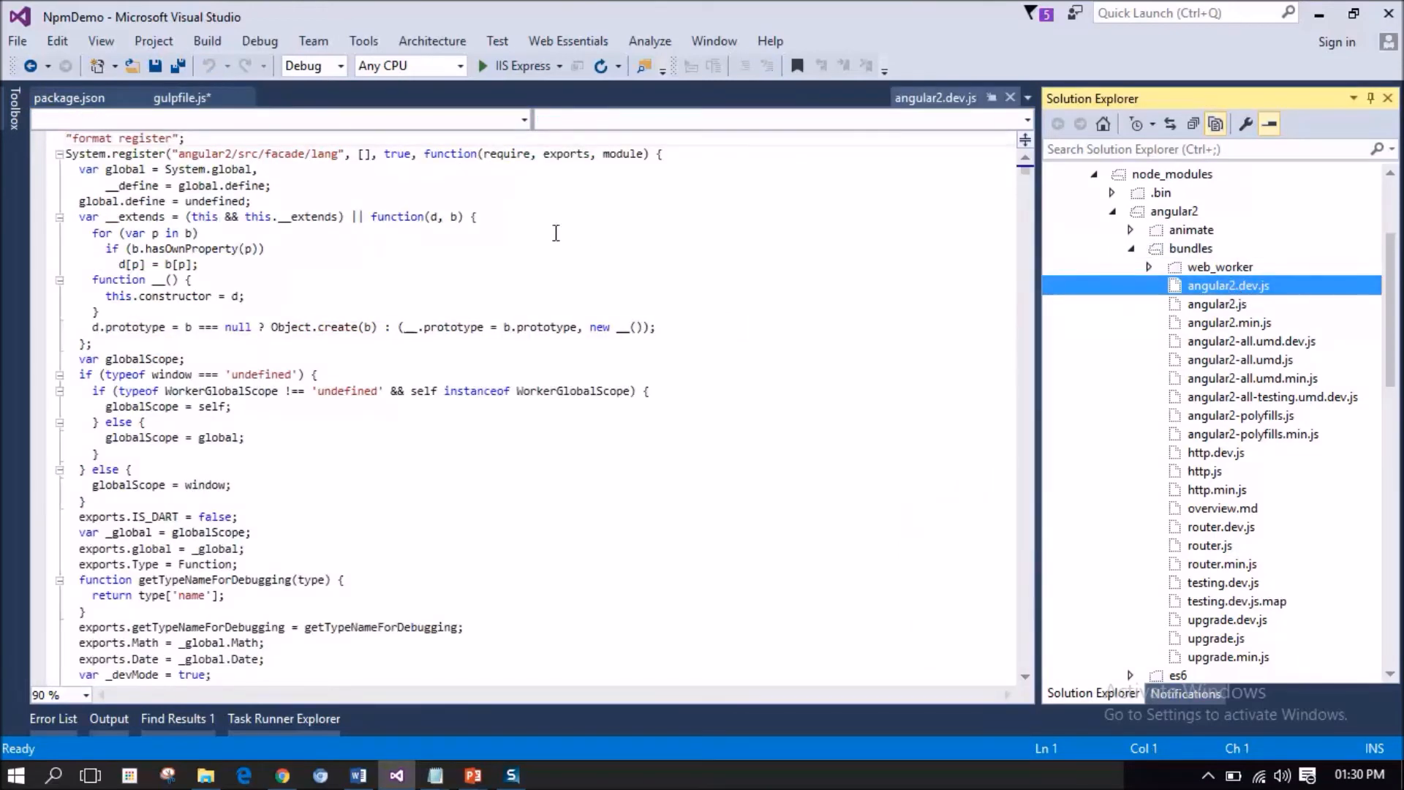
click(179, 97)
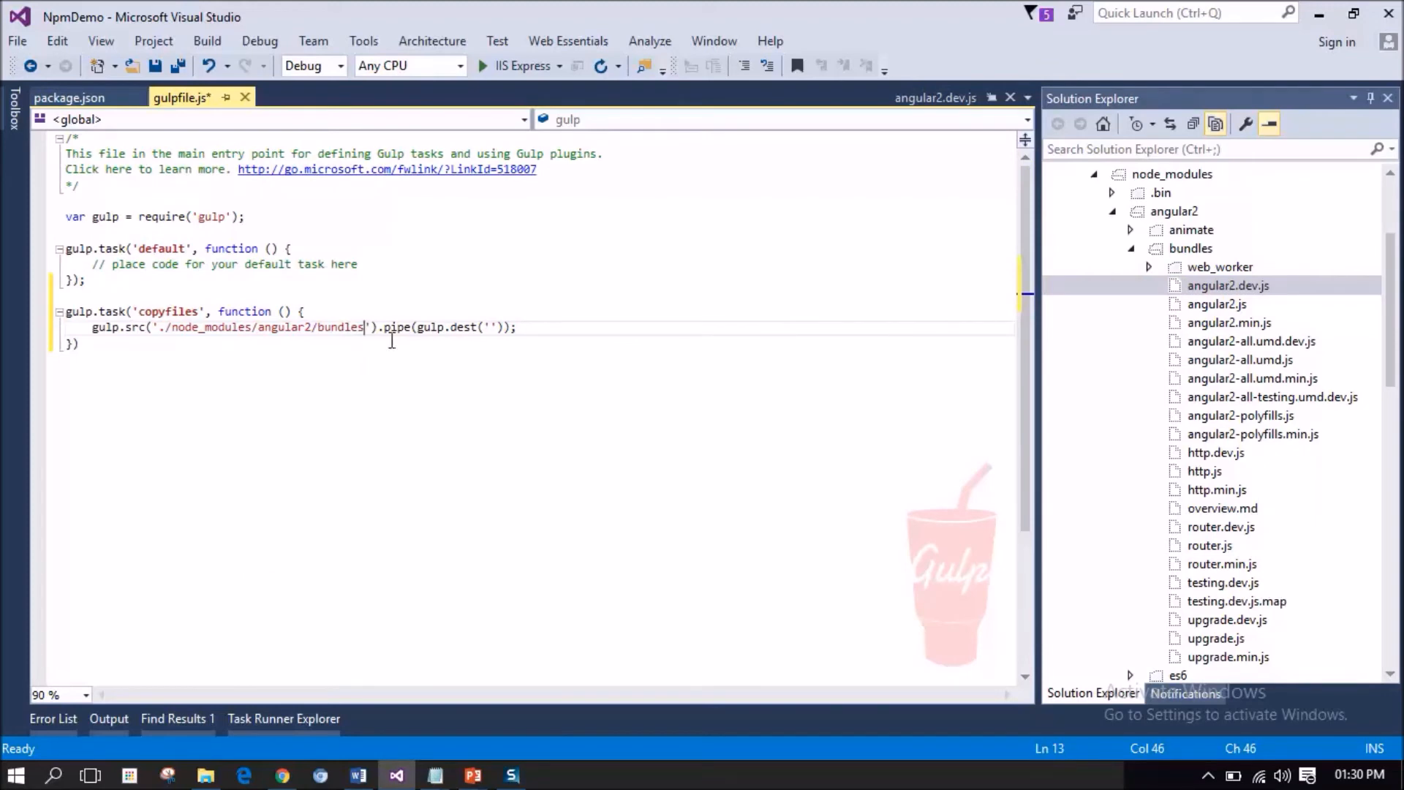
text(/)
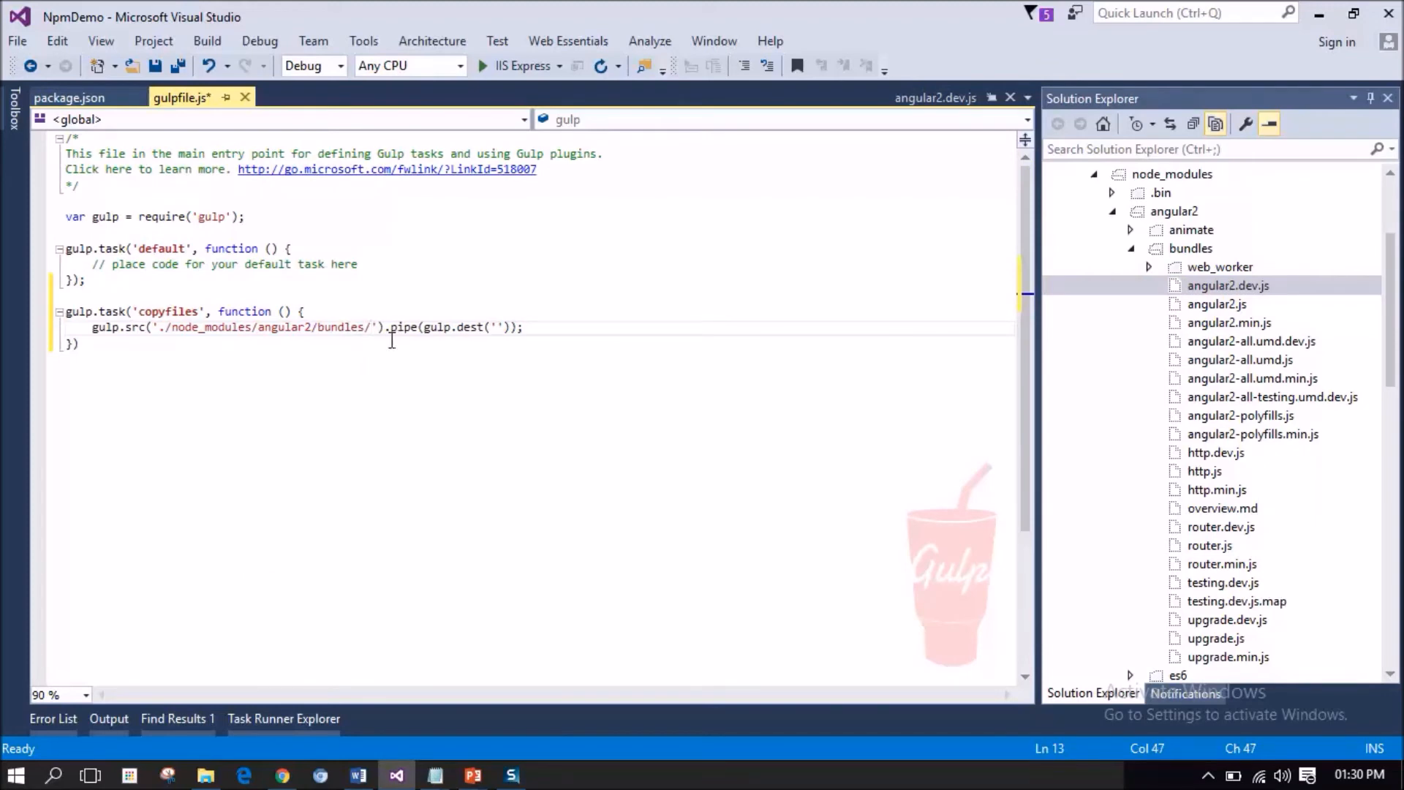
text(a)
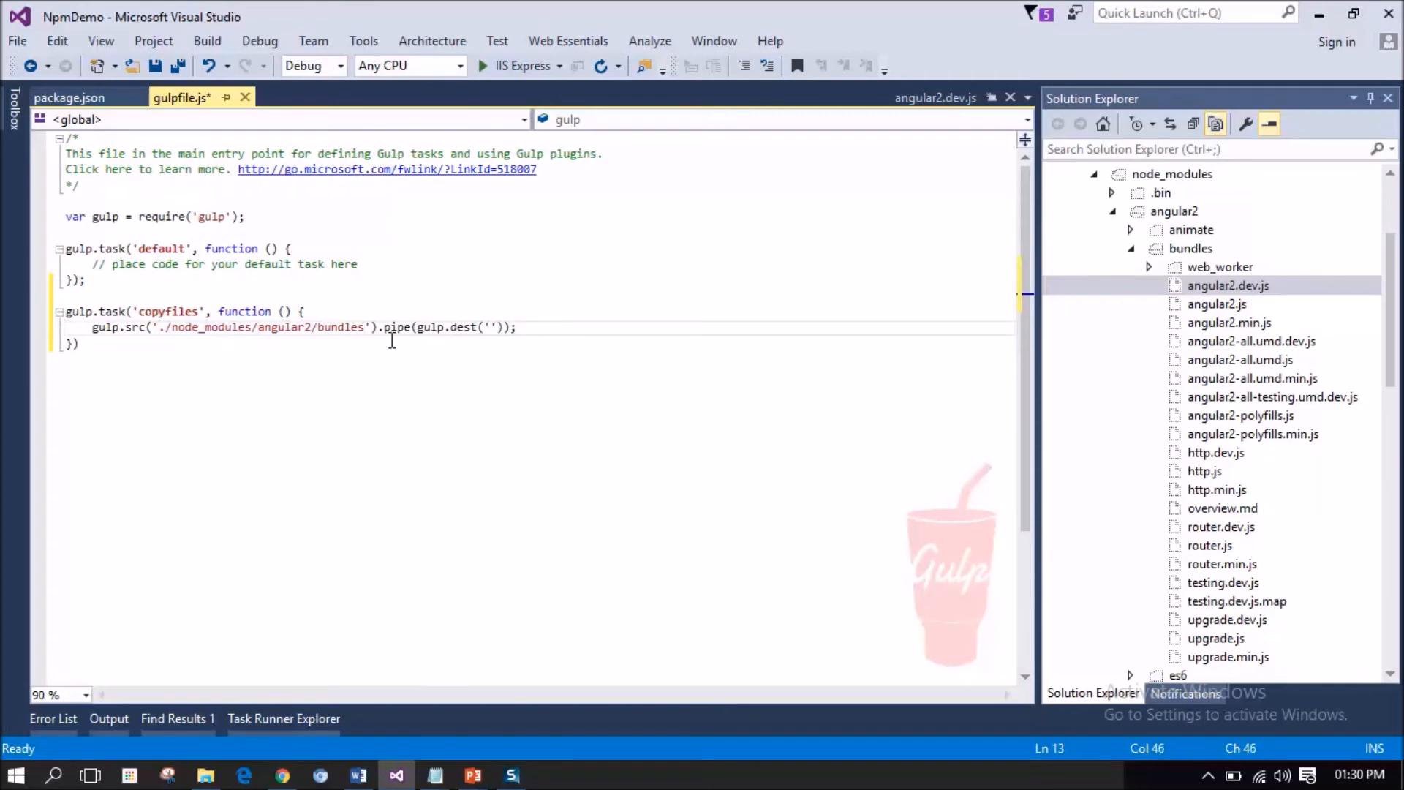
text(/angul)
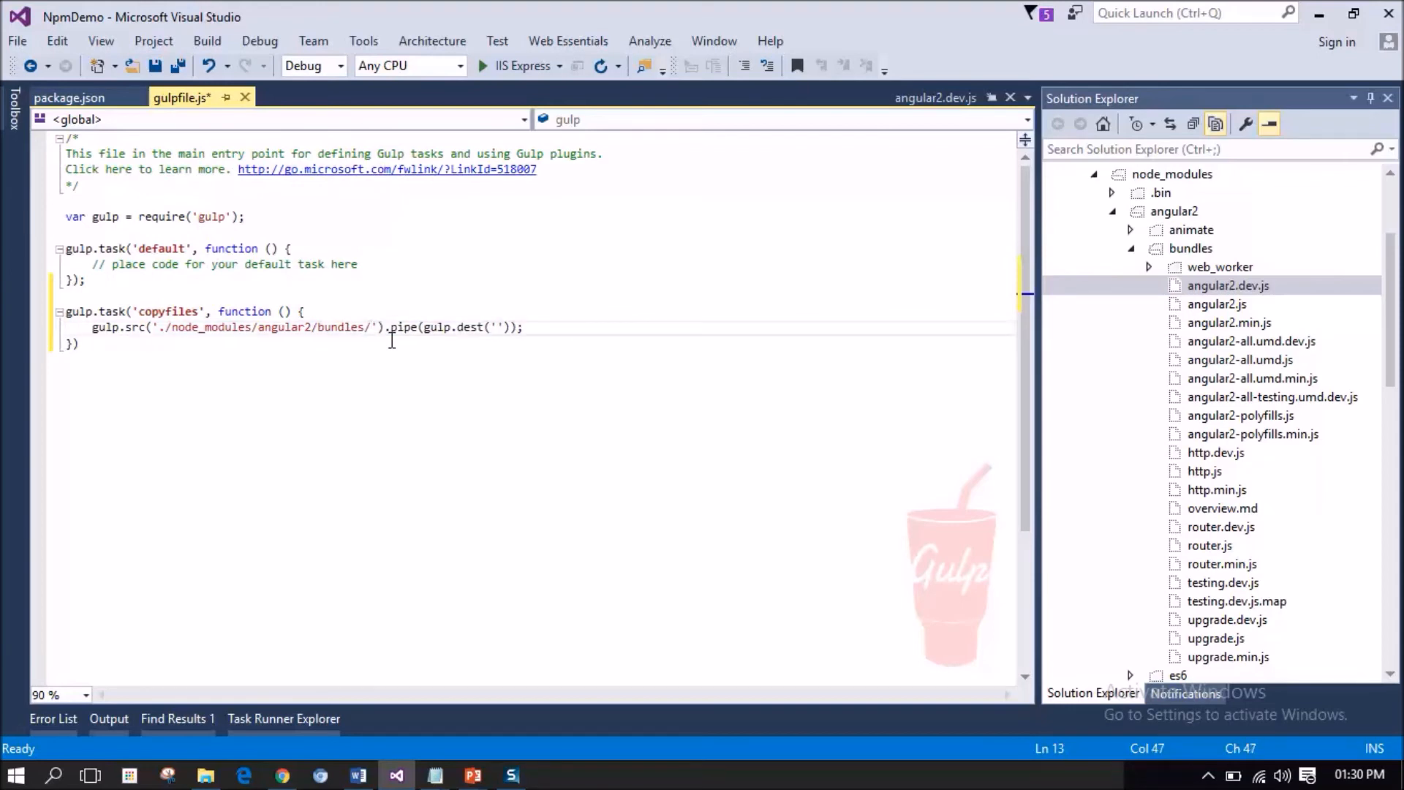
text(an)
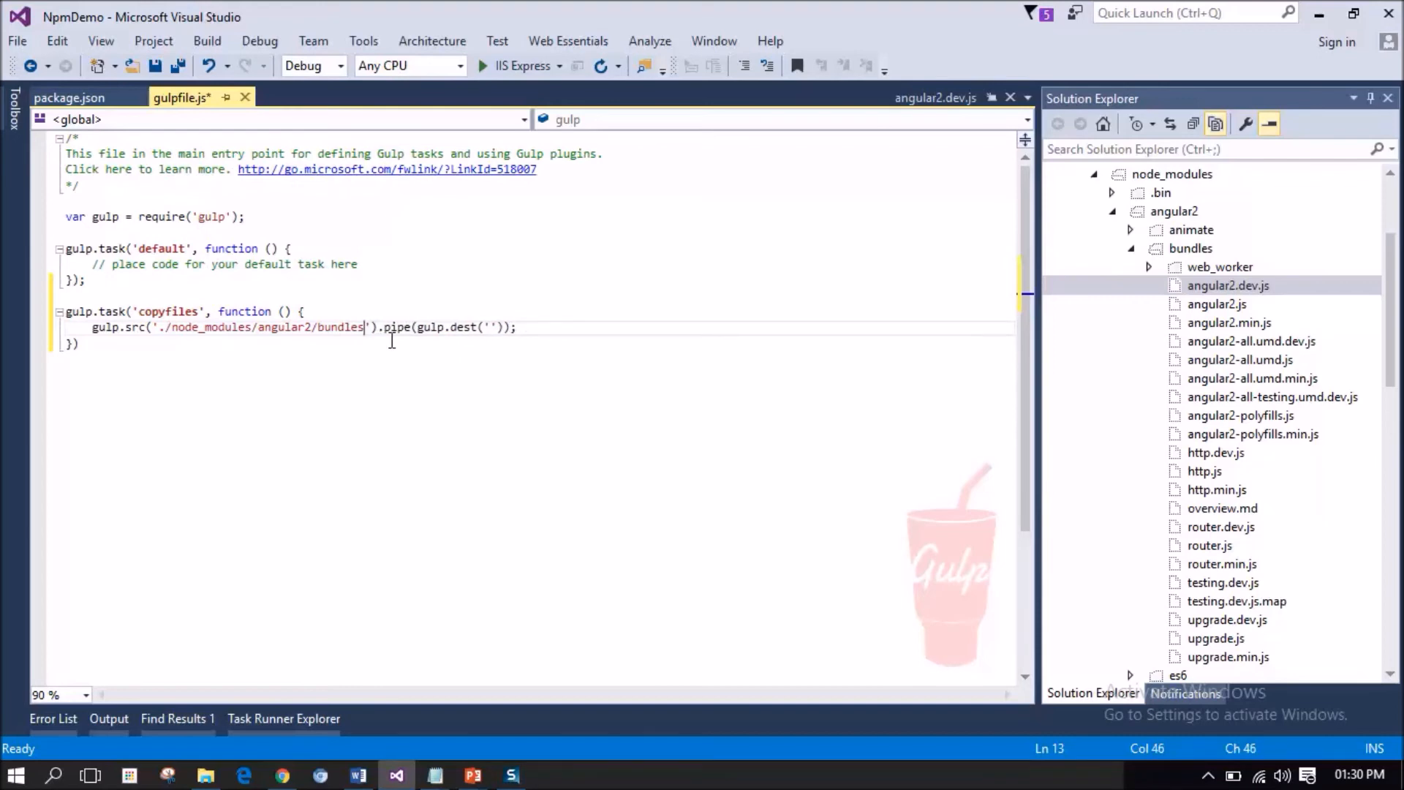
text(/angular2.dev)
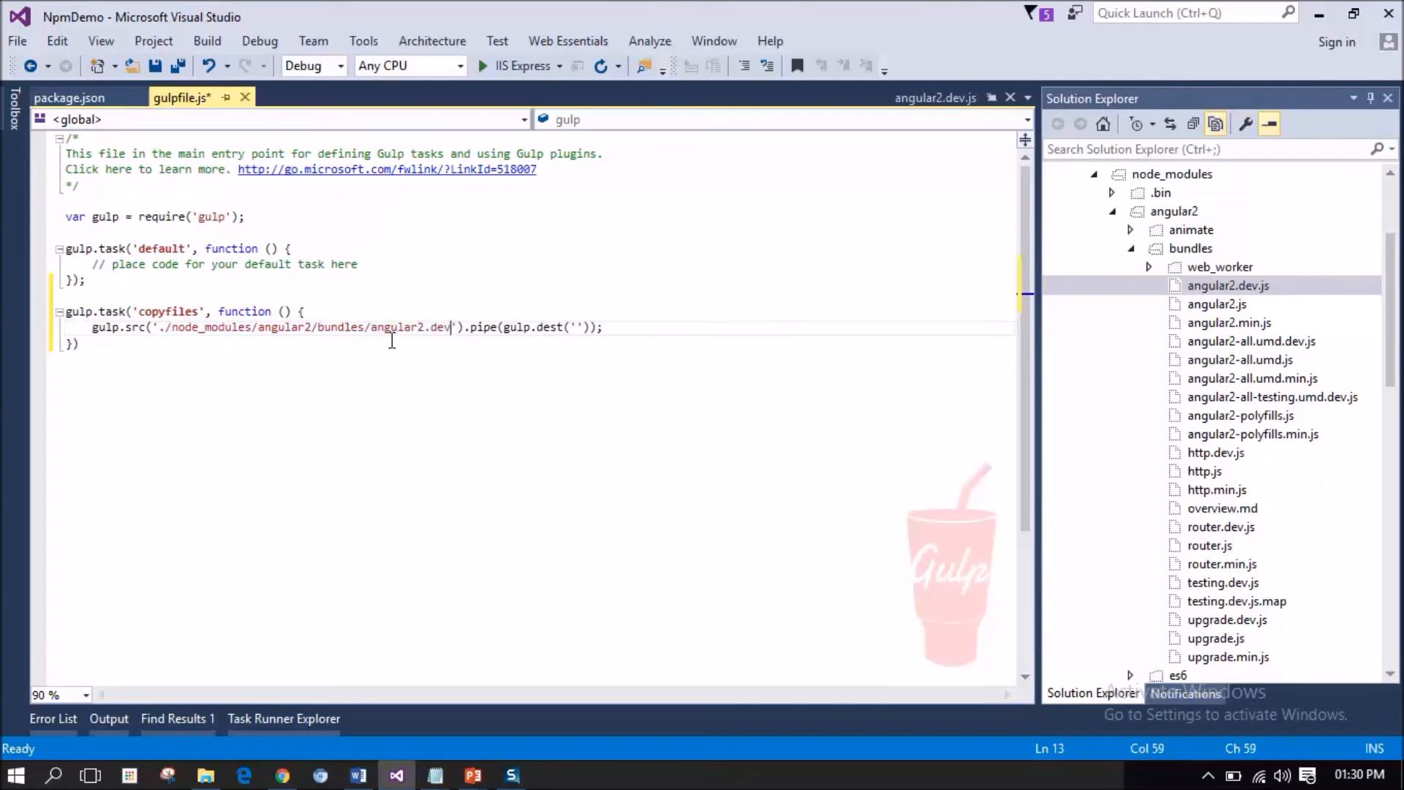
text(.js)
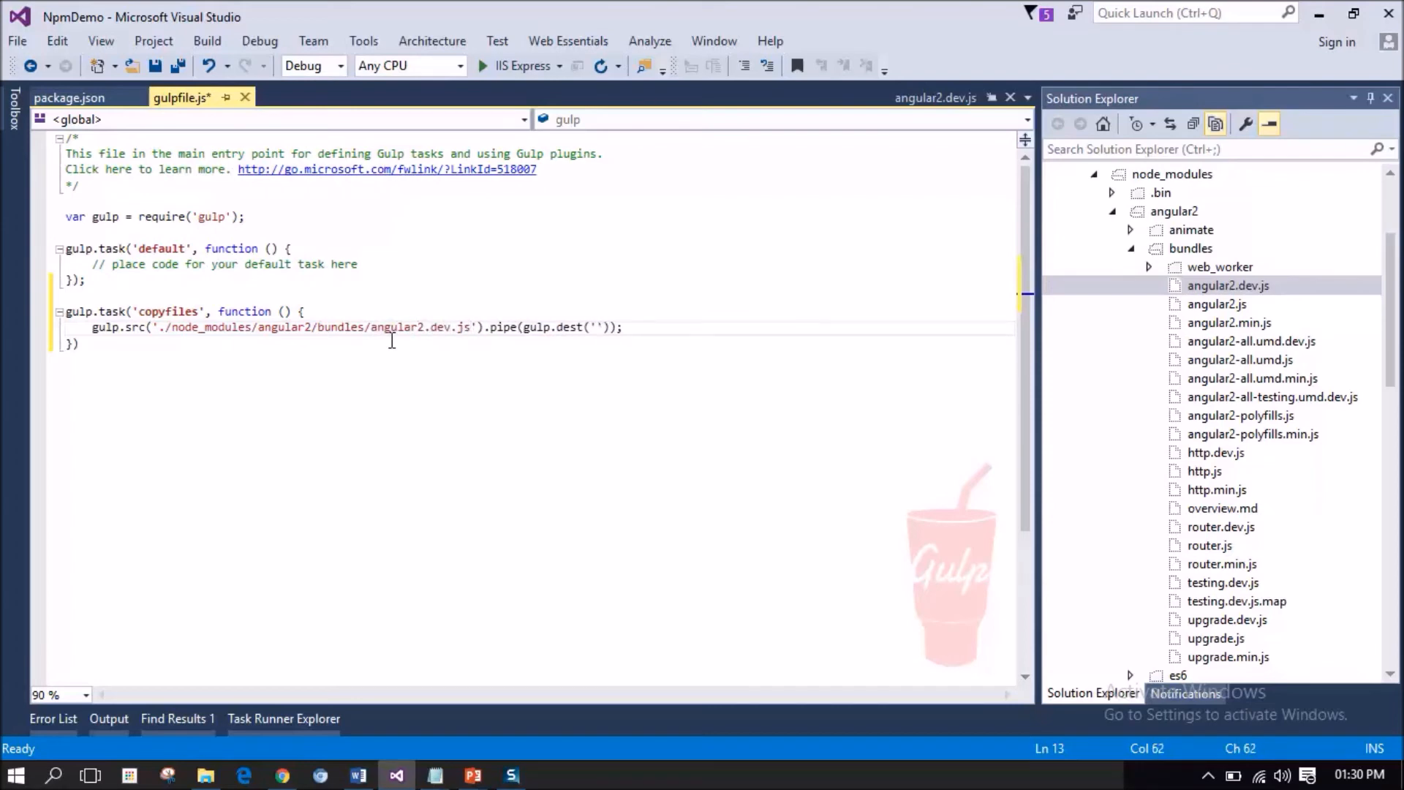
mouse_move(541, 327)
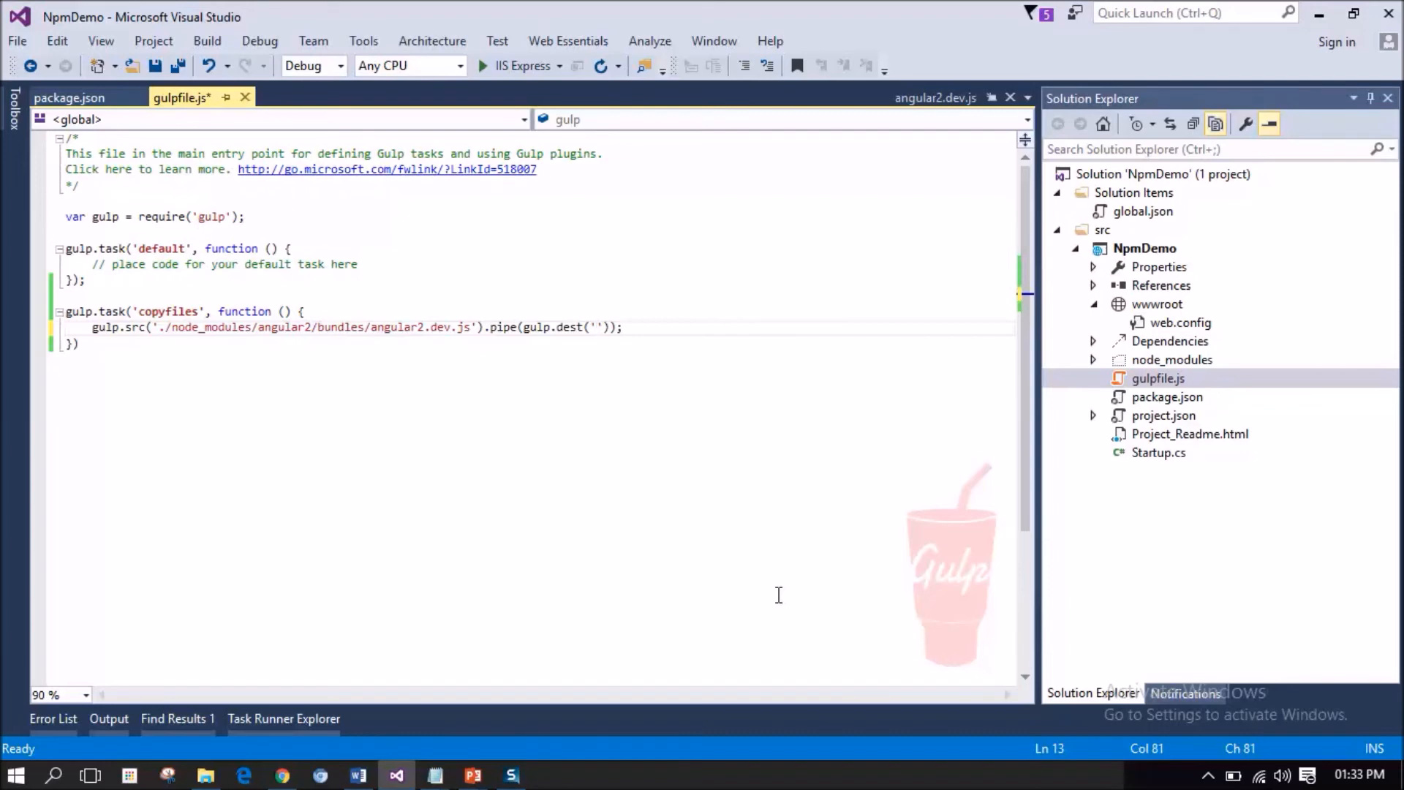
Set gulp.dest to './wwwroot/libs' and save gulpfile.js.
text(./)
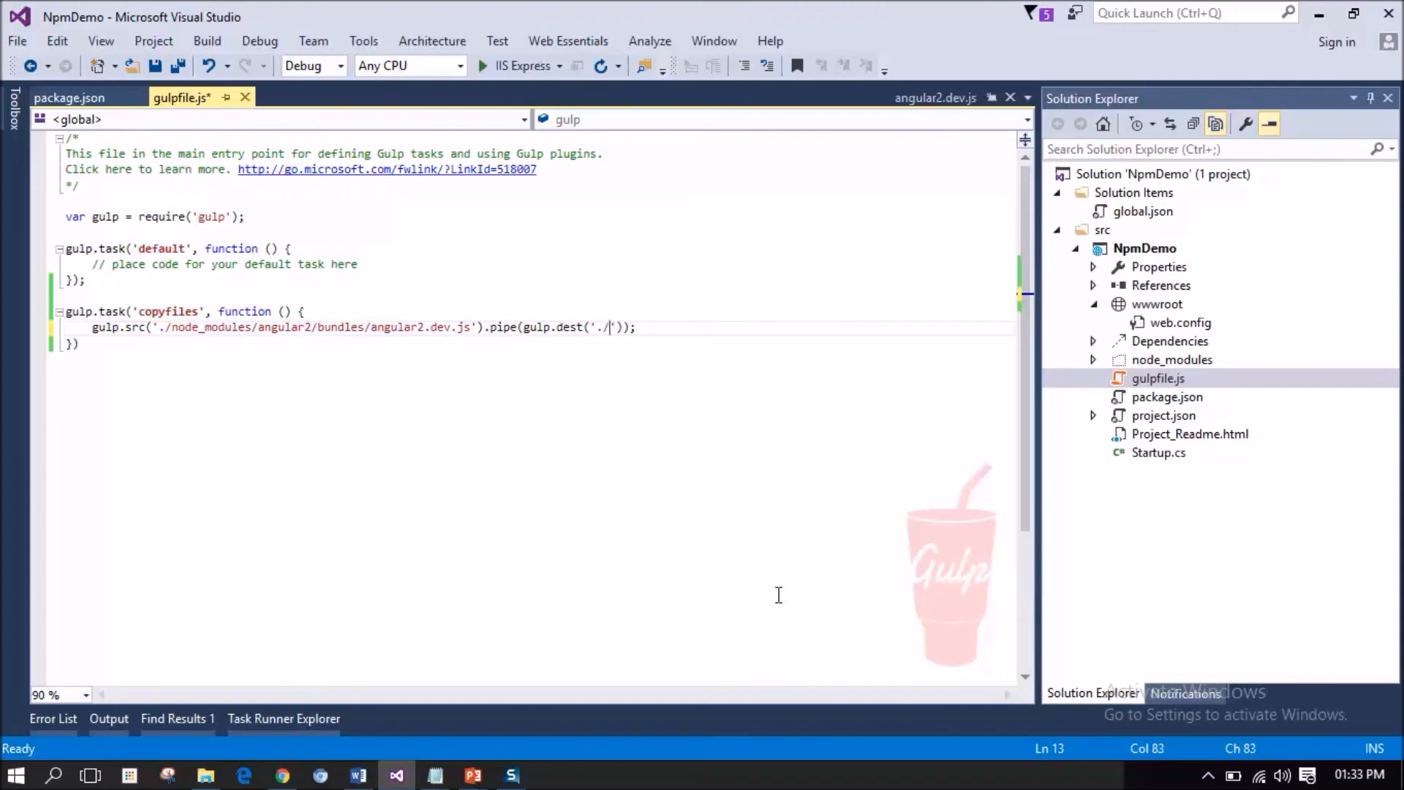
text(ww)
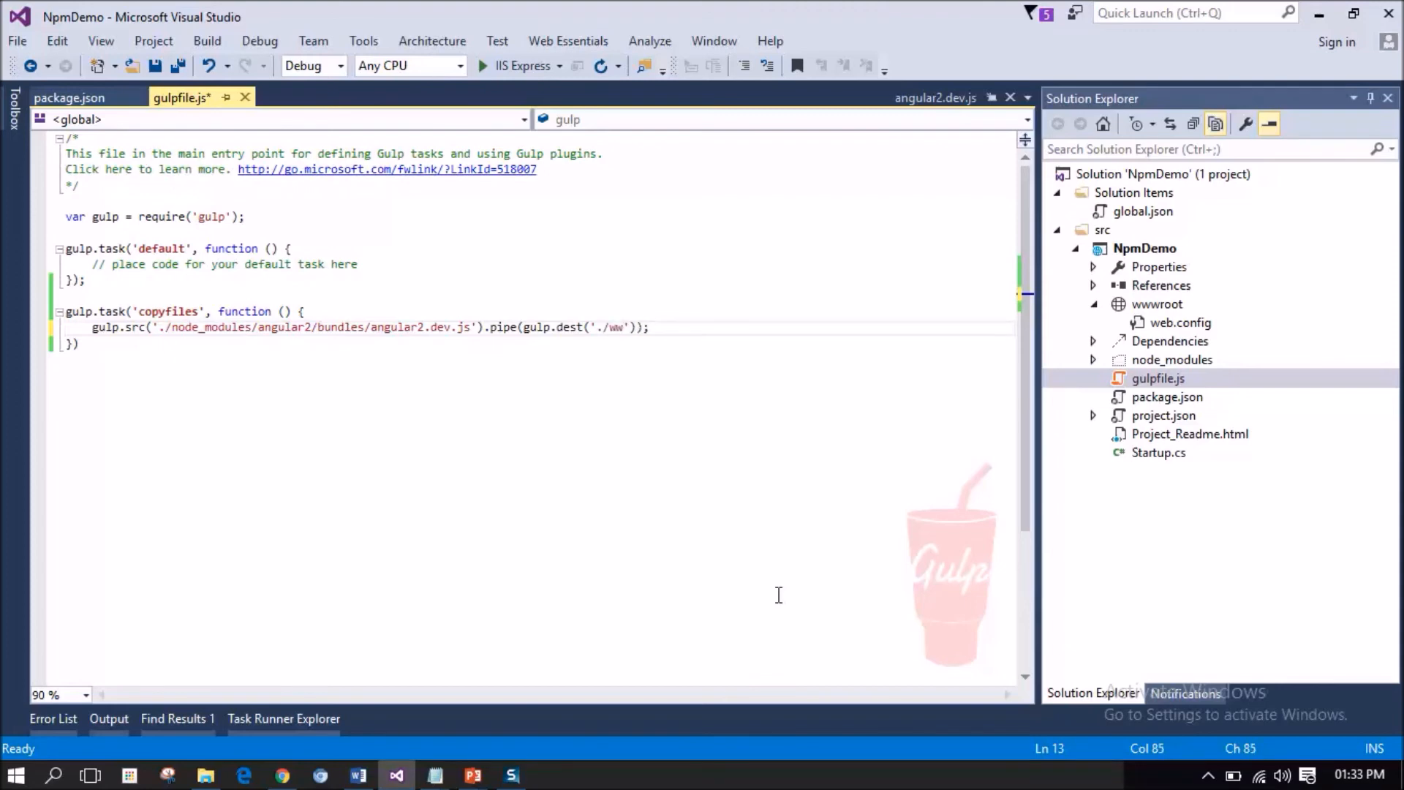
text(wroot)
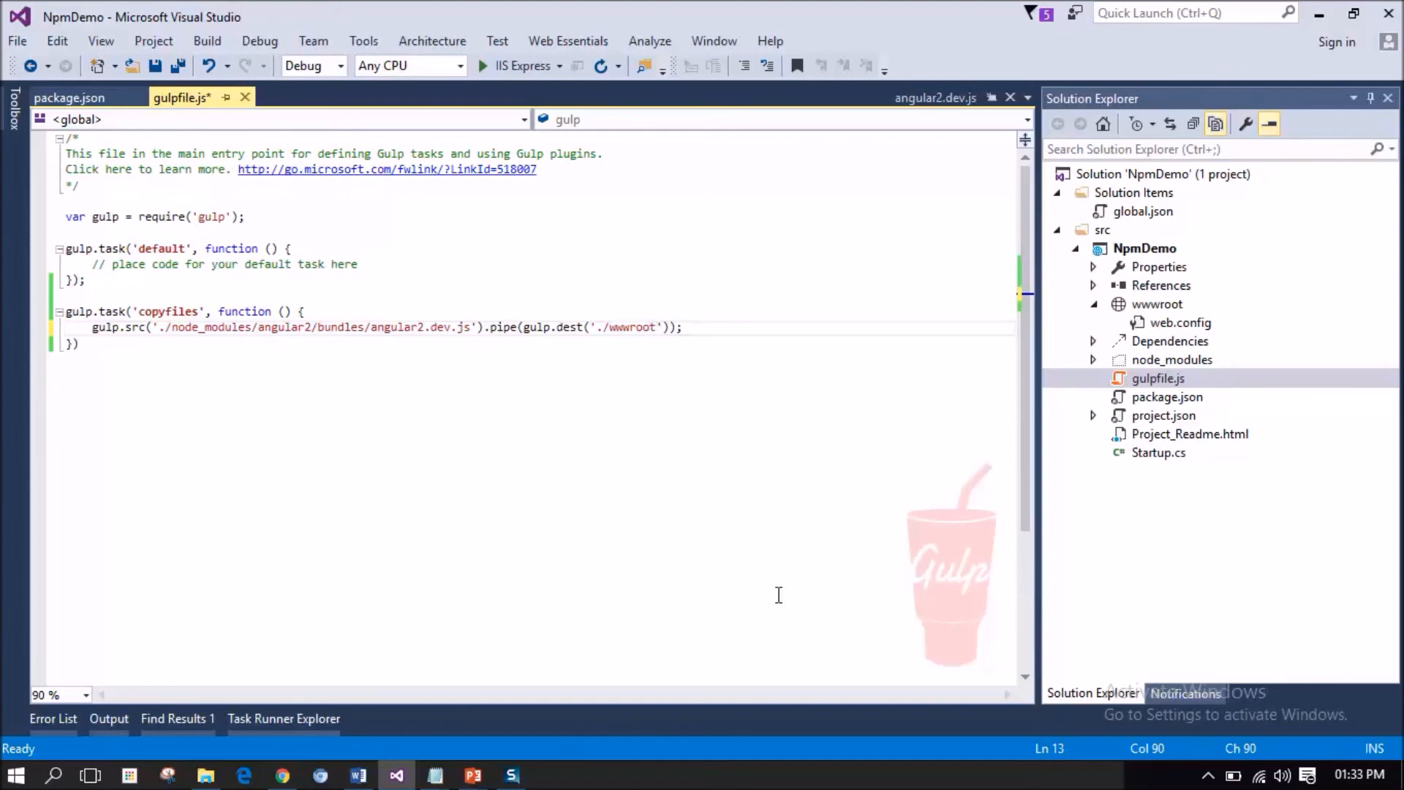
text(/lib)
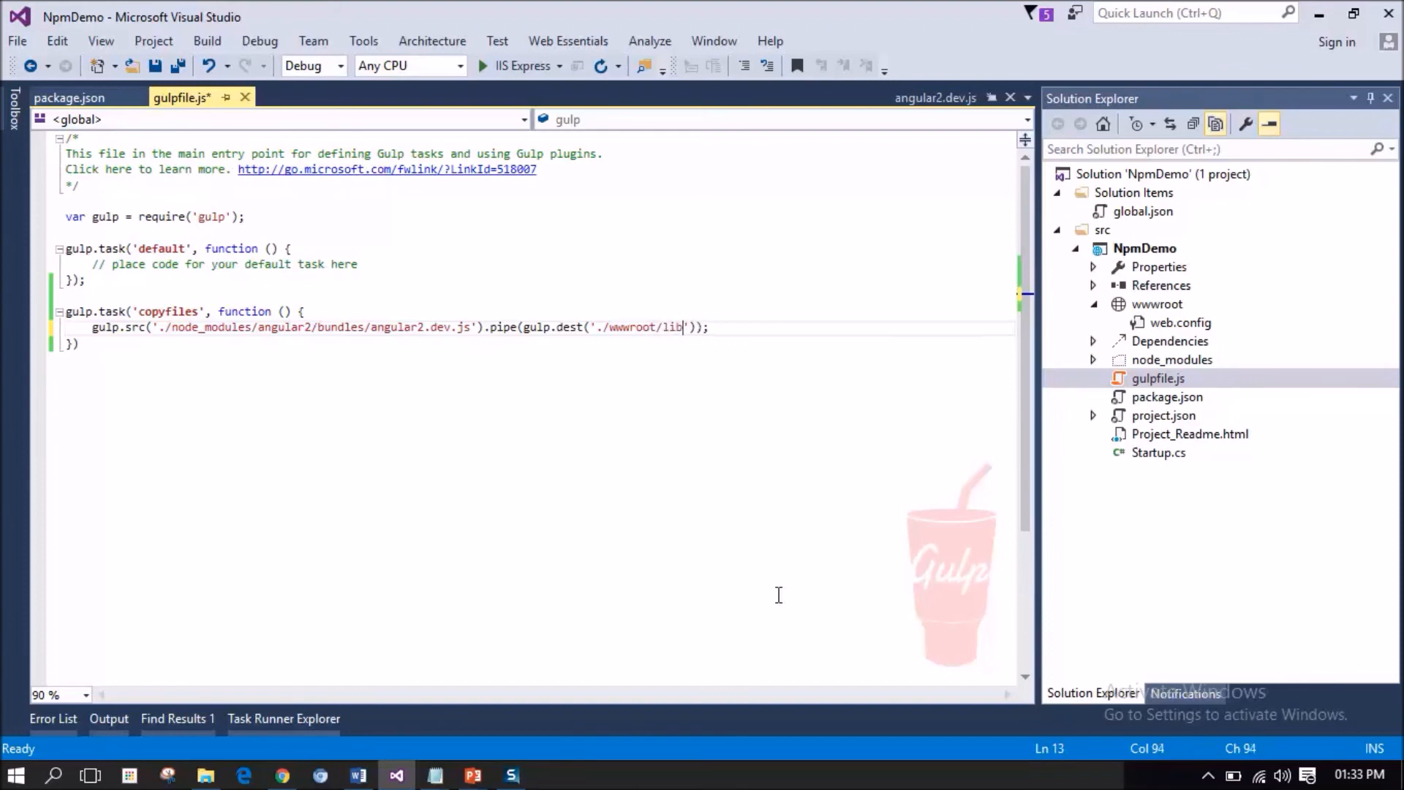
text(s)
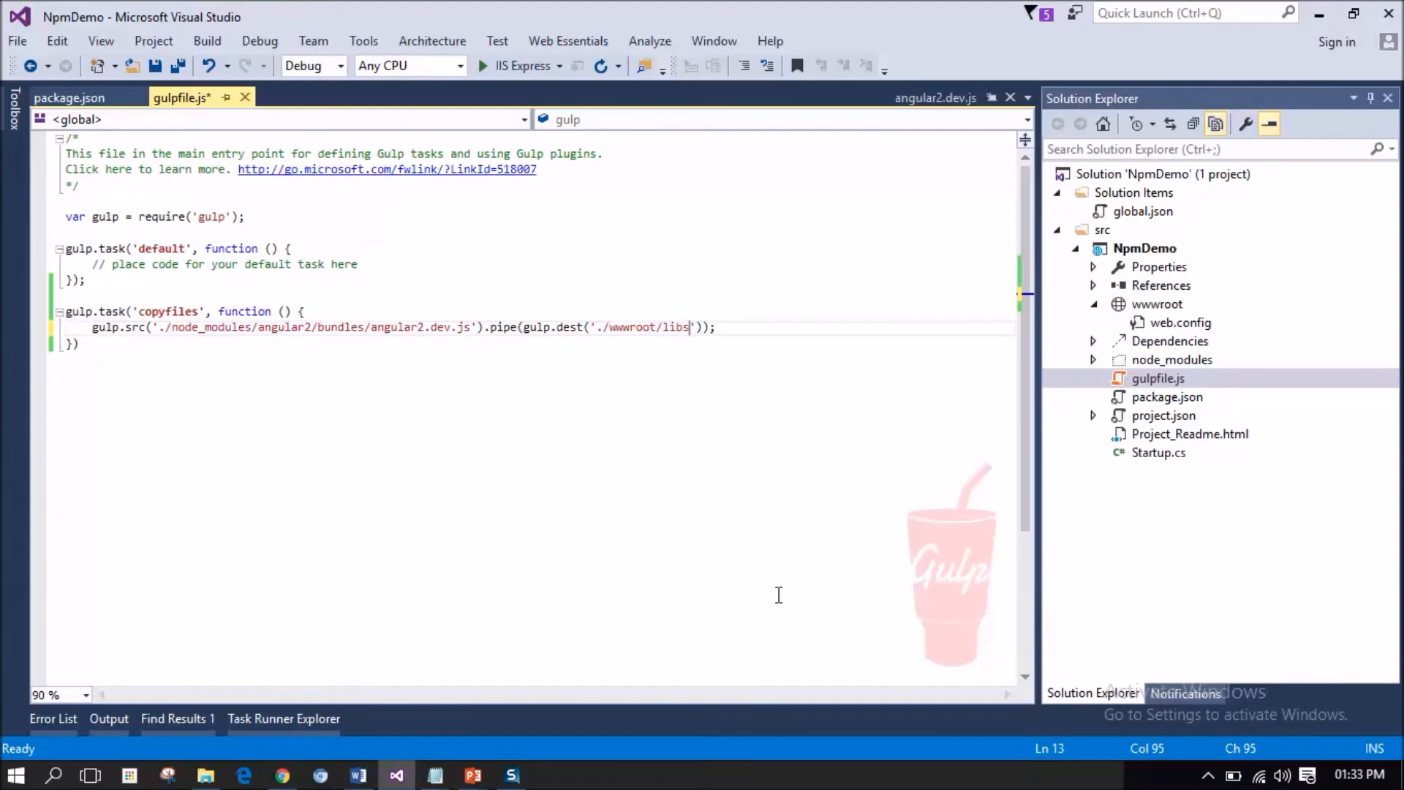
key(ctrl+s)
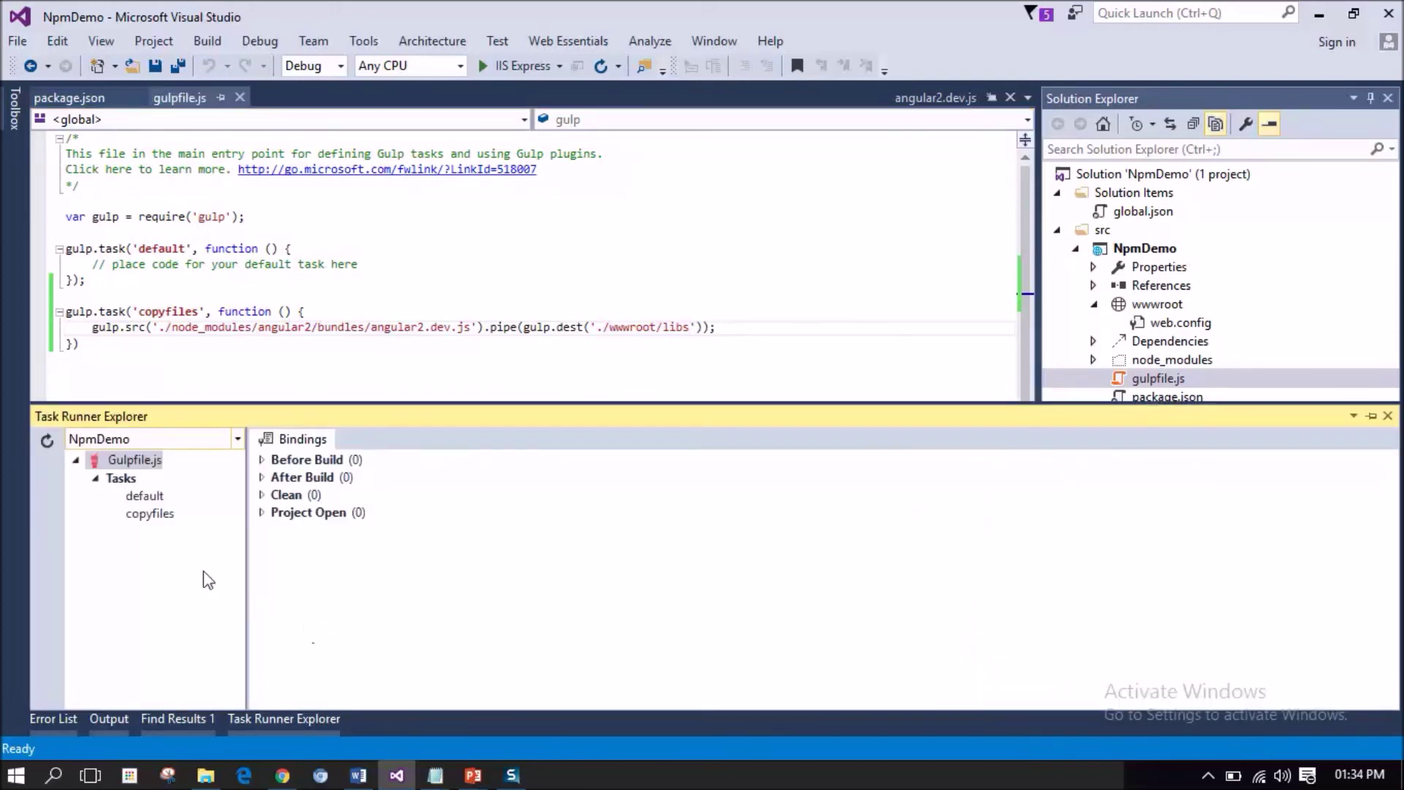
Run copyfiles from Task Runner Explorer and expand wwwroot/libs to find angular2.dev.js.
click(150, 513)
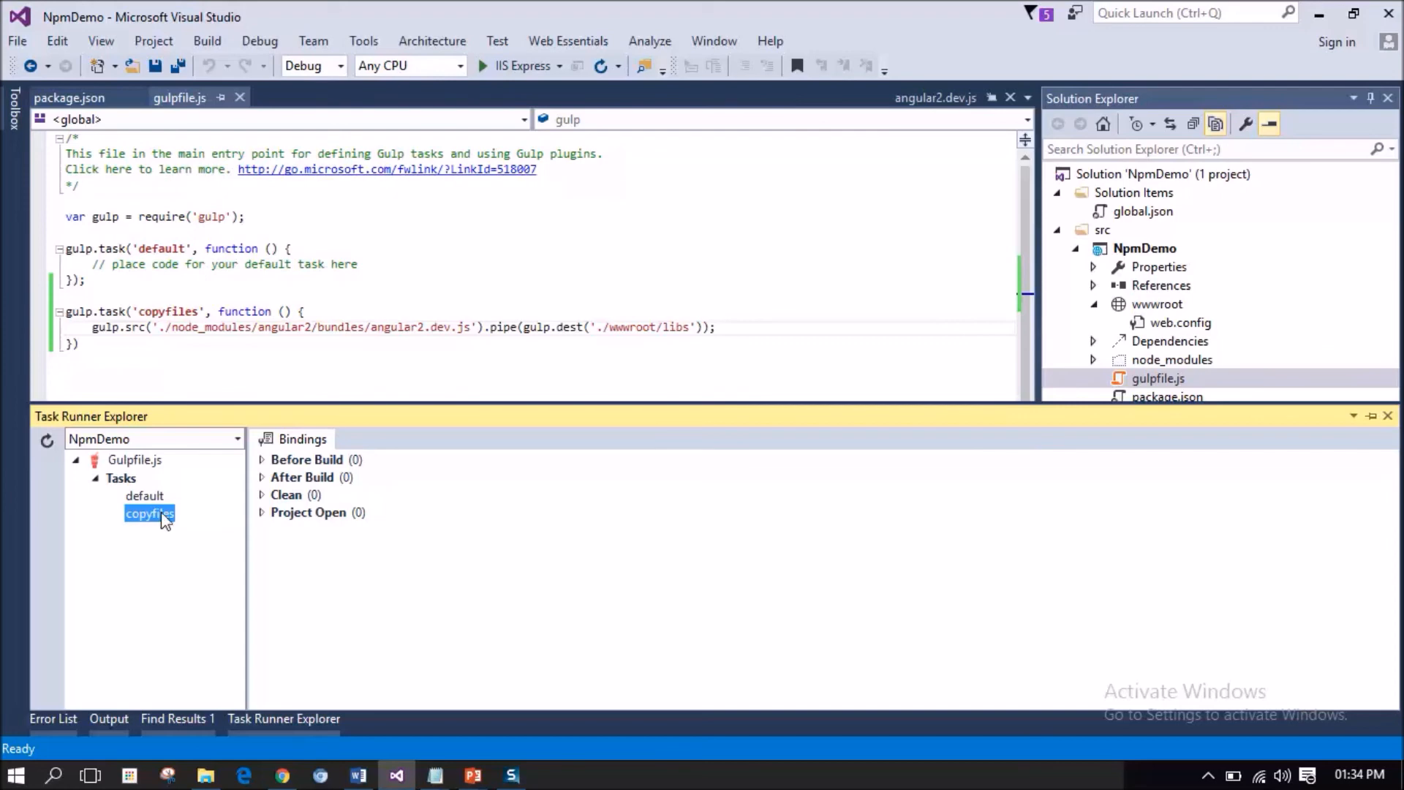
right_click(149, 512)
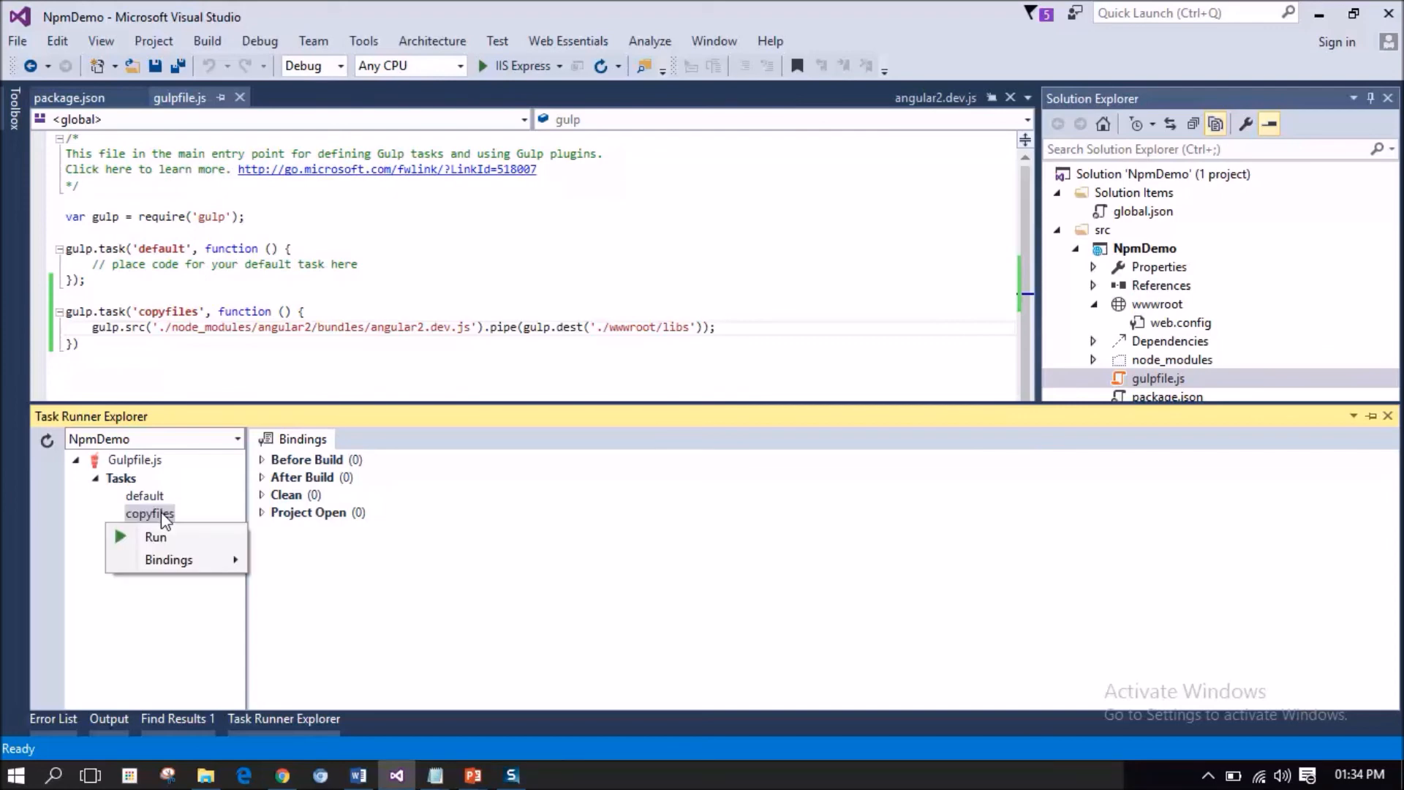
click(155, 536)
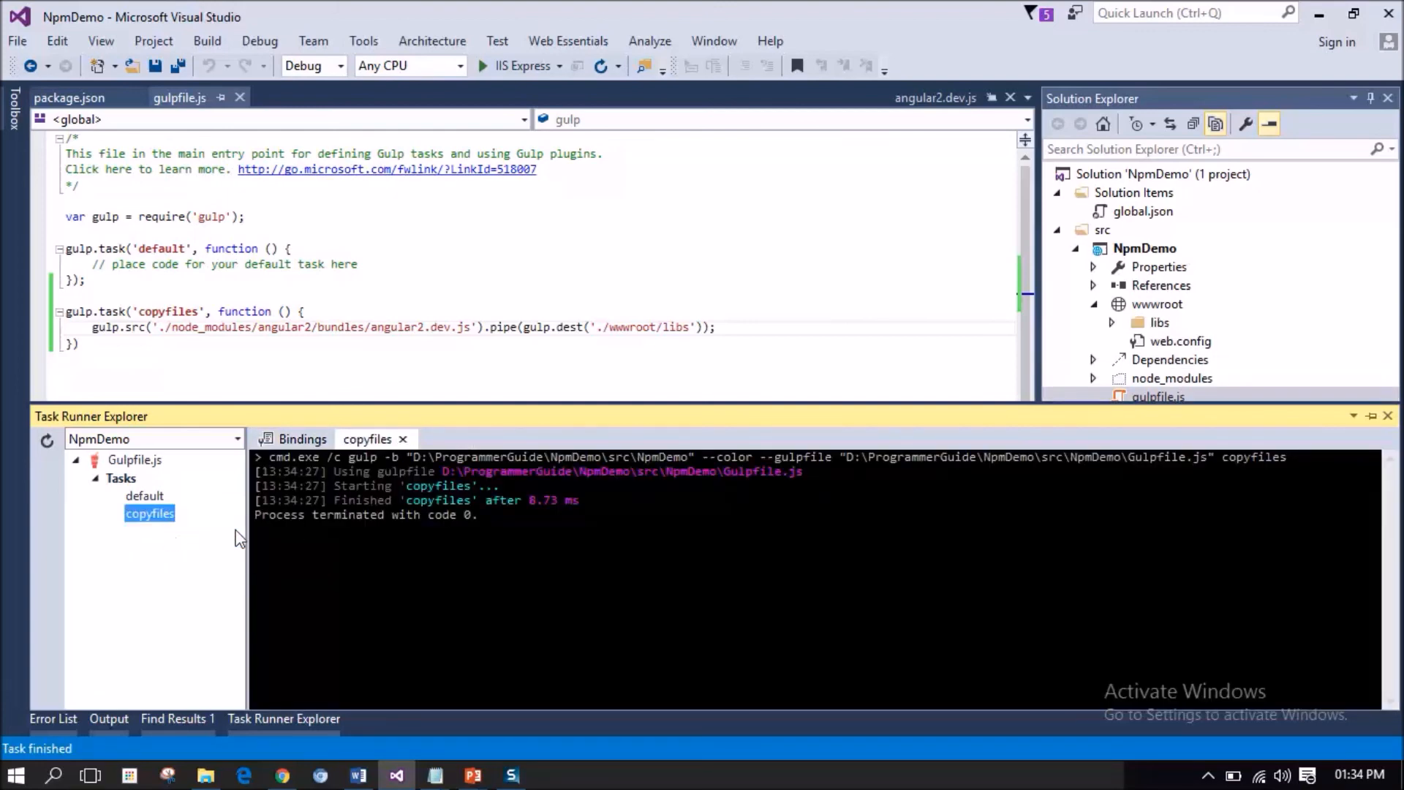
mouse_move(1165, 335)
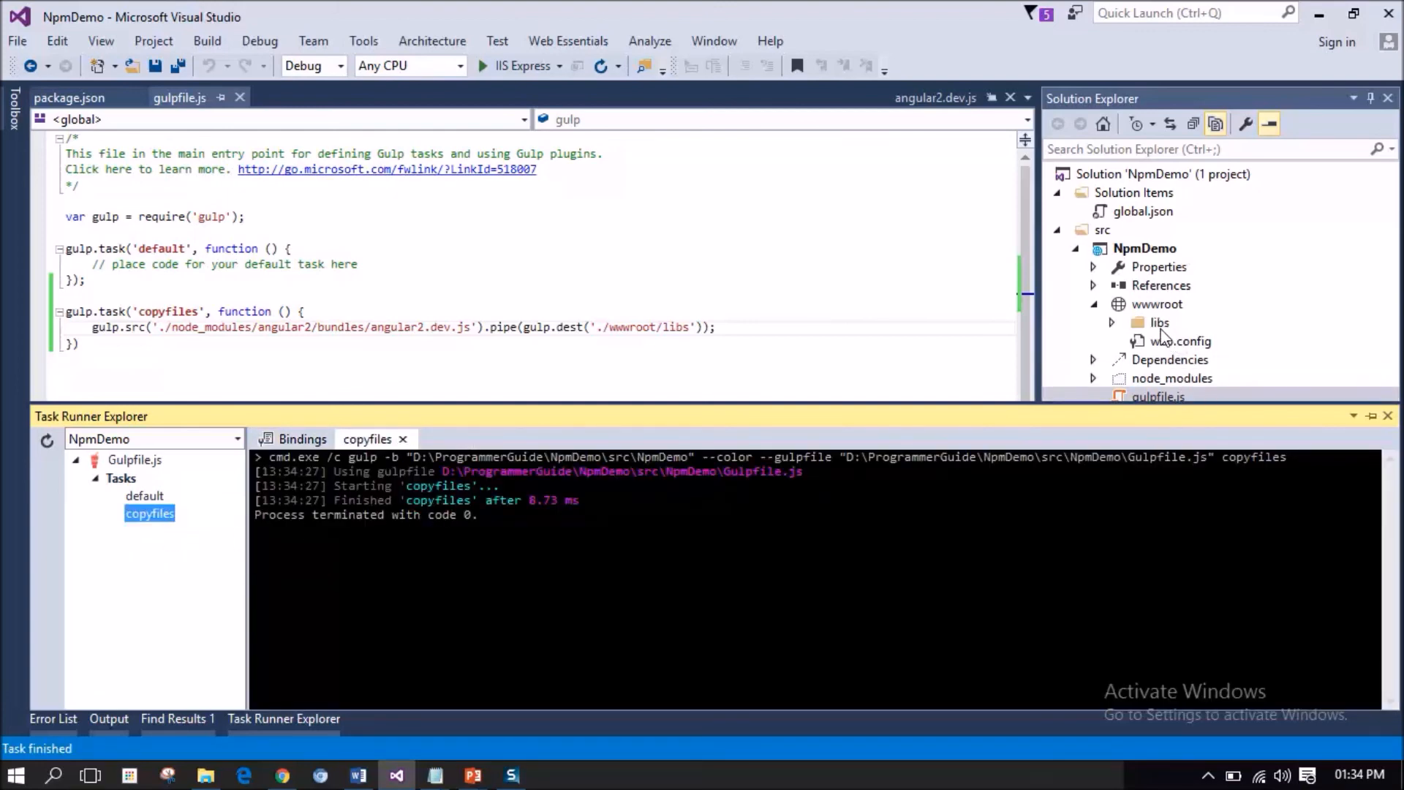
mouse_move(1162, 324)
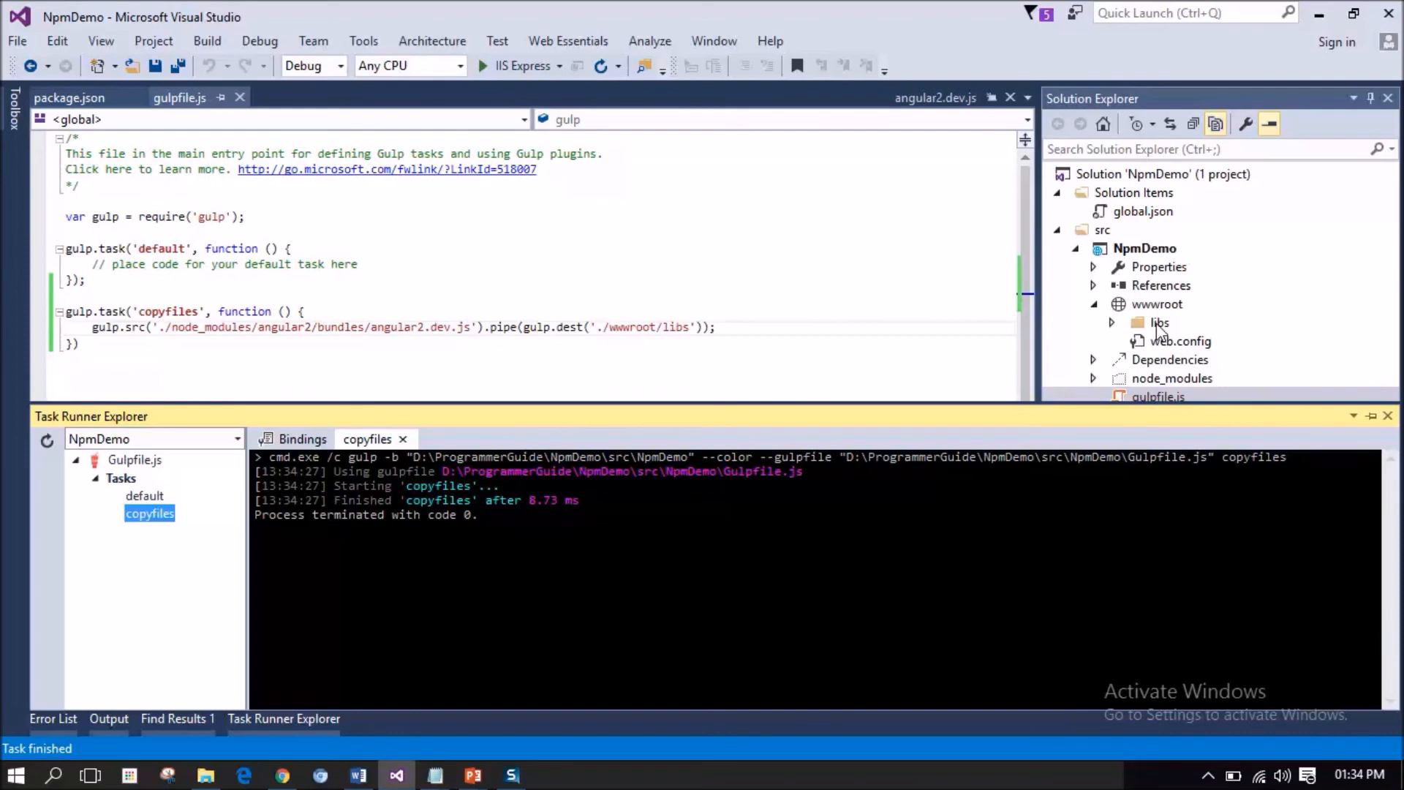
mouse_move(1133, 332)
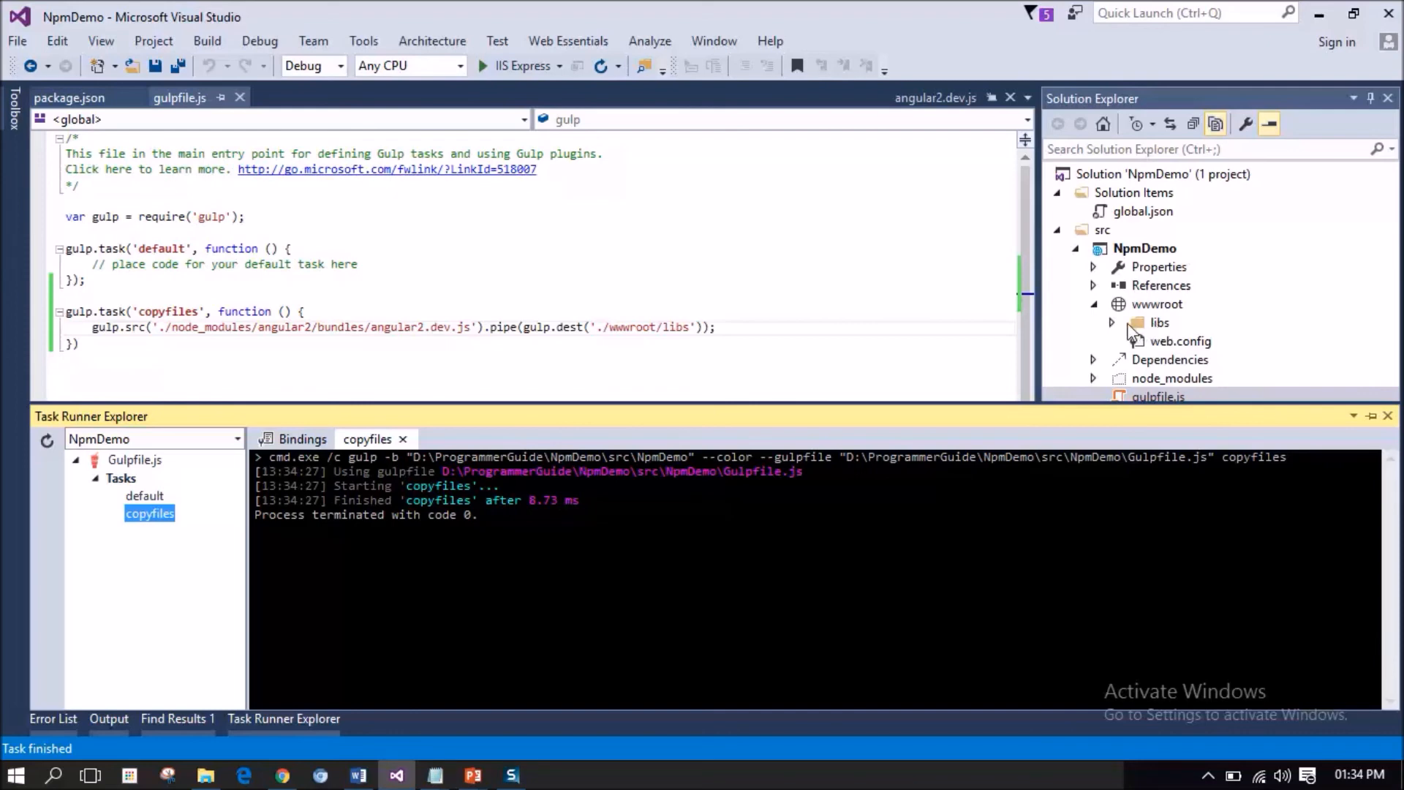
click(1113, 323)
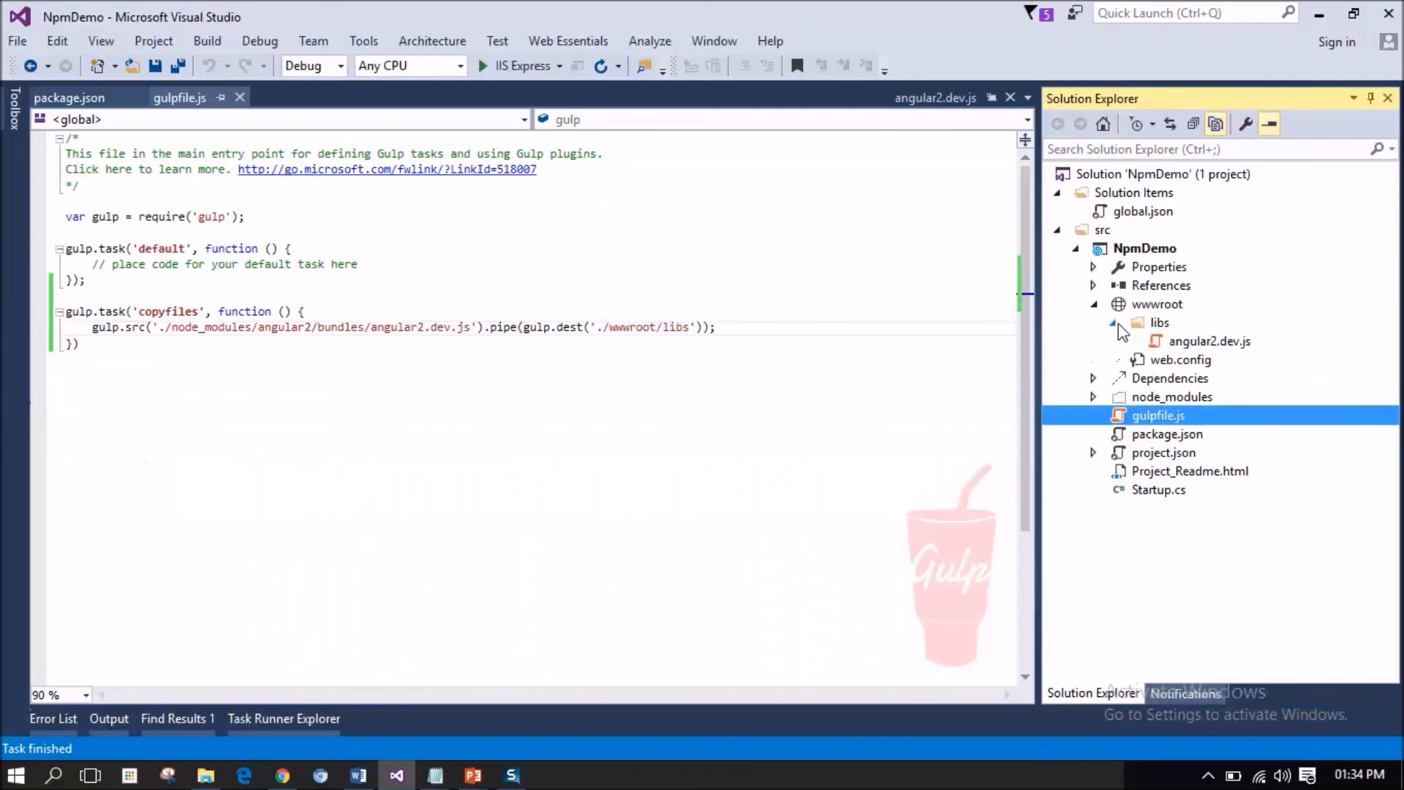
mouse_move(1228, 353)
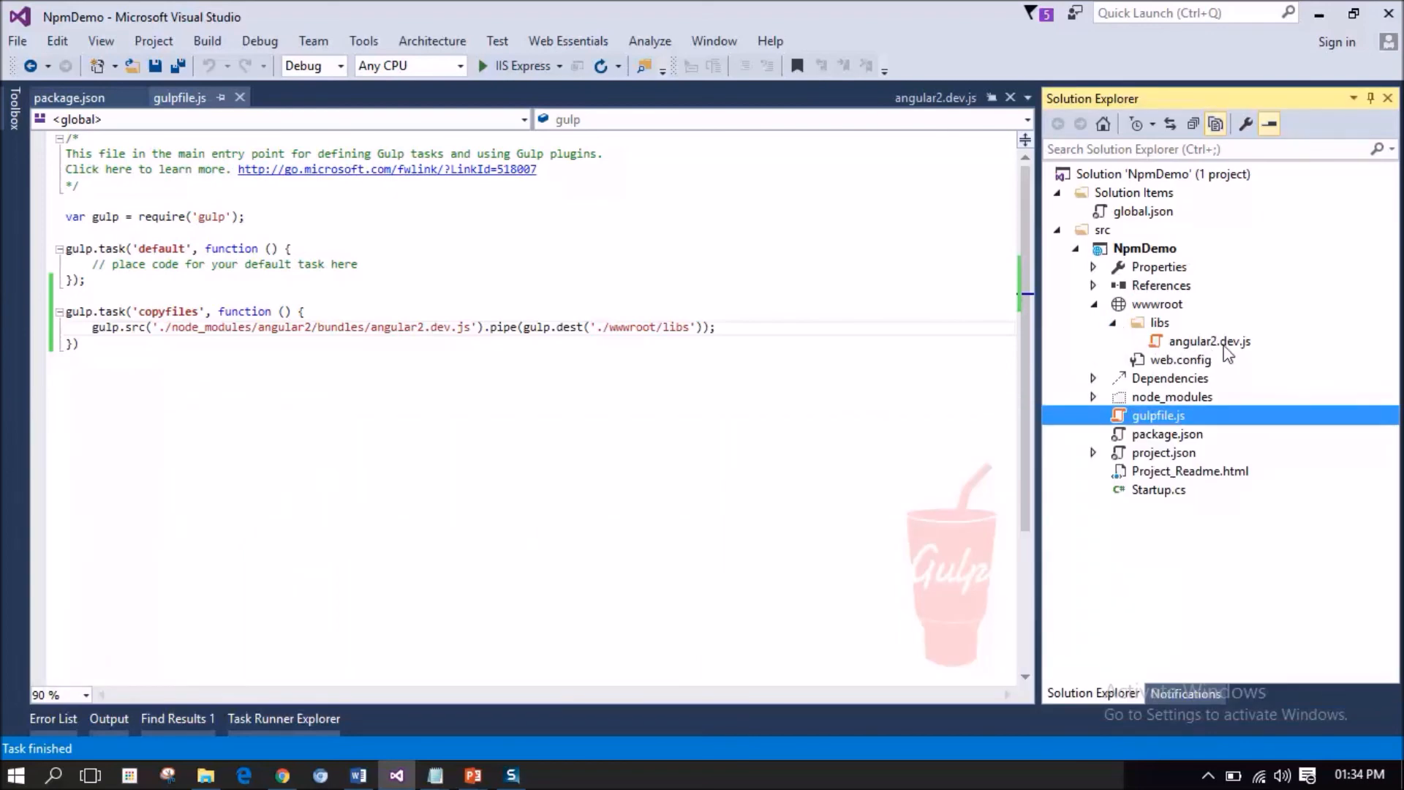
mouse_move(1256, 350)
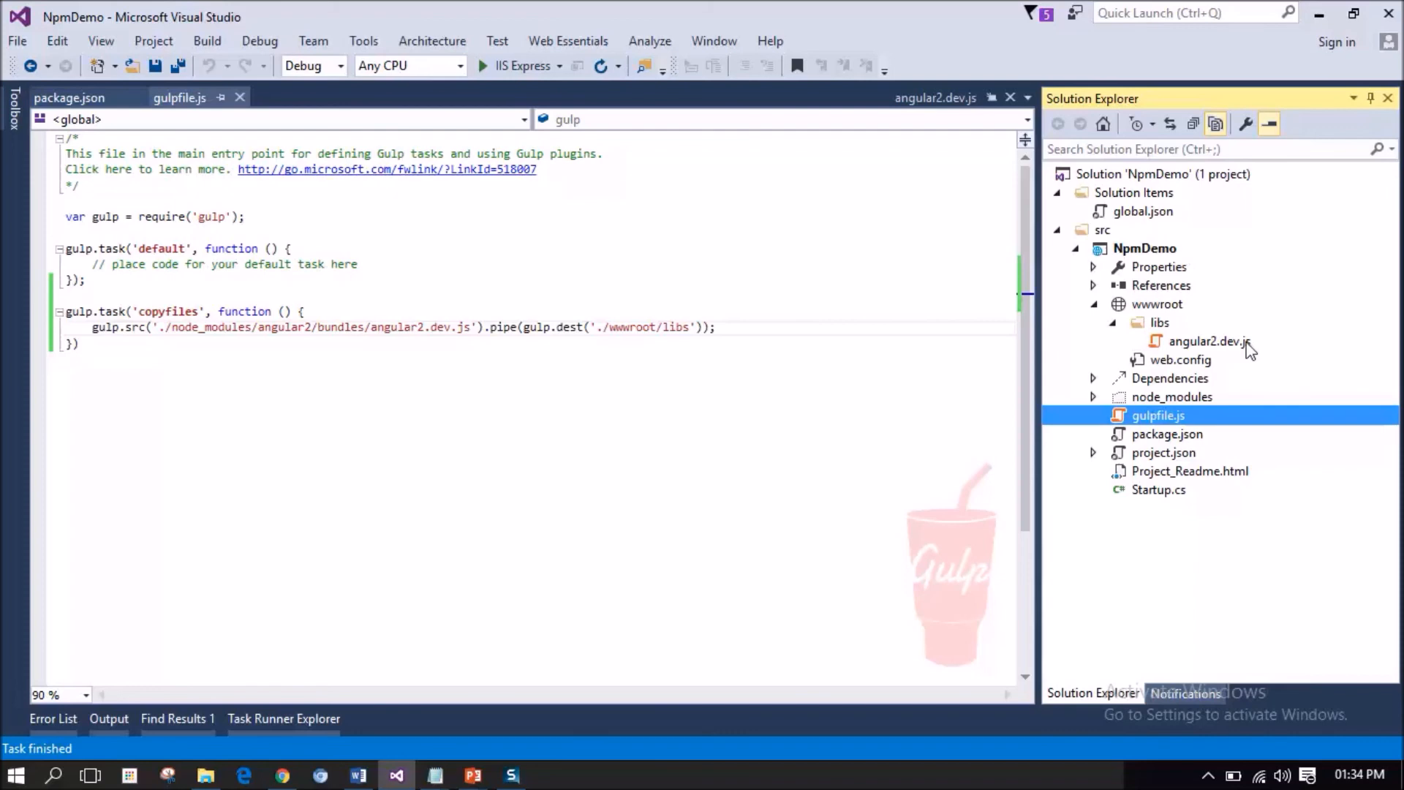
mouse_move(1220, 351)
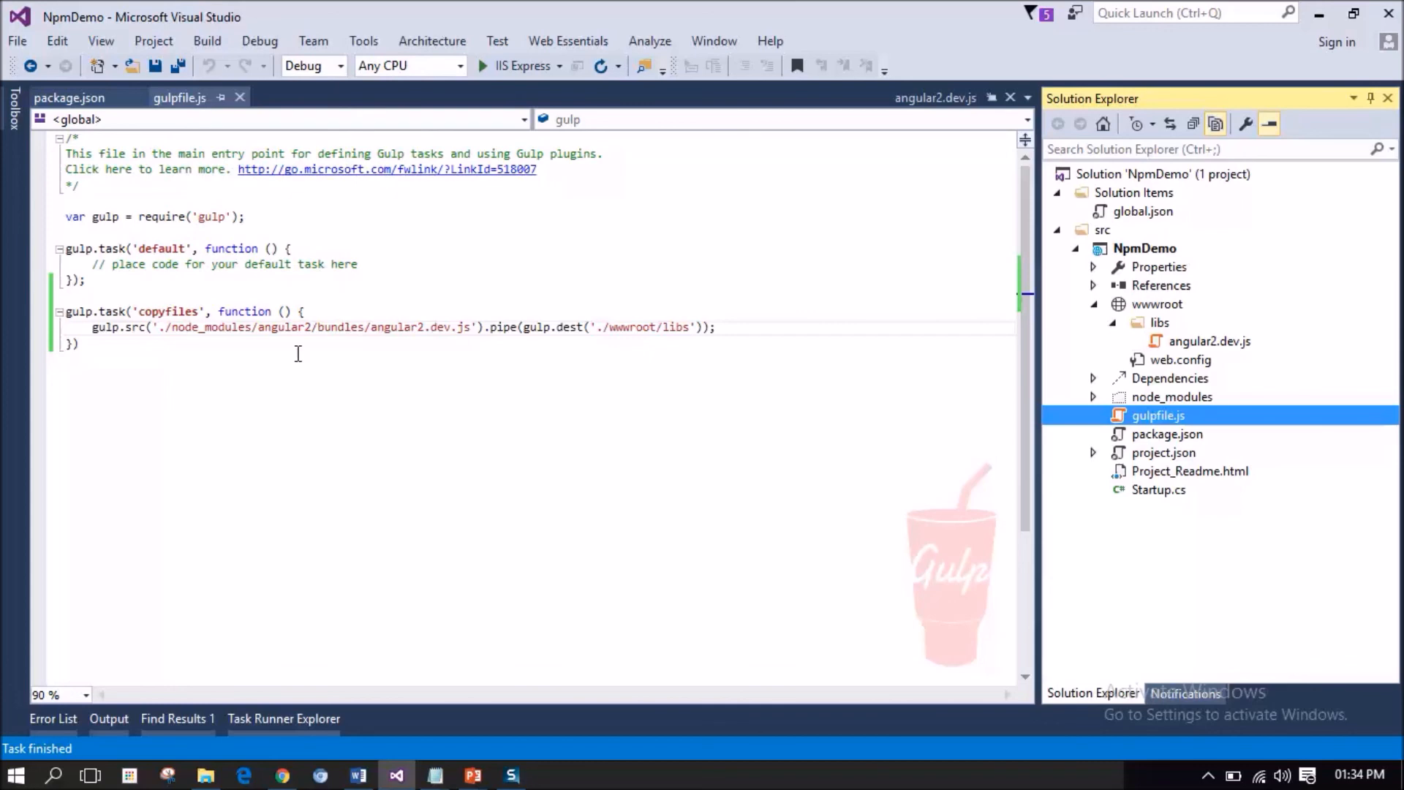
Reopen Task Runner Explorer and right-click copyfiles to reach its Bindings options.
click(283, 718)
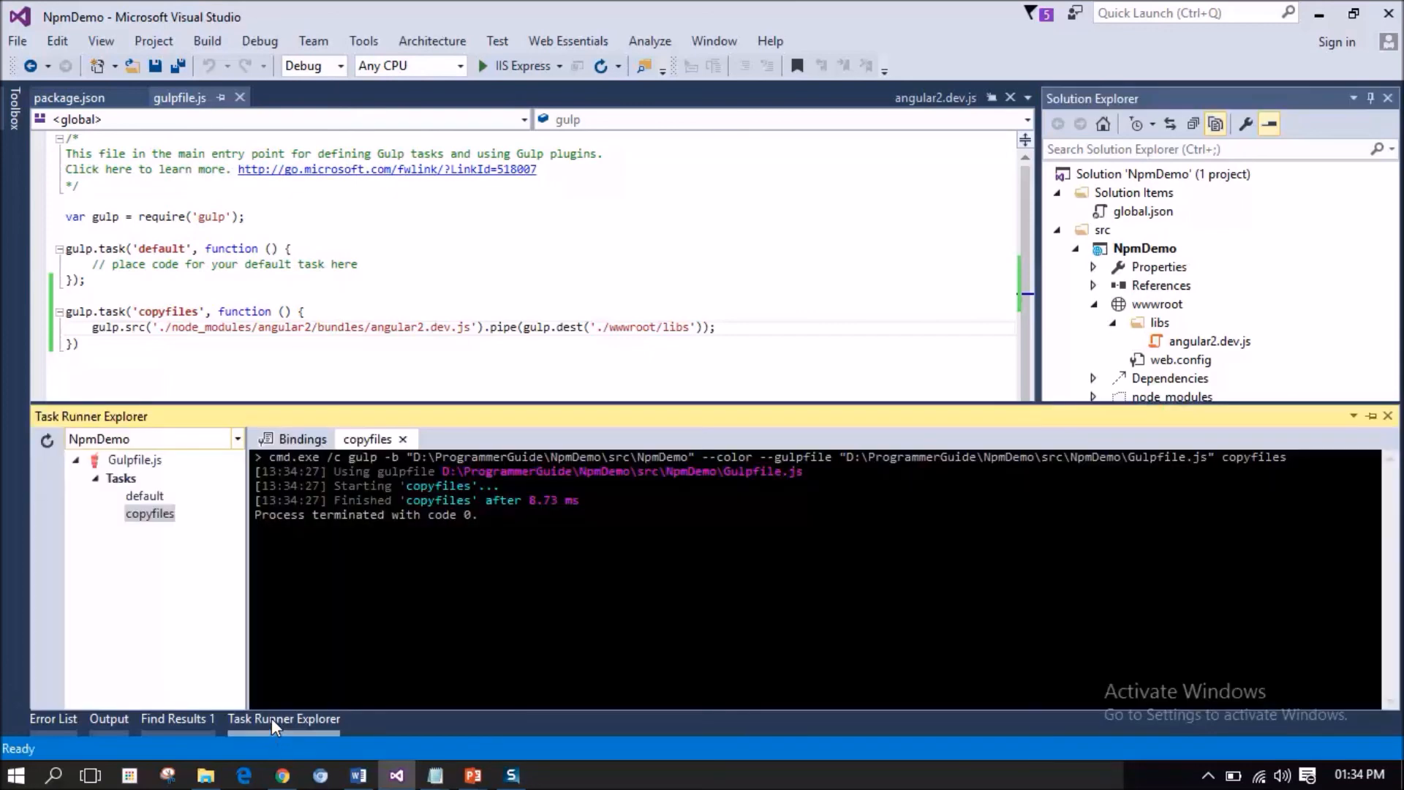
click(149, 513)
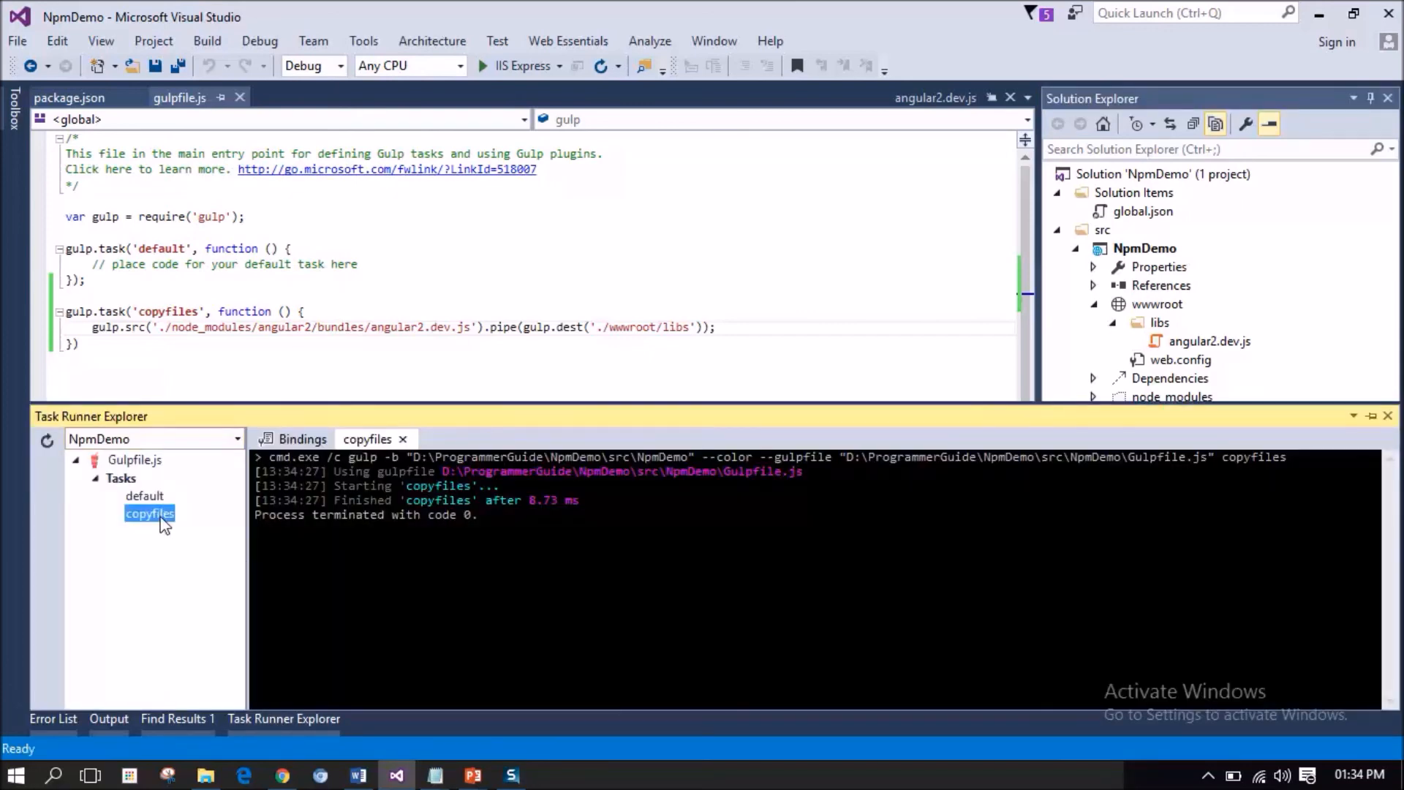
right_click(148, 514)
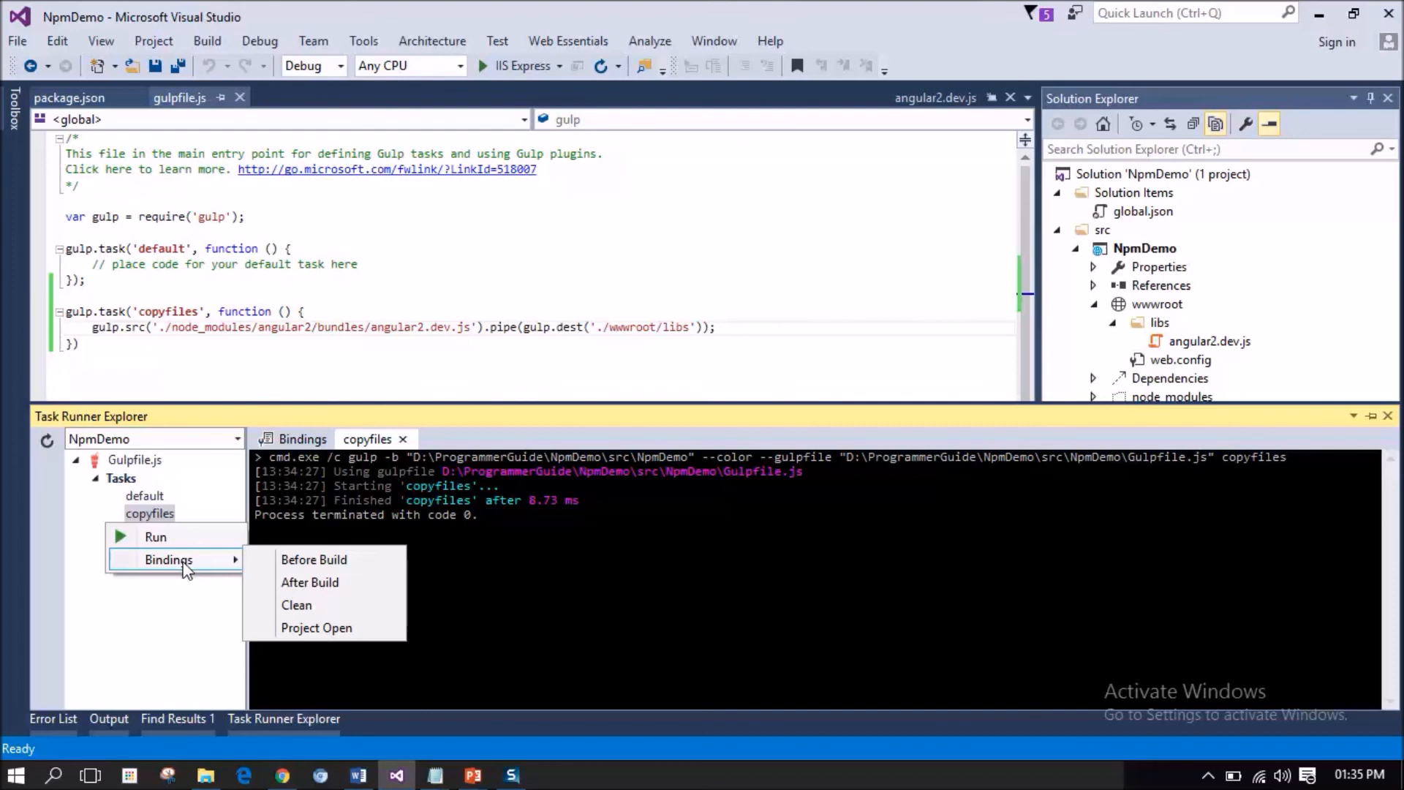
mouse_move(313, 559)
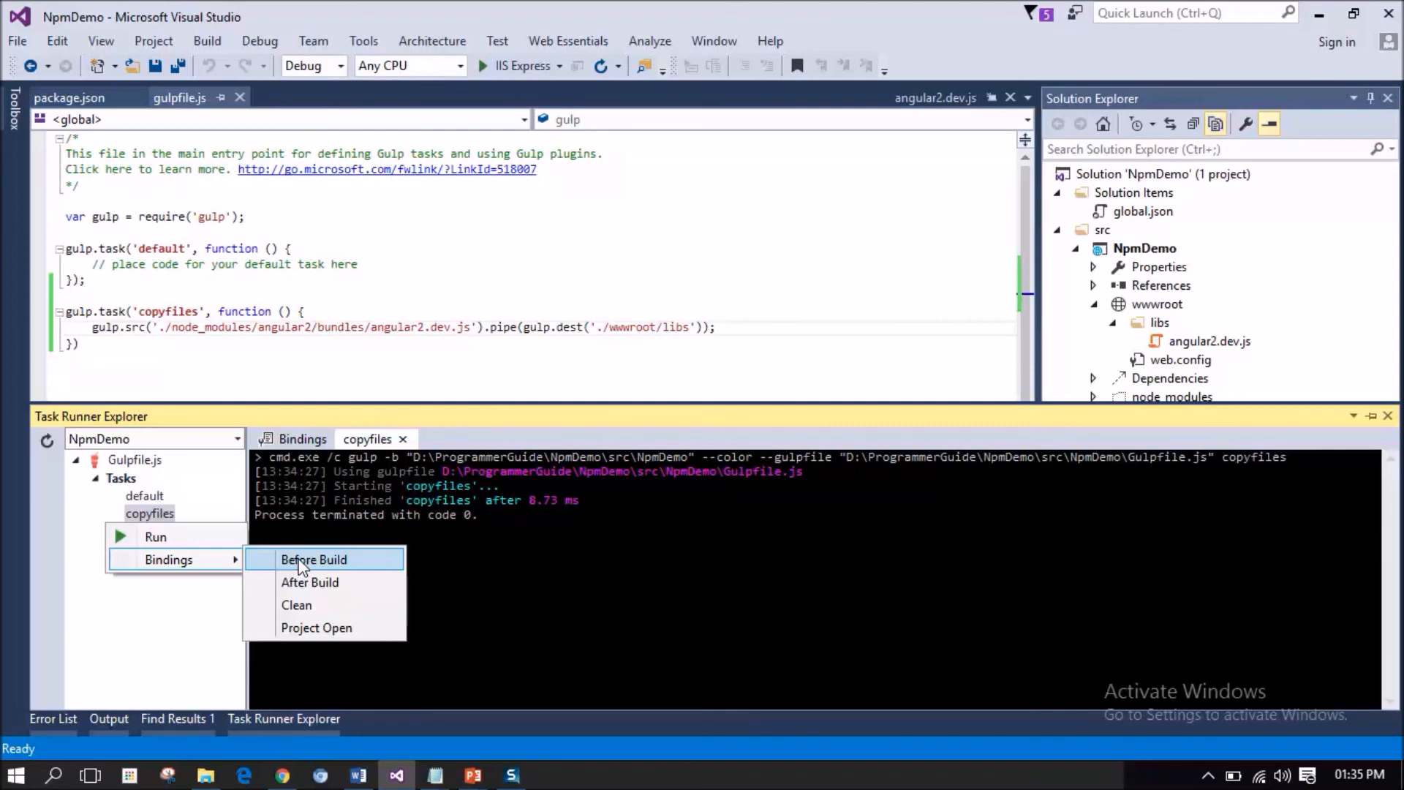
mouse_move(622, 179)
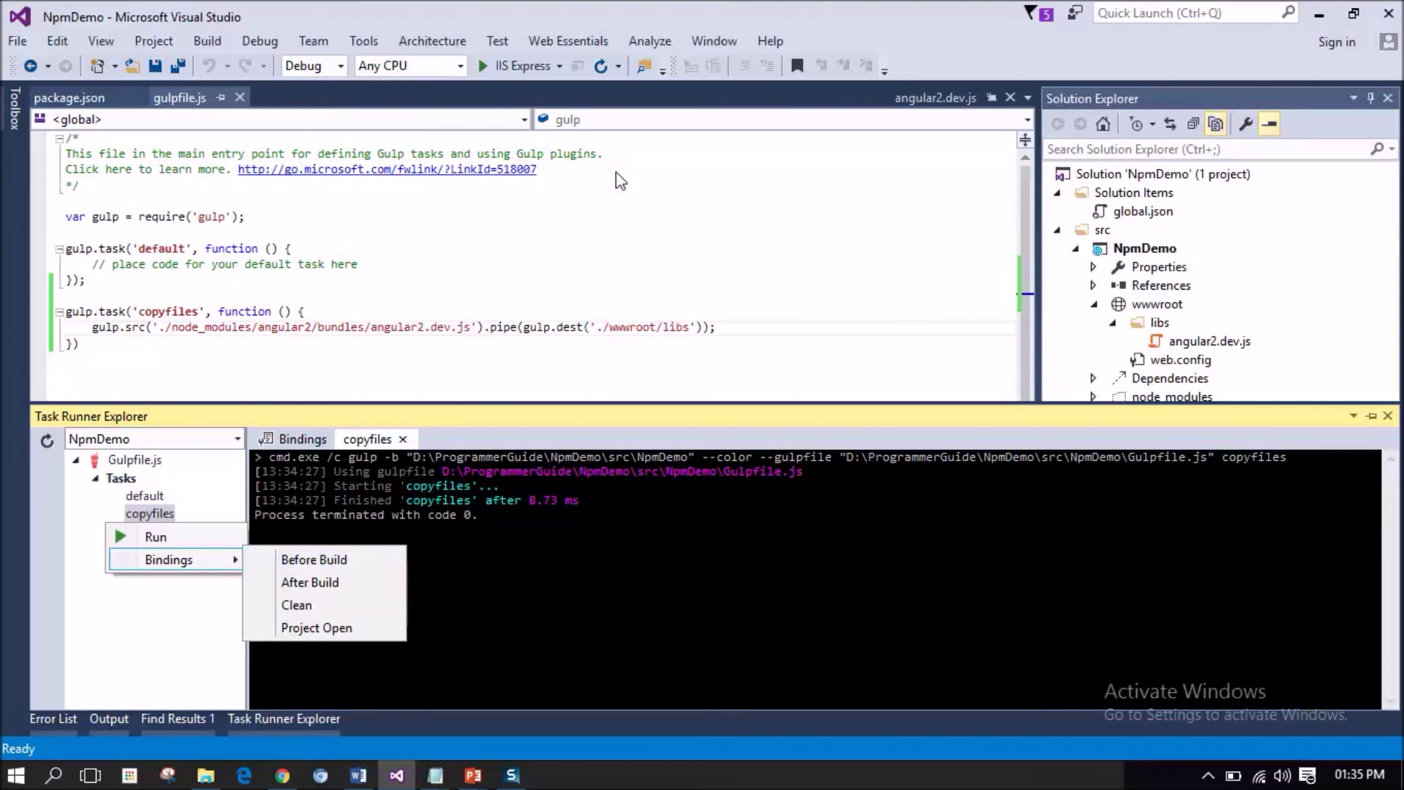